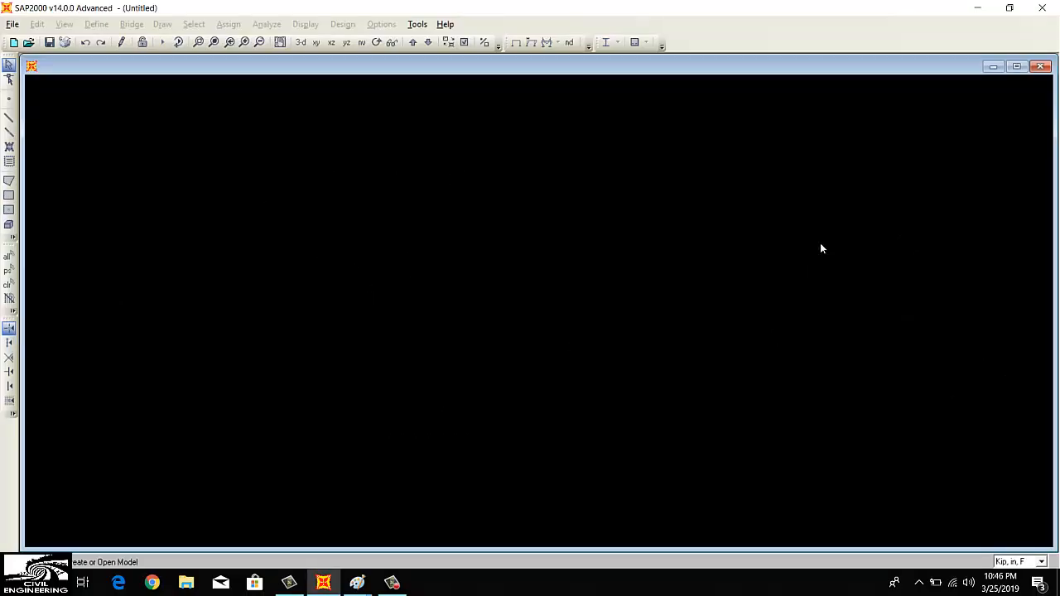
mouse_move(955, 502)
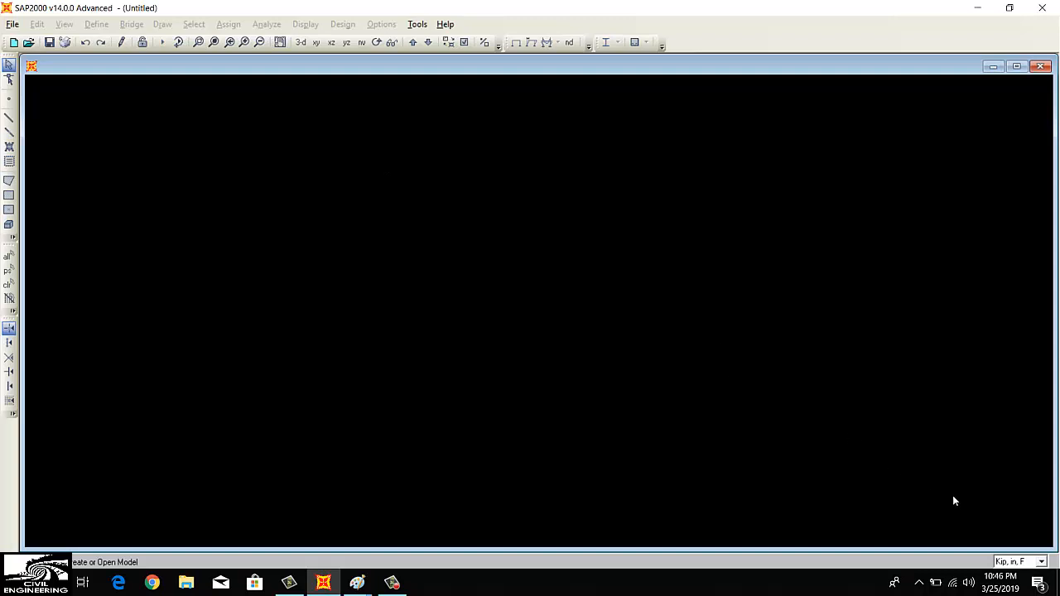
mouse_move(874, 437)
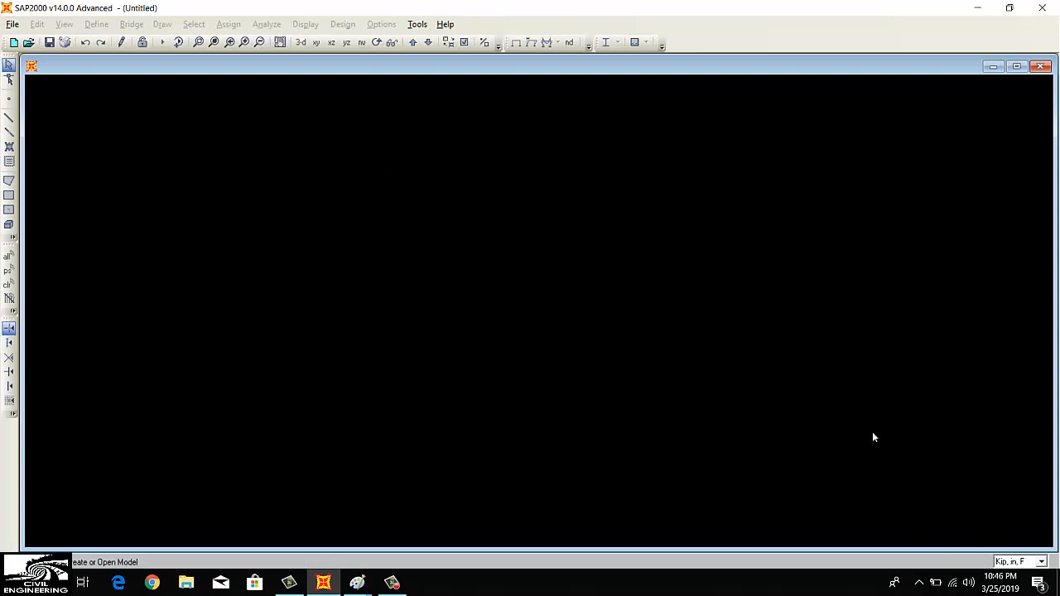
mouse_move(751, 390)
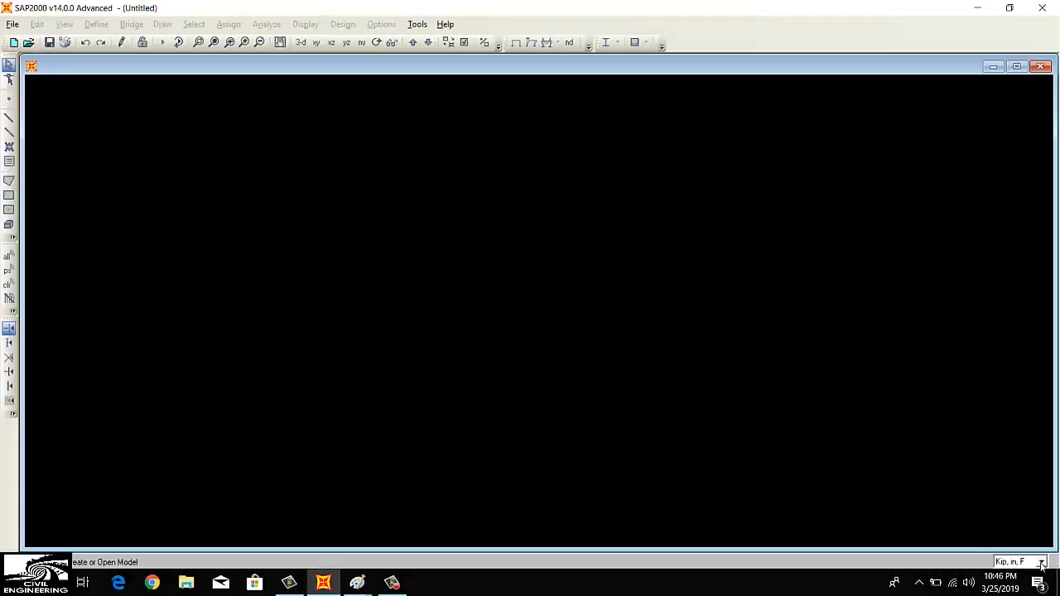
Change the working units from kip, in, F to KN, m, C via the status-bar list
left_click(1042, 562)
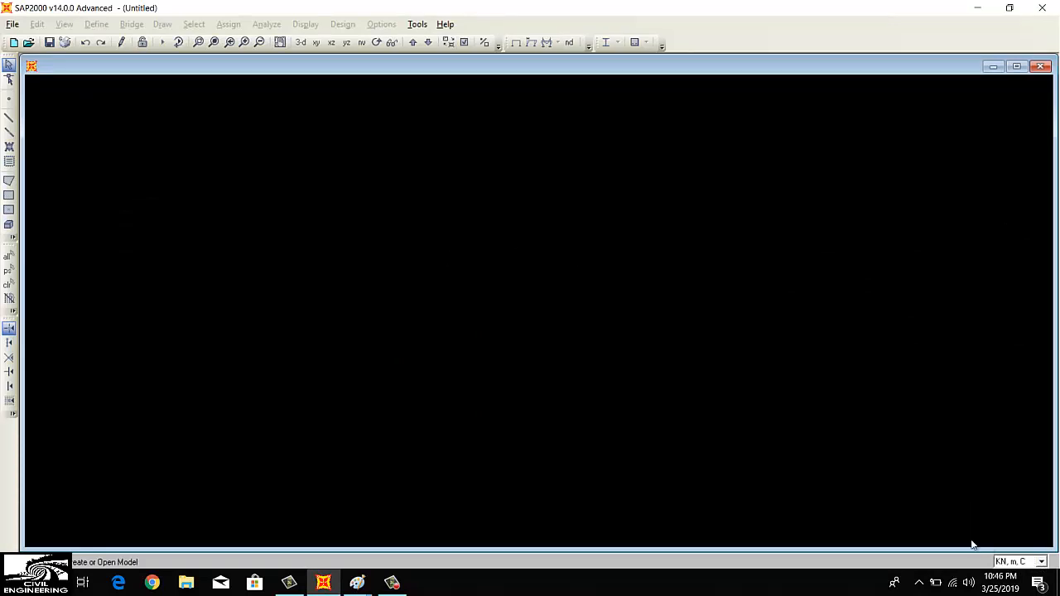
mouse_move(663, 394)
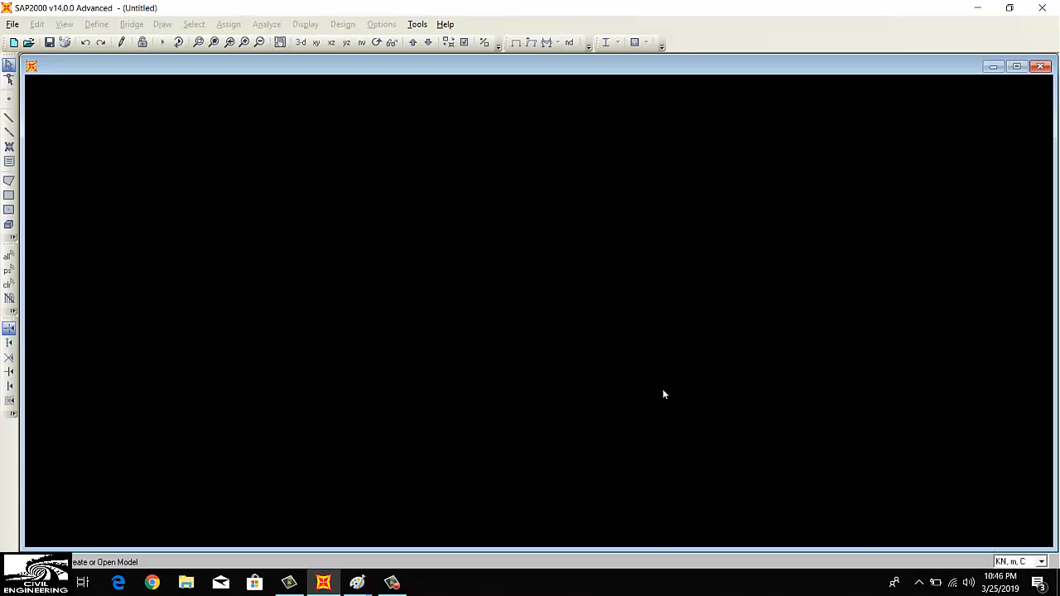
left_click(12, 23)
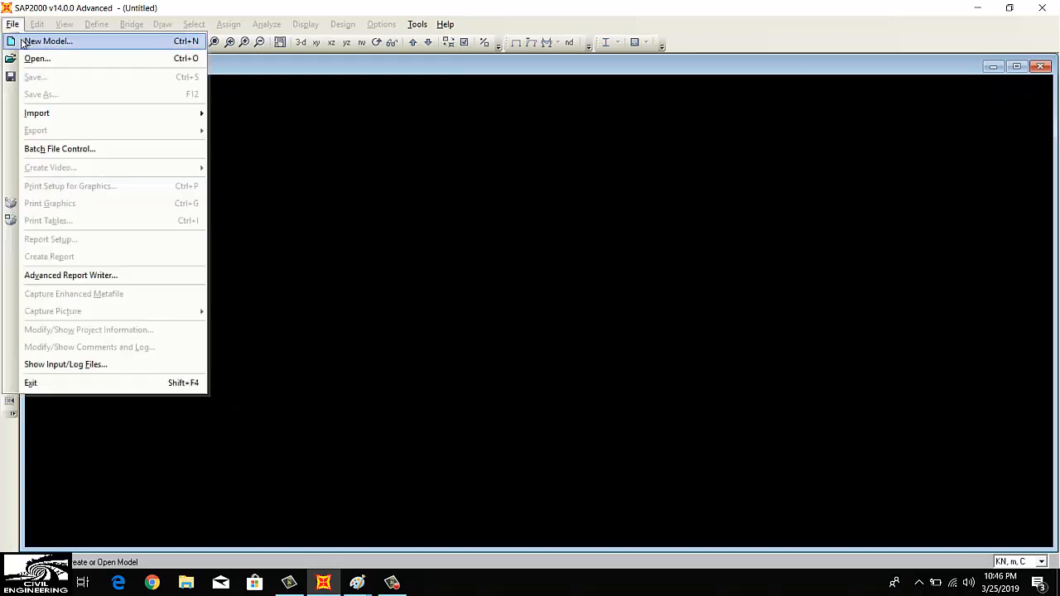
Start a Grid Only model with 2 X, 1 Y and 1 Z grid lines and X spacing 8
left_click(48, 40)
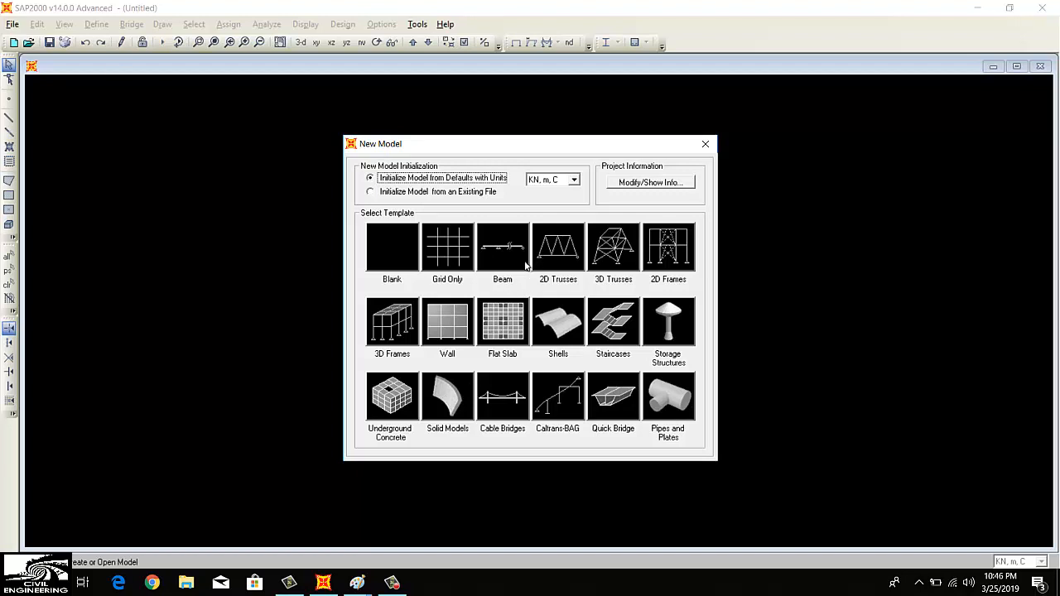
mouse_move(446, 254)
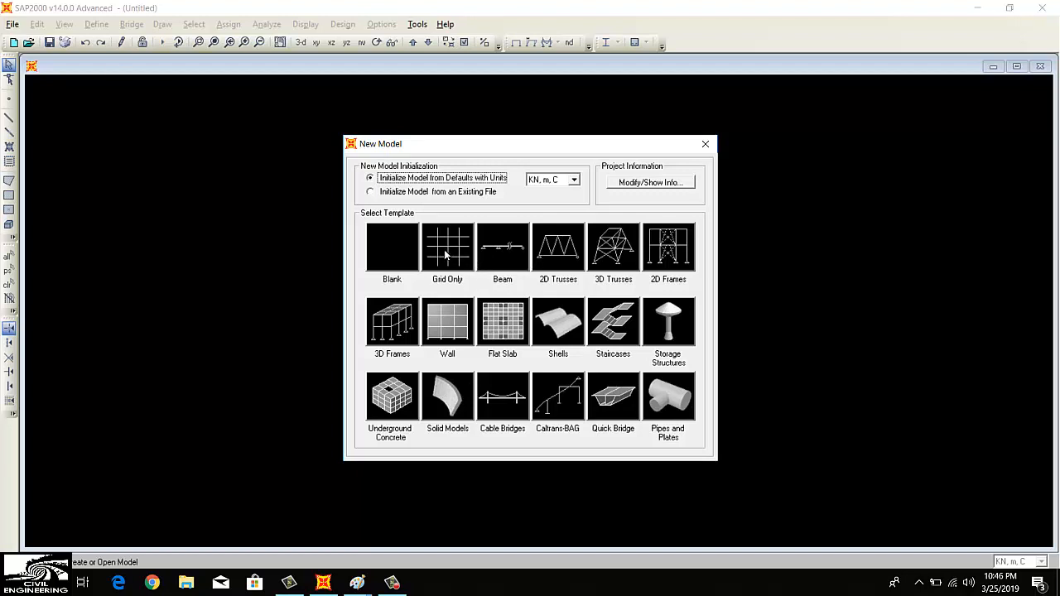
mouse_move(447, 246)
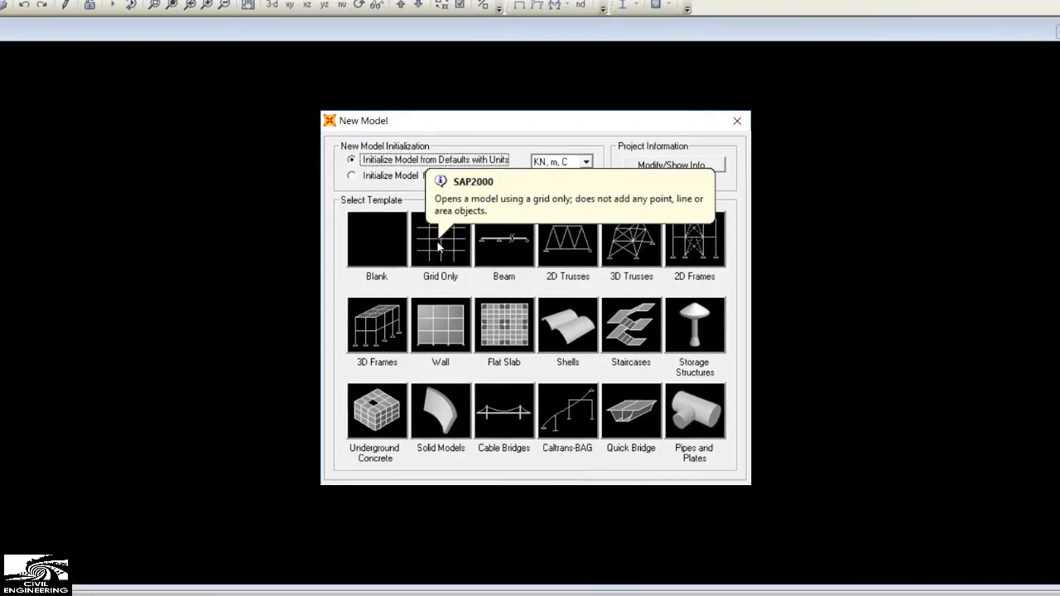
left_click(440, 243)
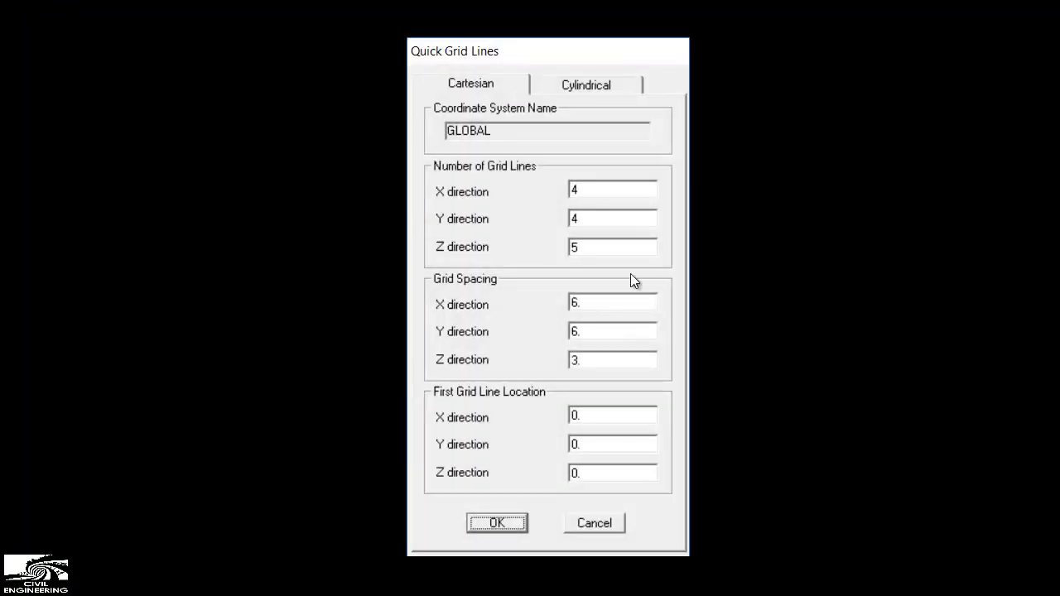
mouse_move(475, 221)
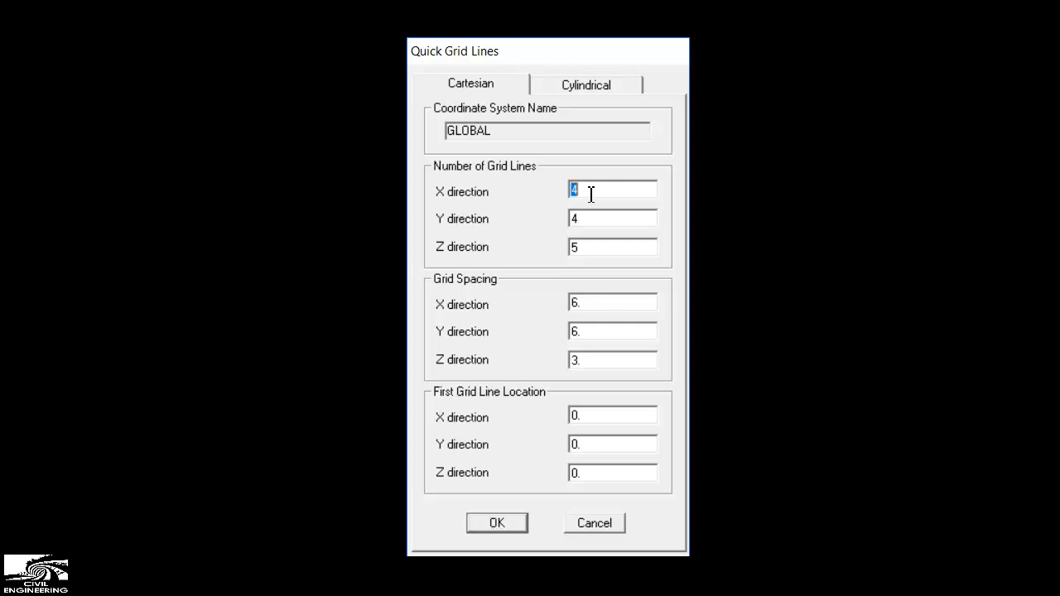
type("2")
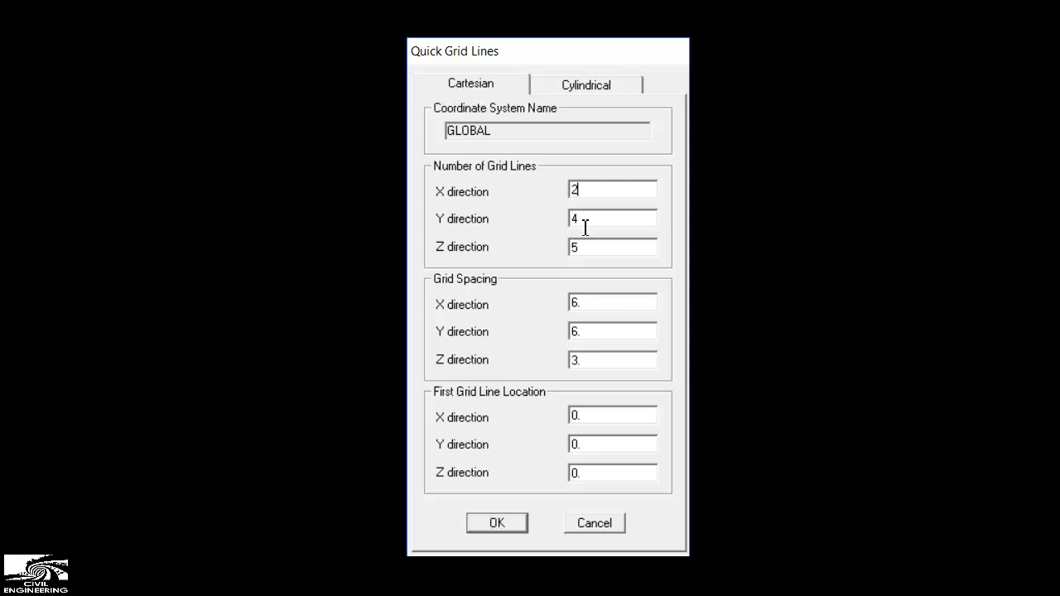
left_click(613, 247)
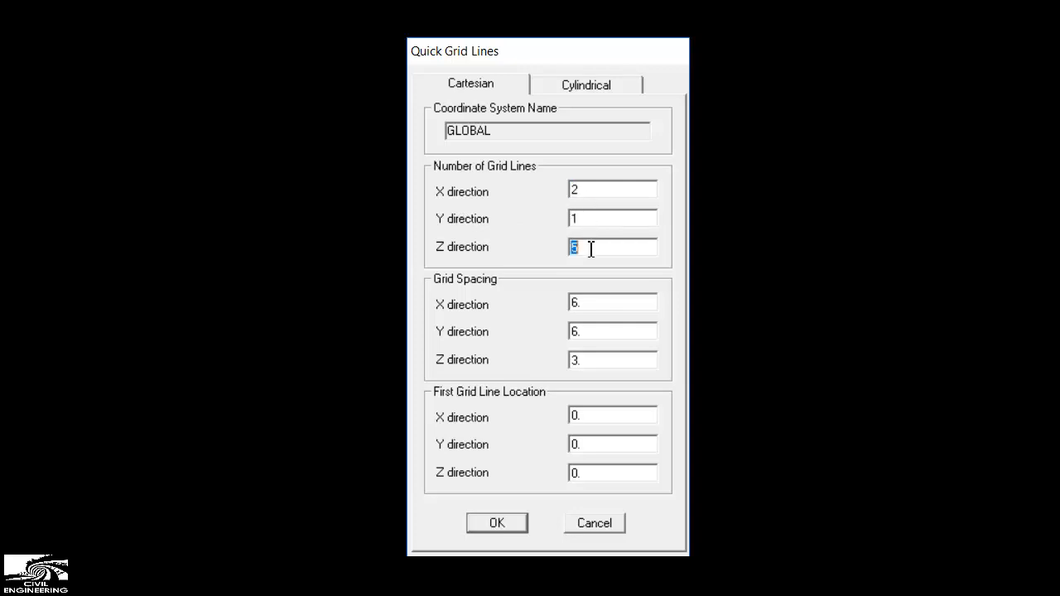
type("1")
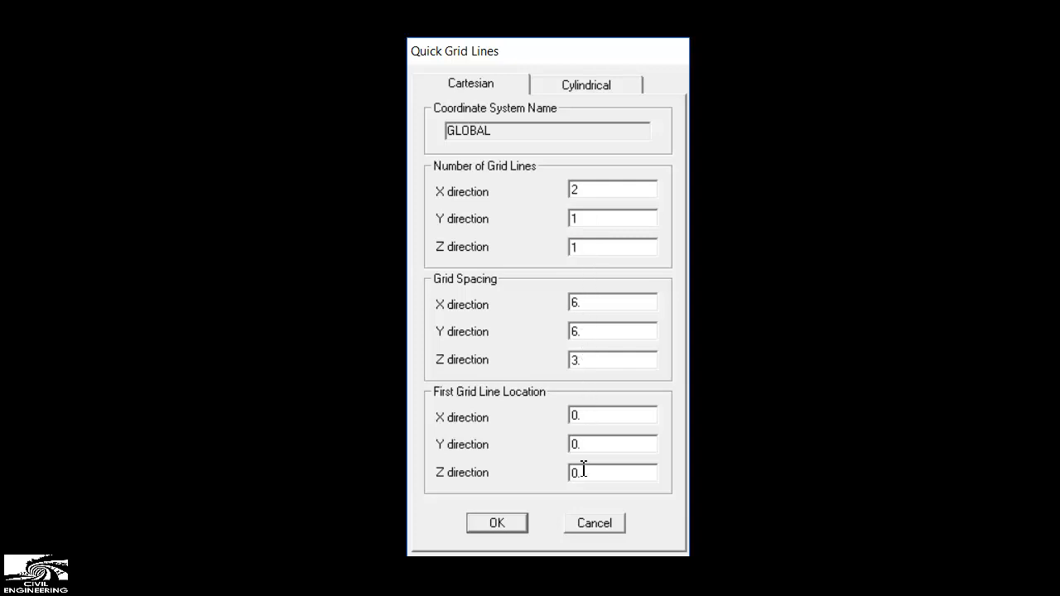
mouse_move(542, 404)
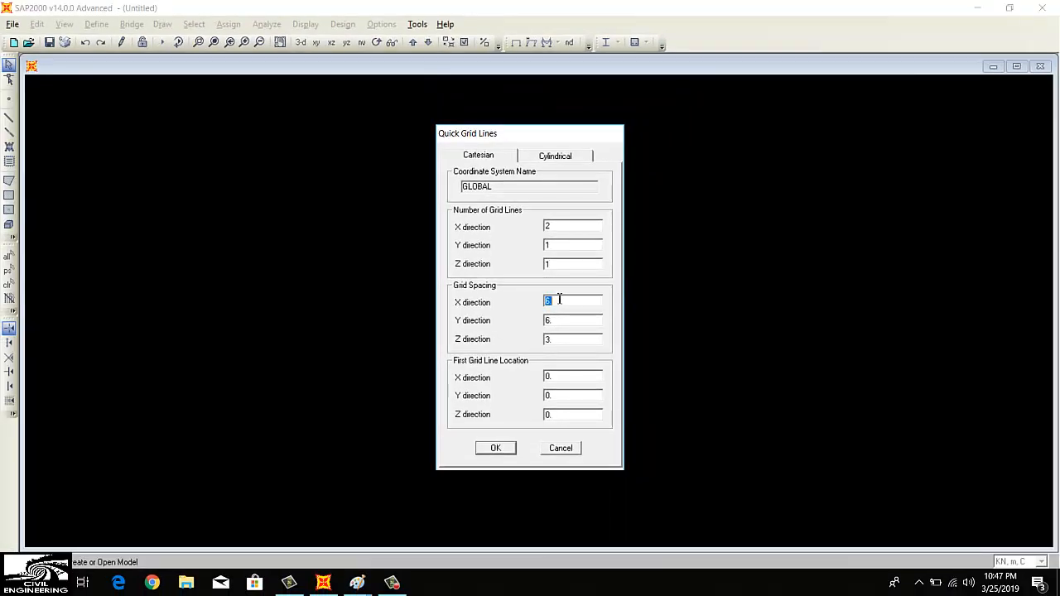
type("8")
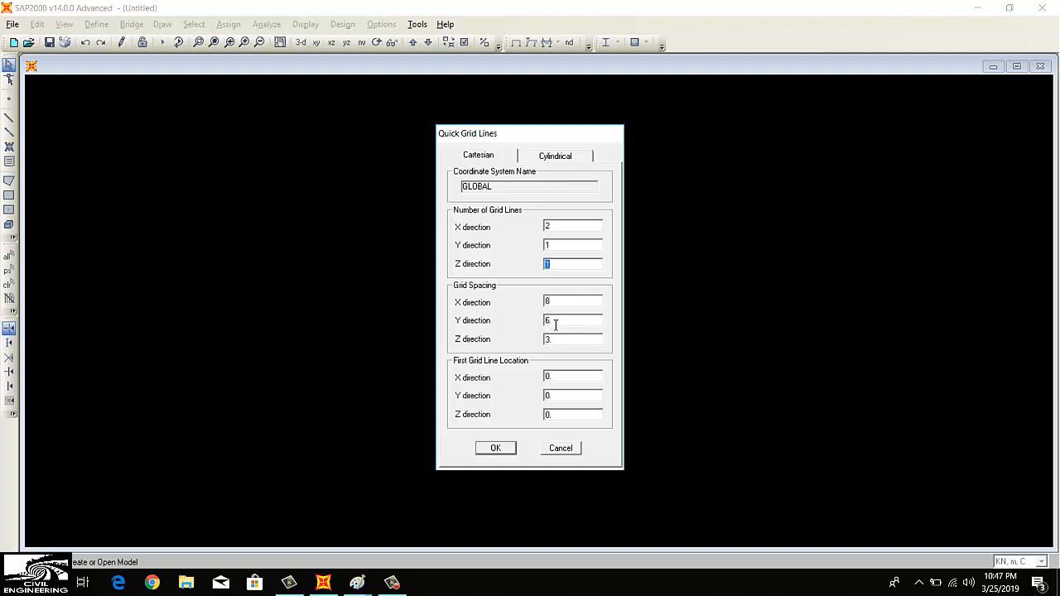
left_click(573, 339)
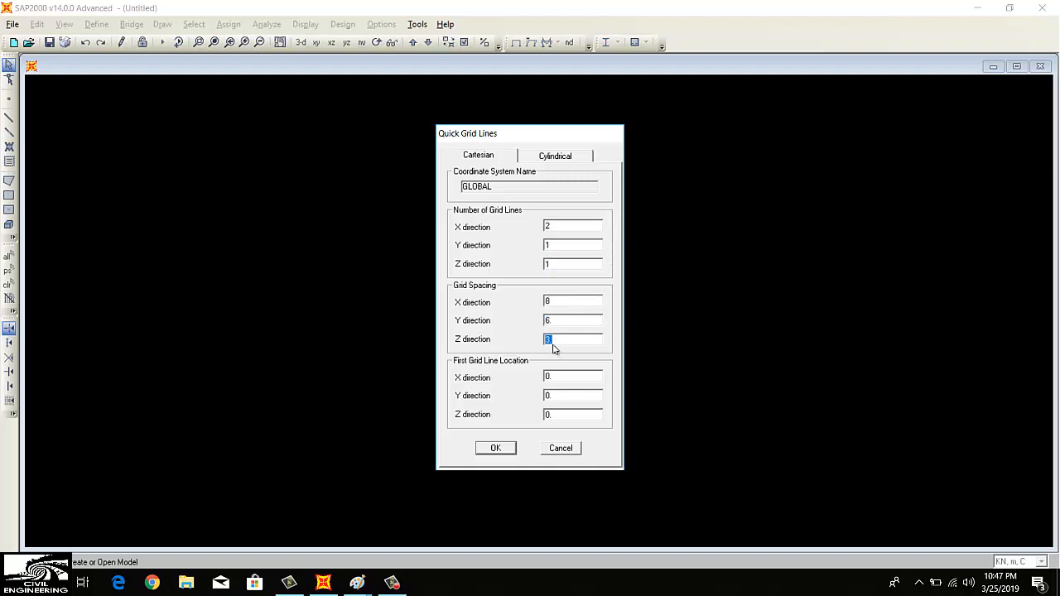
mouse_move(496, 448)
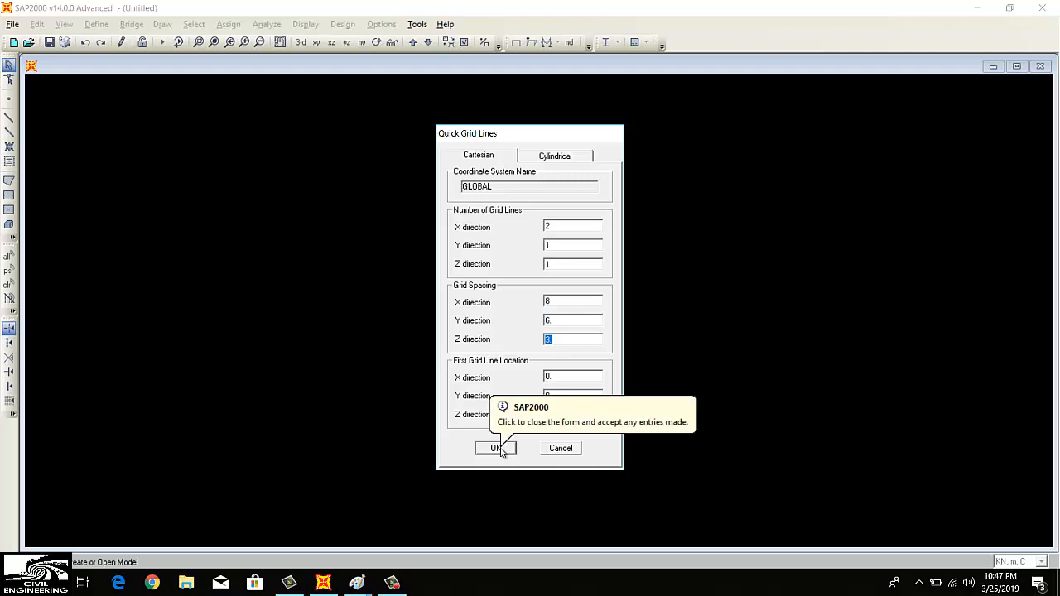
Accept the Quick Grid Lines settings to generate the single 8 m span grid
left_click(495, 448)
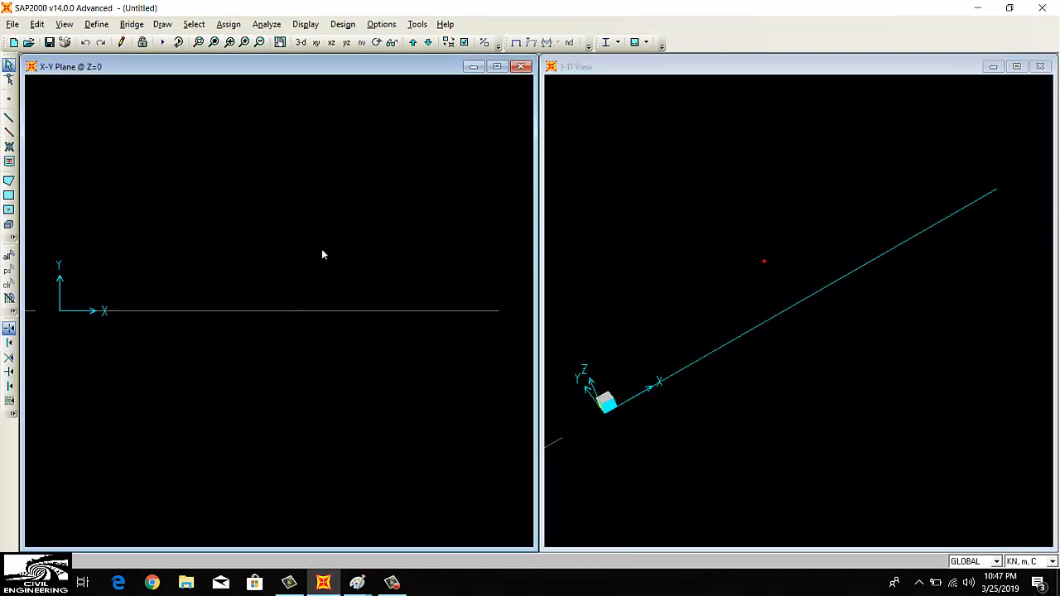
mouse_move(1040, 78)
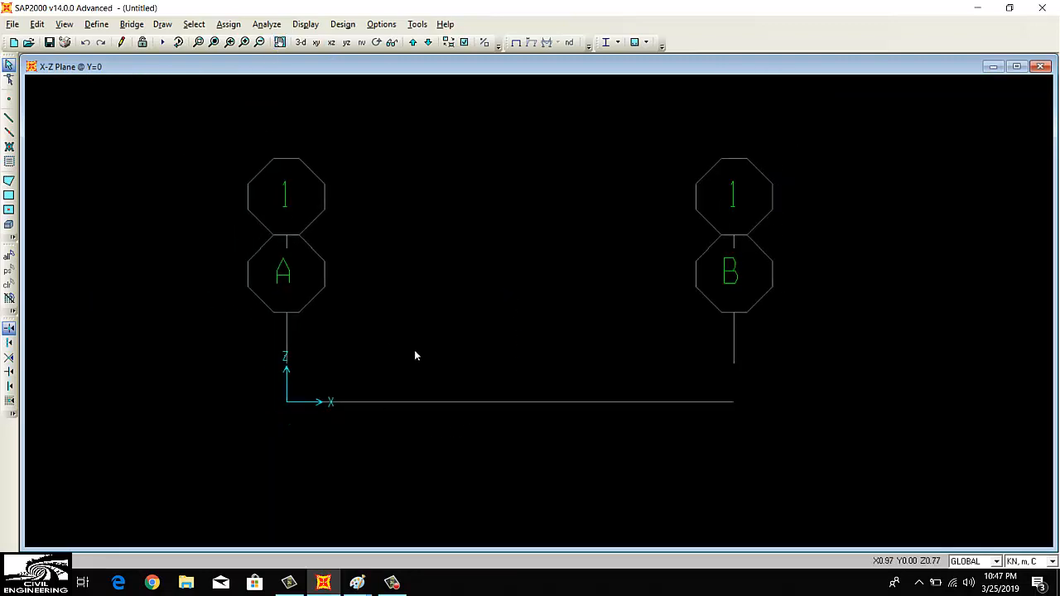
mouse_move(384, 396)
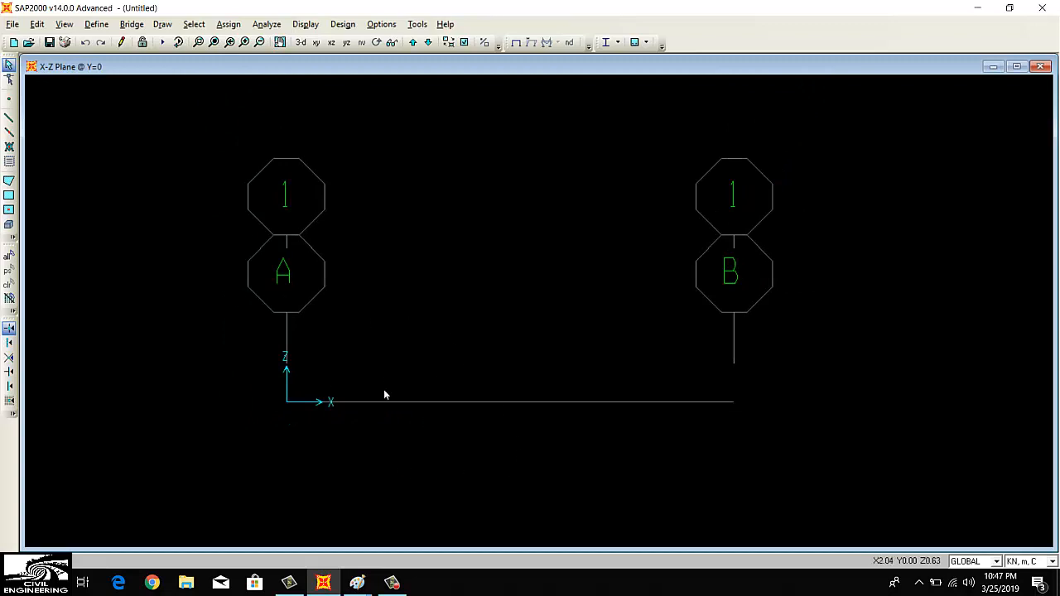
mouse_move(504, 405)
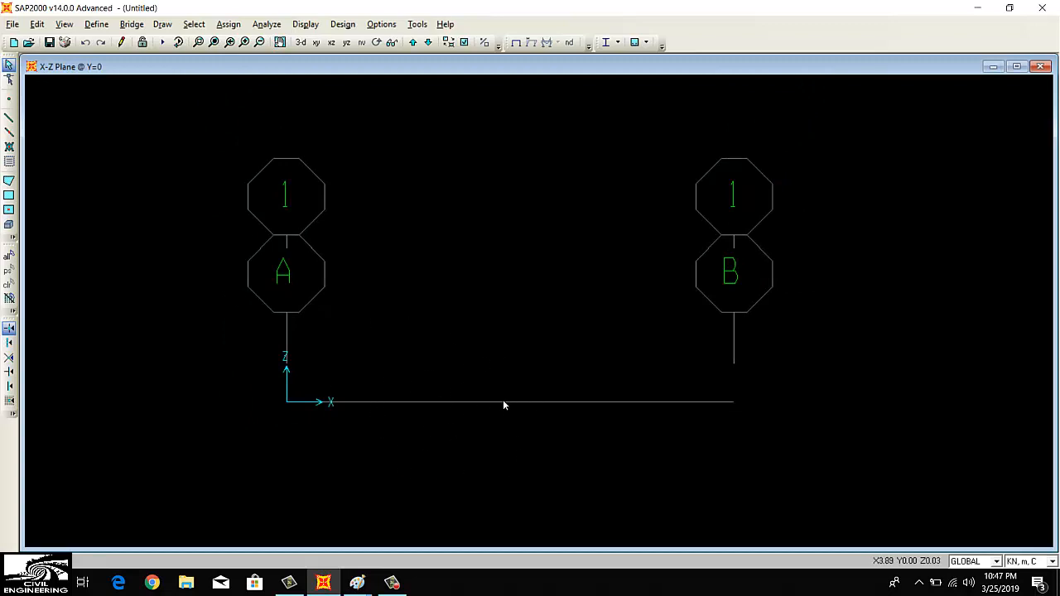
mouse_move(477, 408)
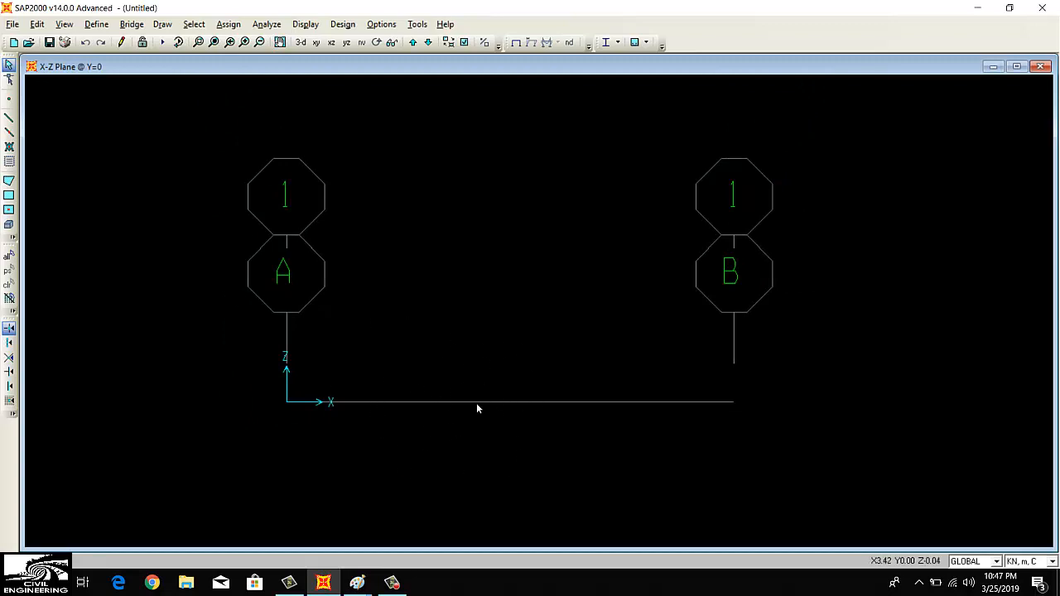
mouse_move(514, 437)
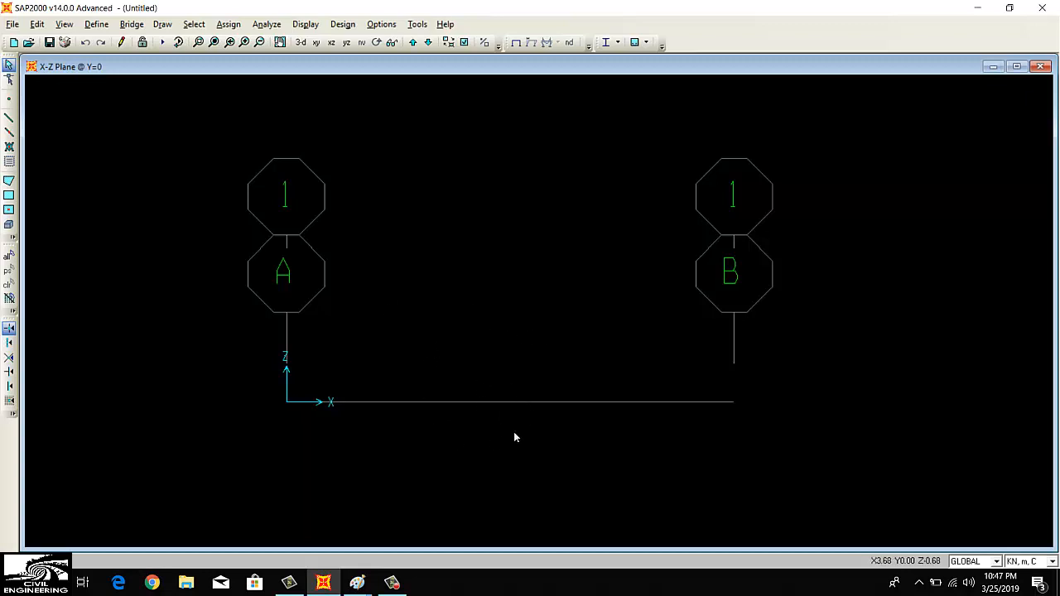
mouse_move(491, 389)
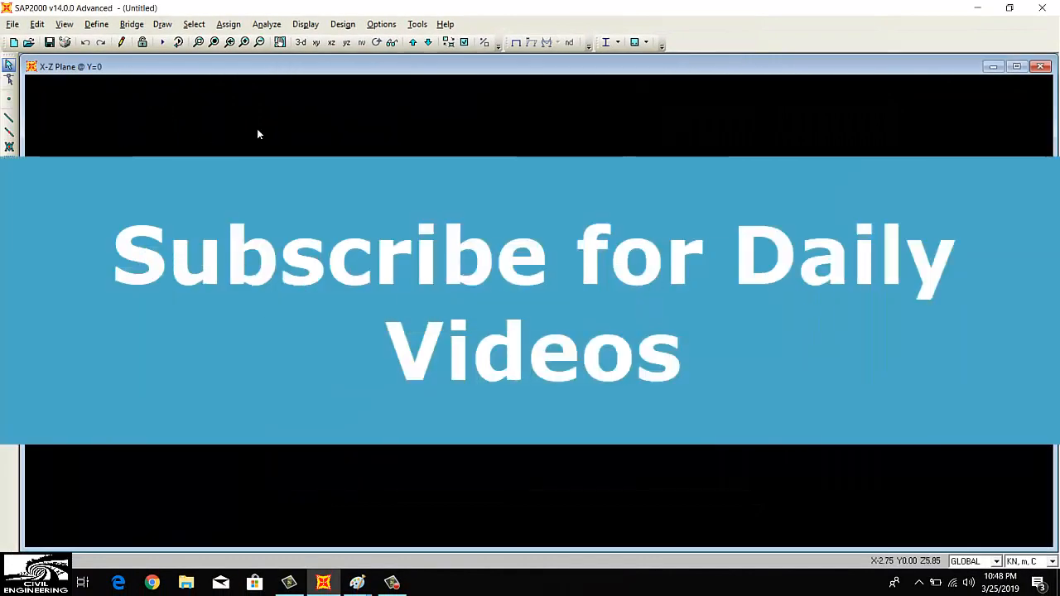
Remove the A992Fy50 and 4000Psi materials, keeping only 5000Psi and A615Gr60
left_click(96, 23)
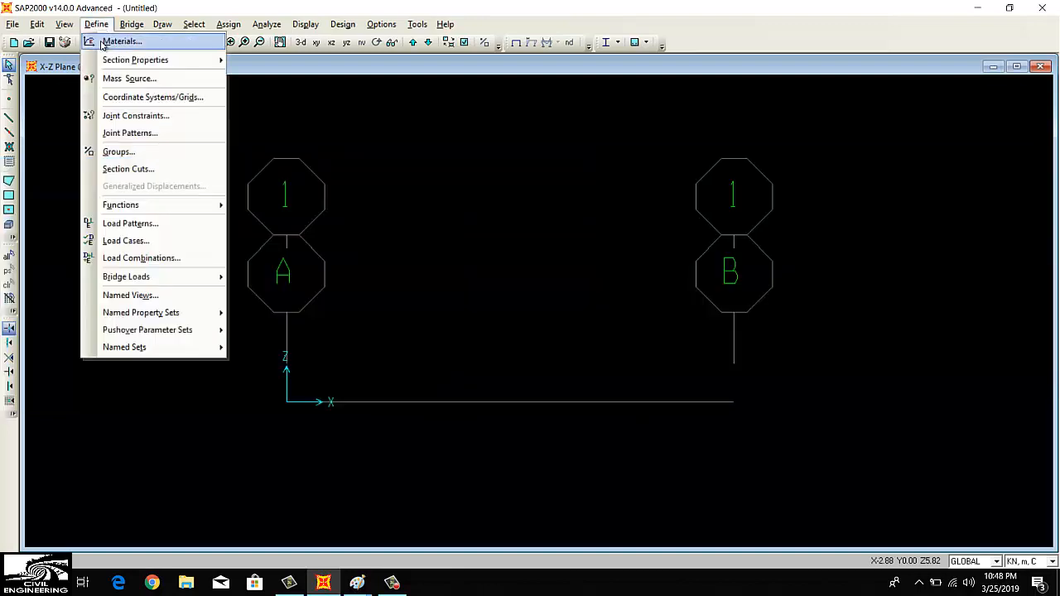
left_click(121, 41)
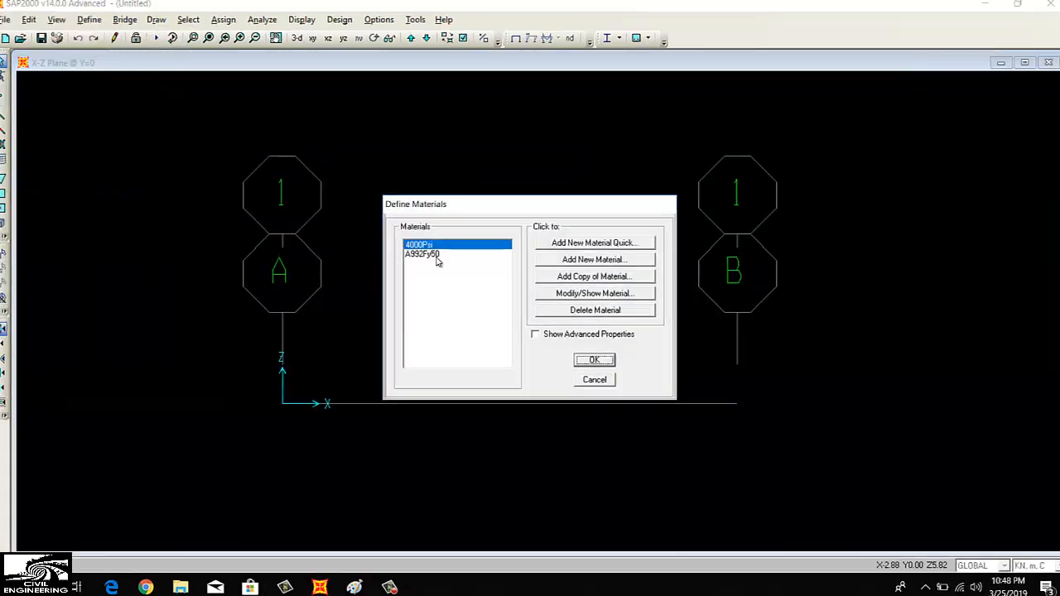
left_click(594, 242)
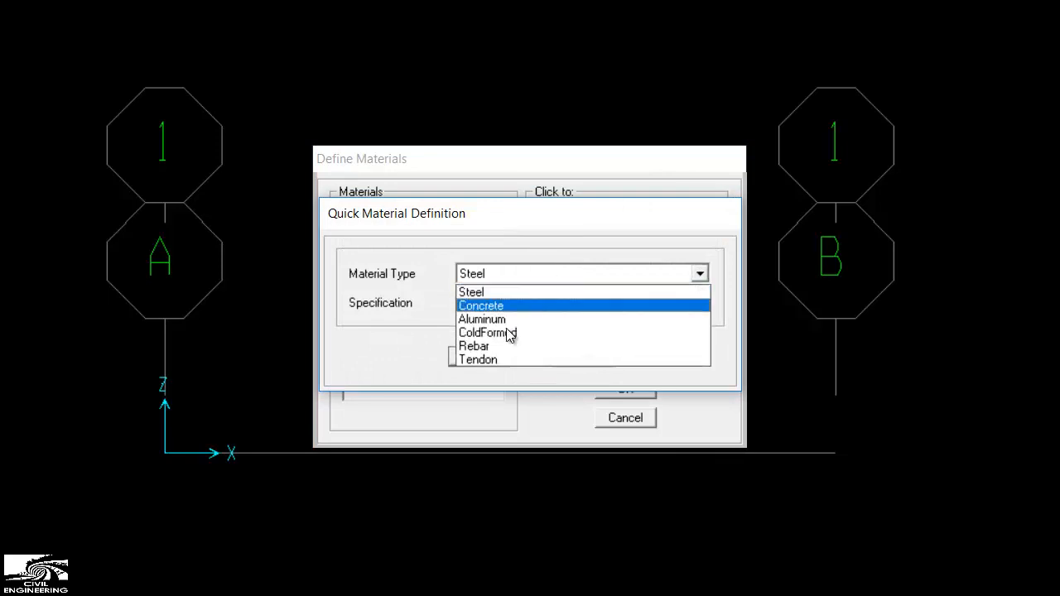
left_click(474, 346)
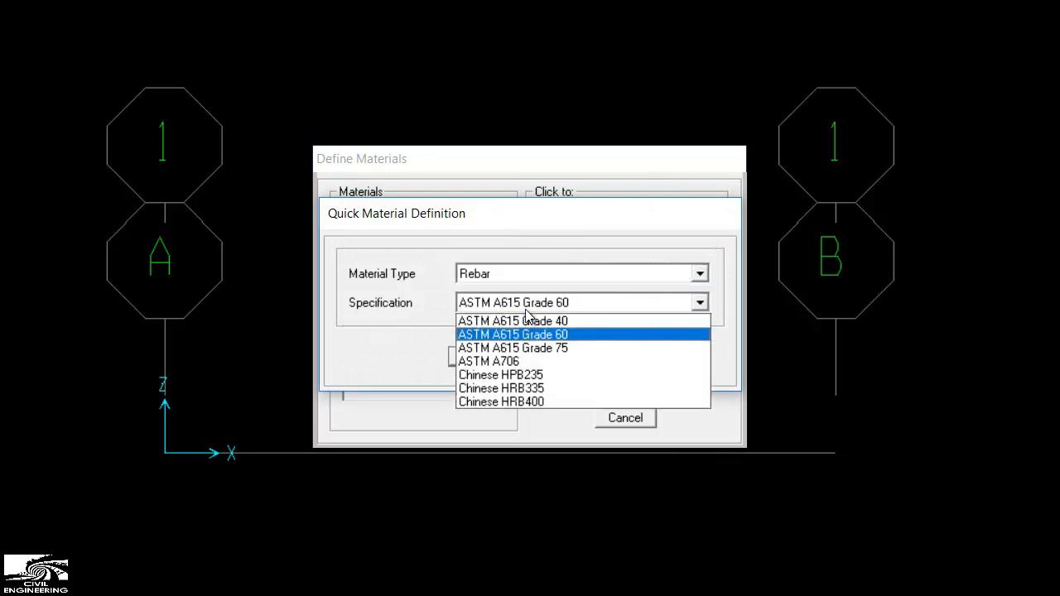
left_click(512, 334)
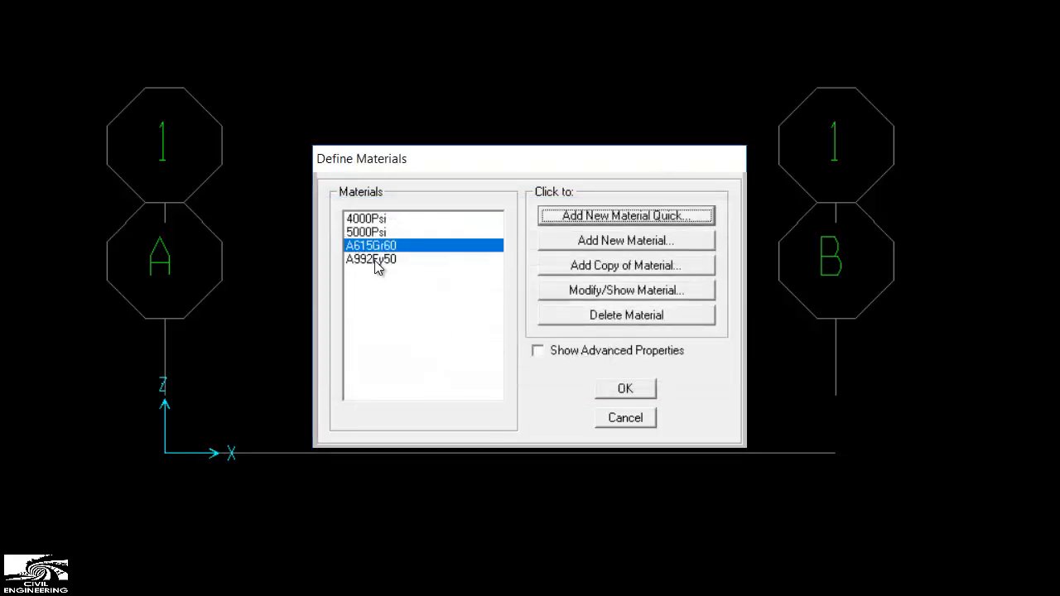
left_click(365, 218)
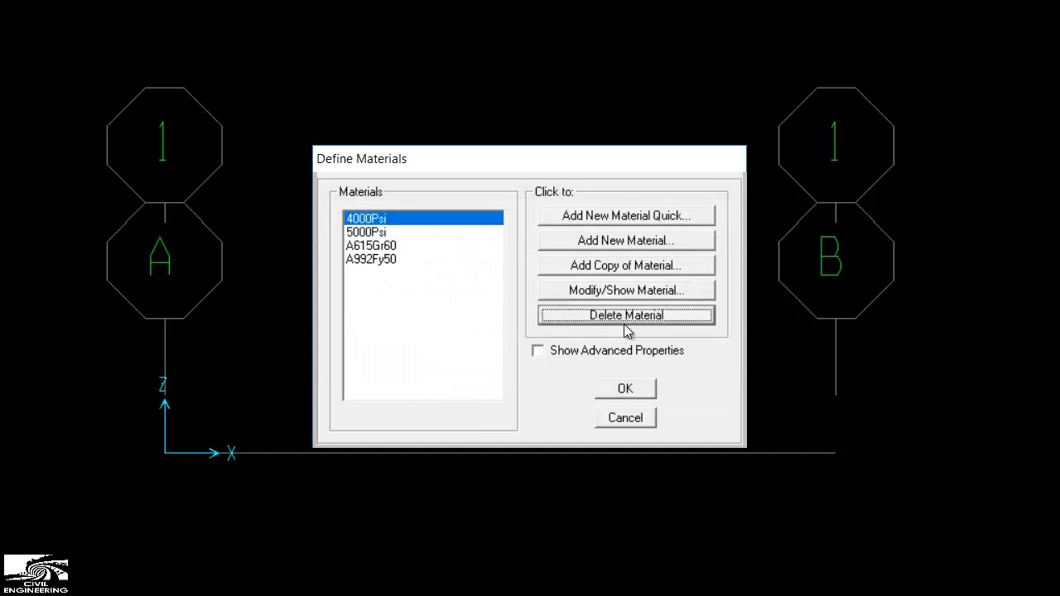
left_click(627, 315)
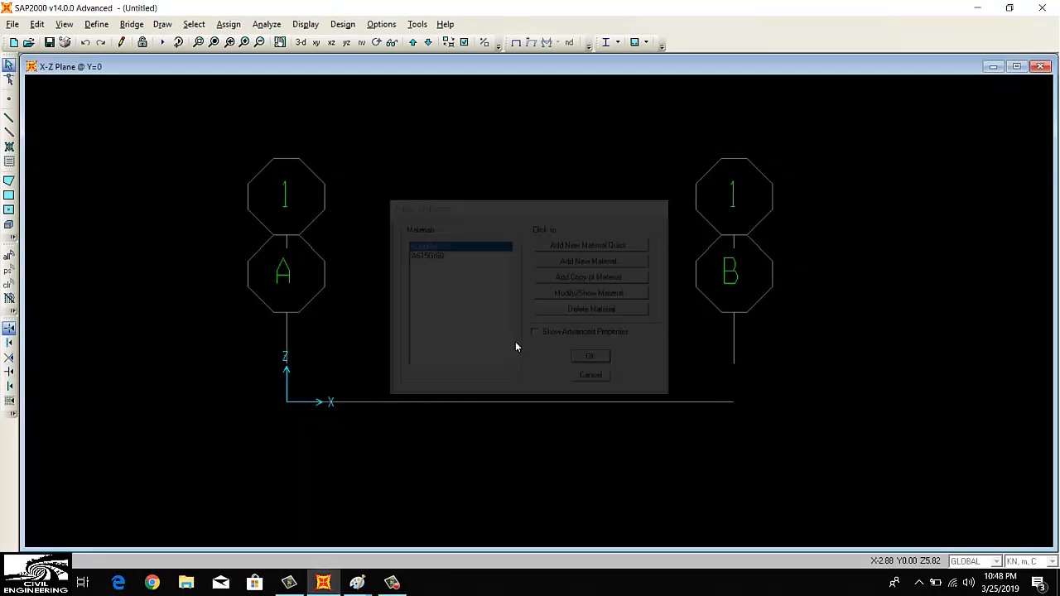
Add rectangular 5000Psi frame section 'Cantilever Beam' with depth 0.5 and width 0.3
left_click(96, 23)
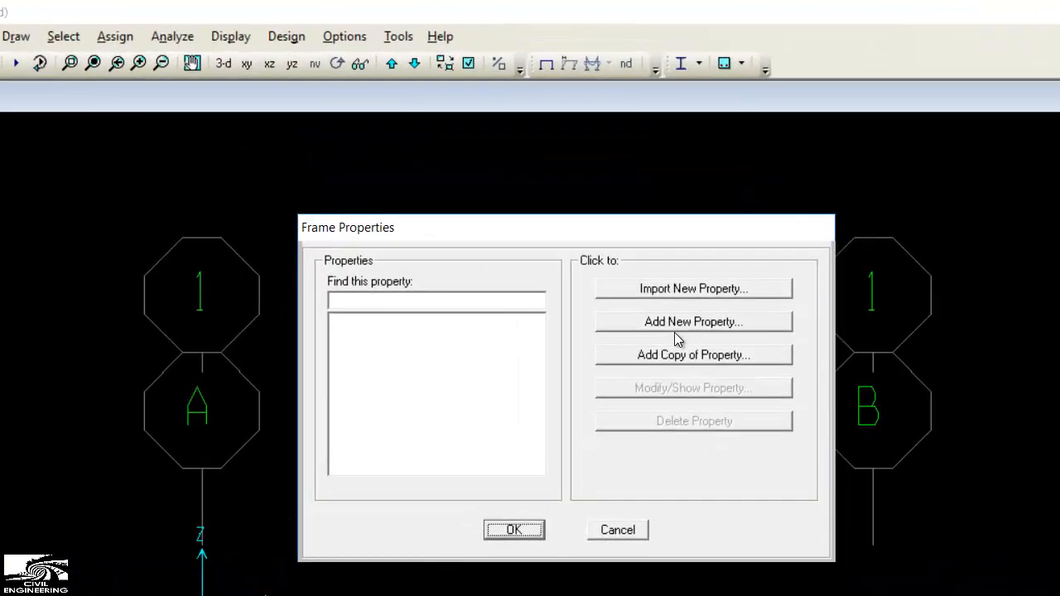
left_click(693, 321)
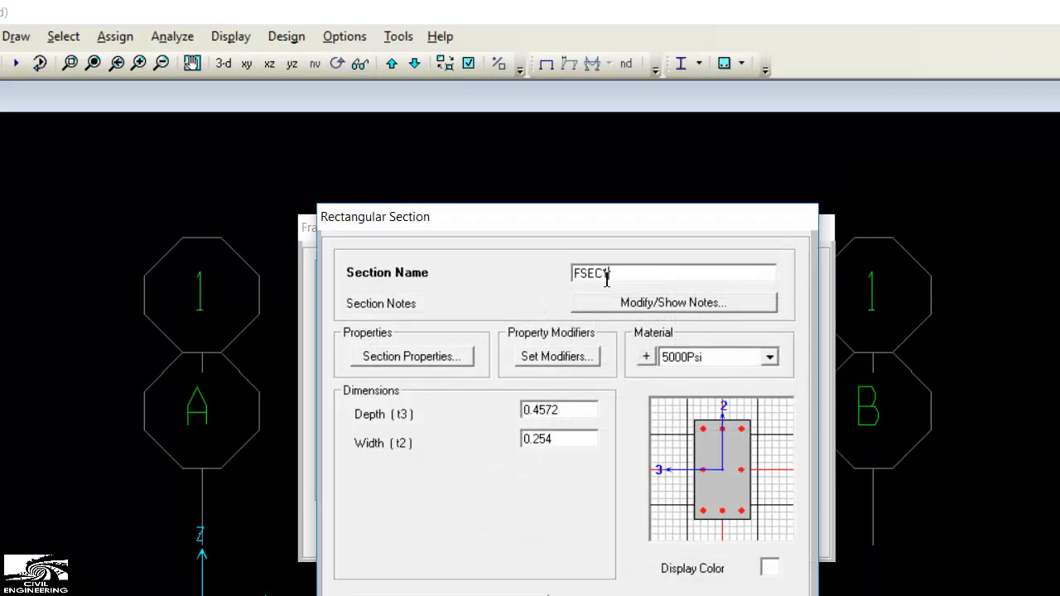
type("Cantilever")
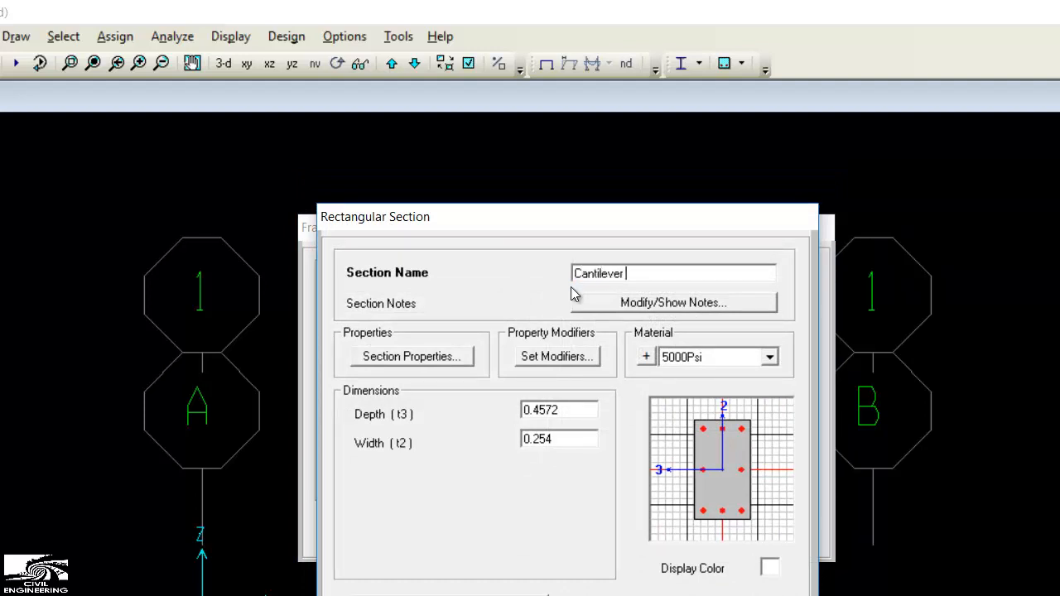
type("Beam")
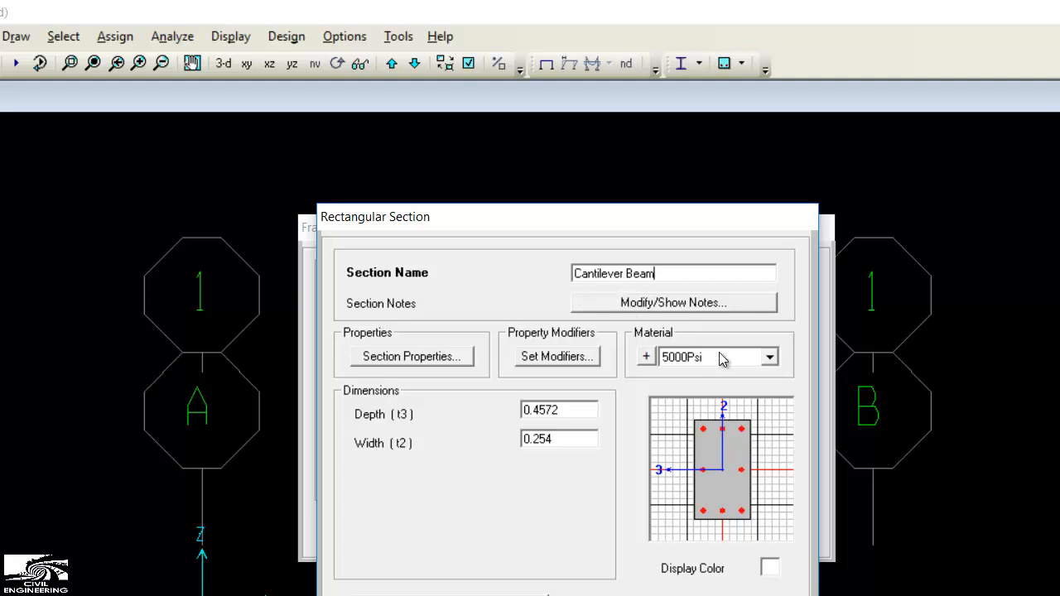
left_click(712, 357)
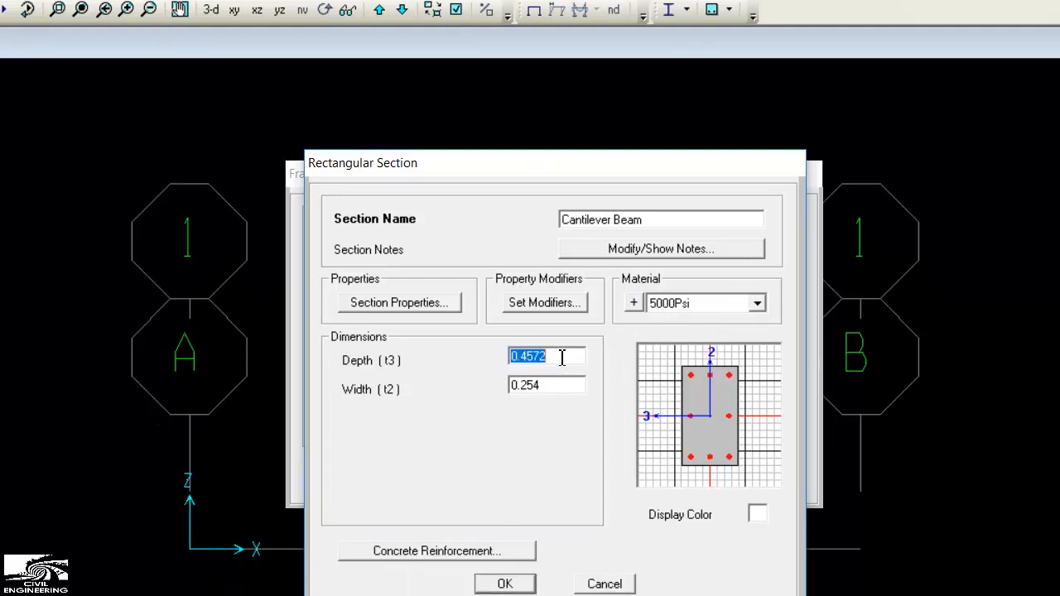
type("0.5")
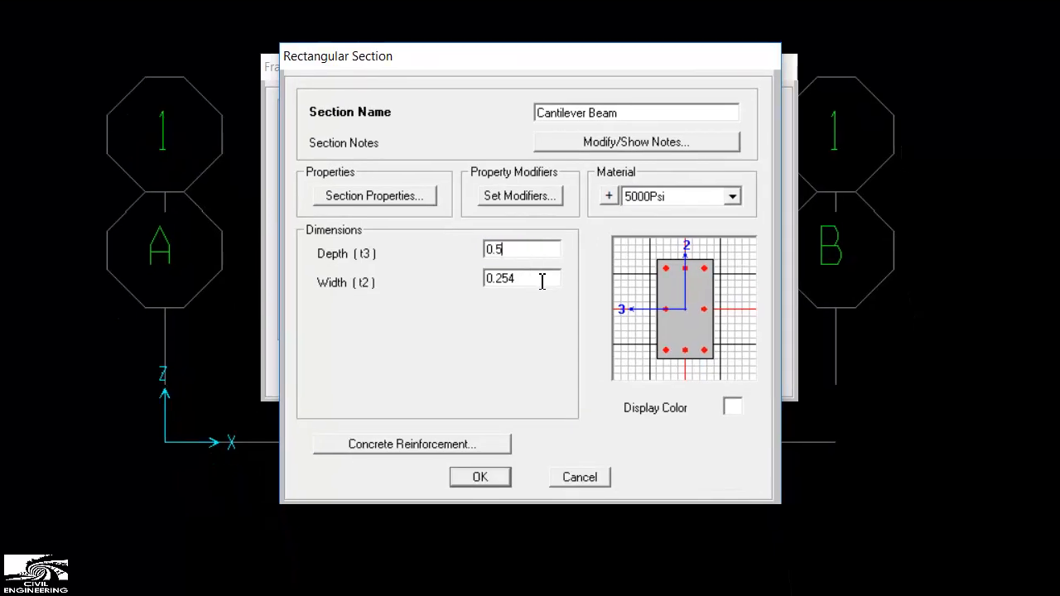
type("0.3")
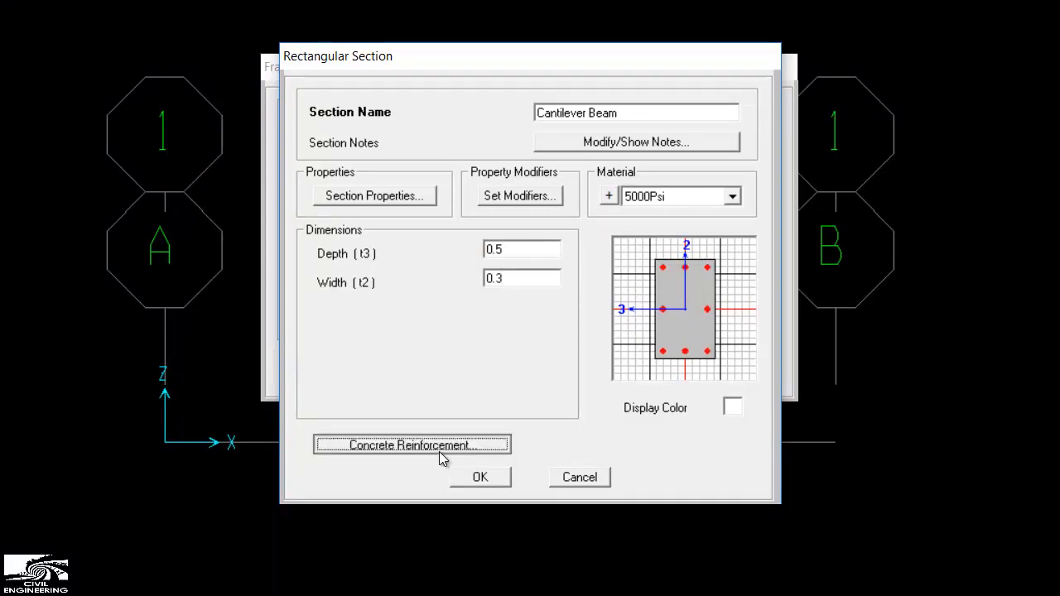
Set Cantilever Beam reinforcement to Beam (M3 Design Only) with 0.04 top and bottom cover
left_click(411, 445)
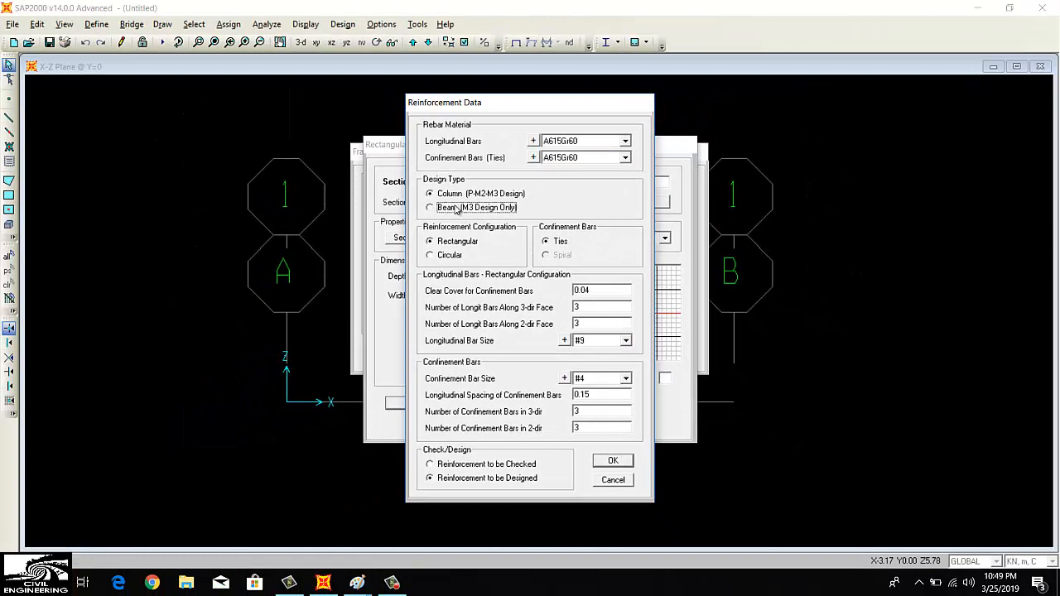
left_click(430, 207)
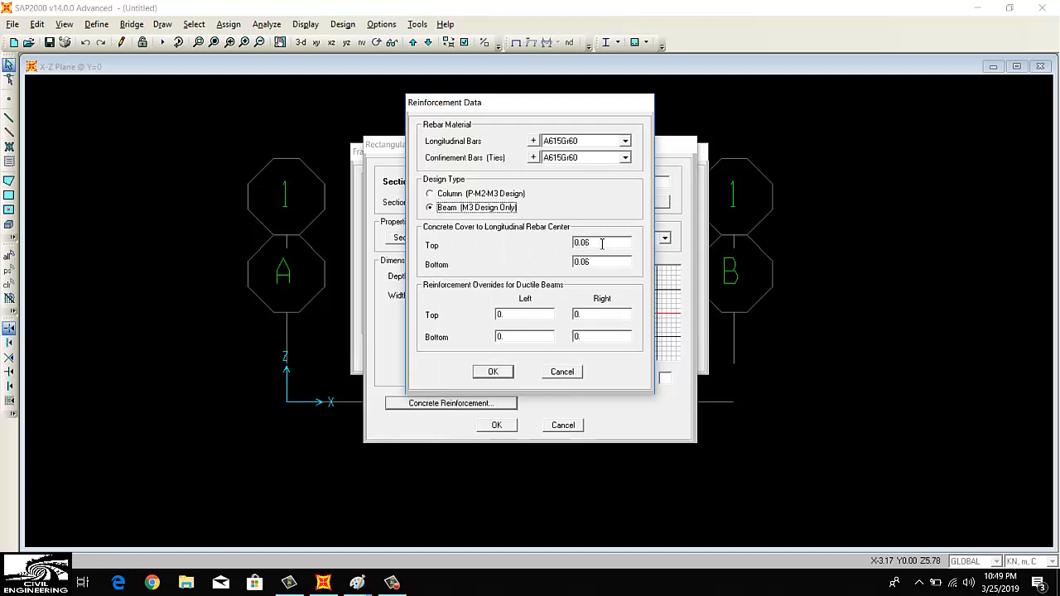
left_click(600, 243)
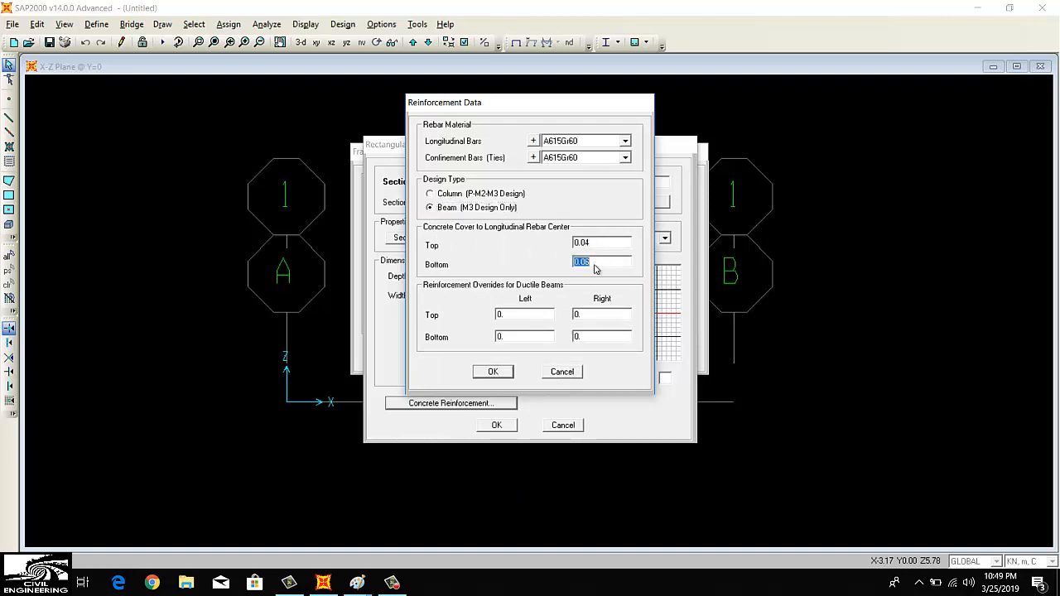
type("0.0")
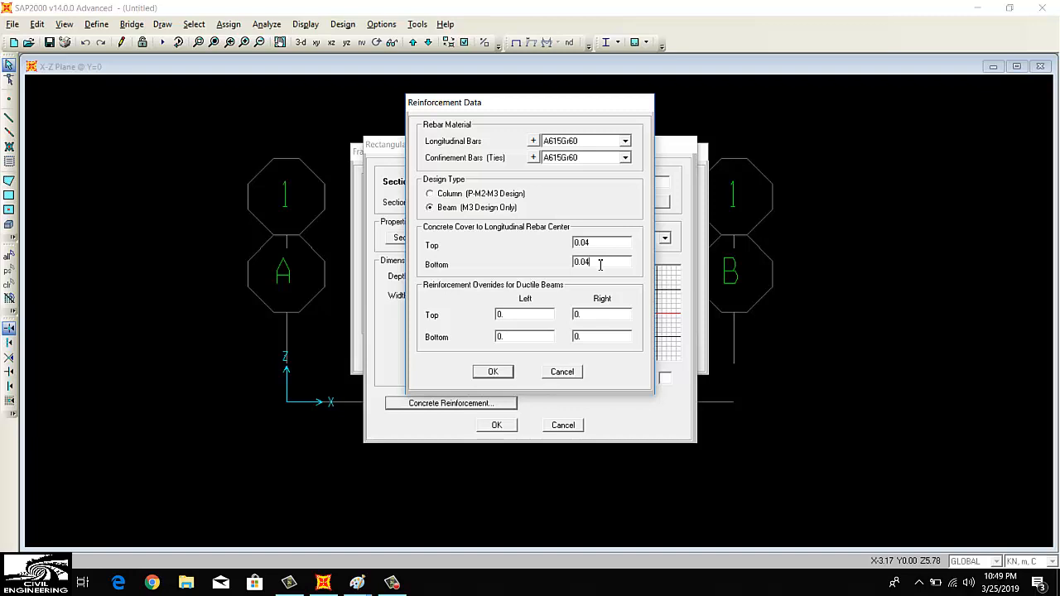
mouse_move(522, 353)
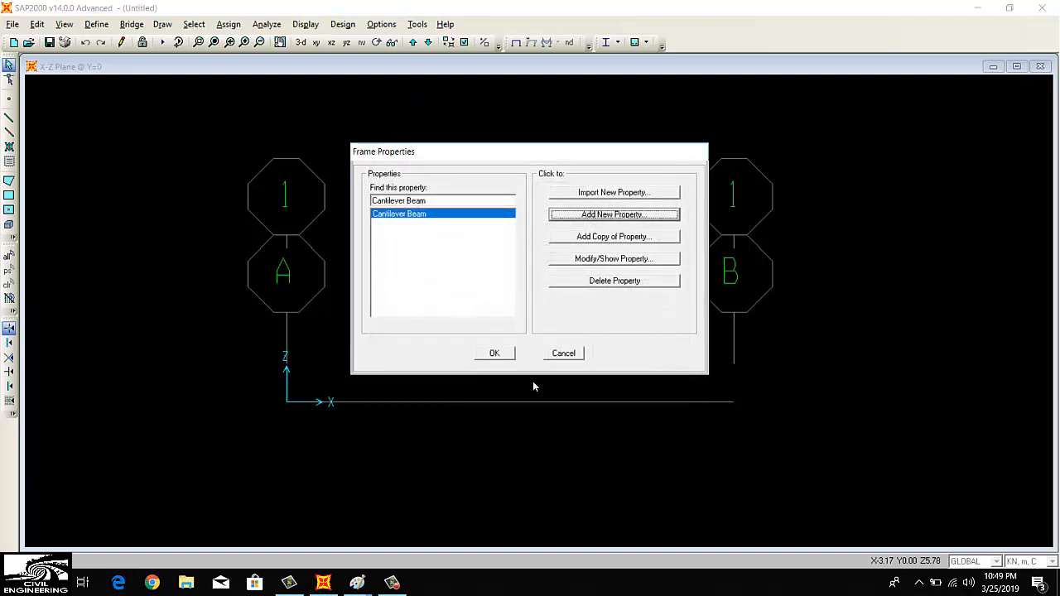
left_click(494, 353)
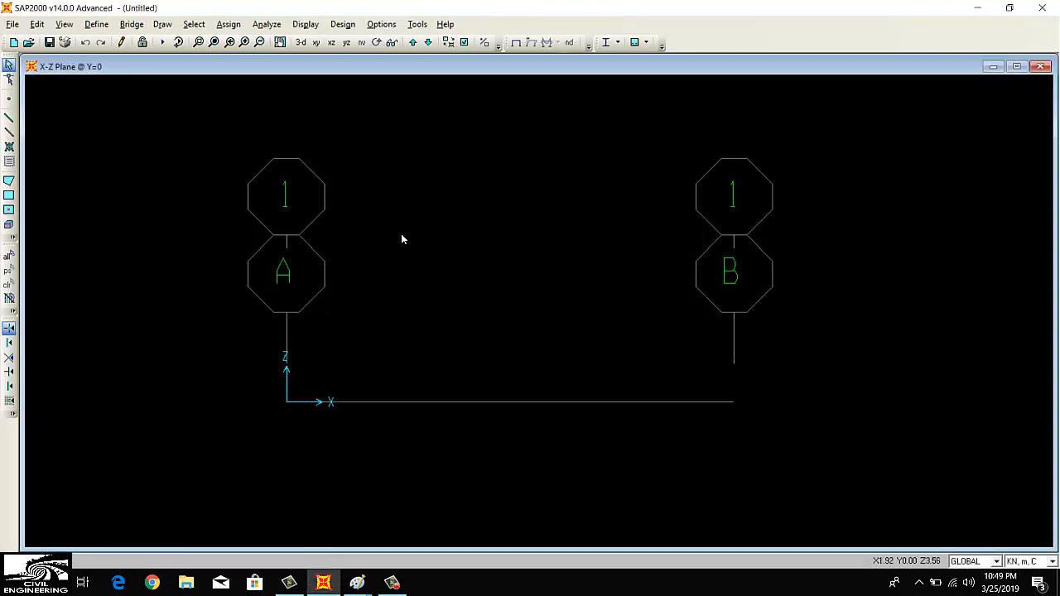
Add a load pattern named 'Live load' of type LIVE beside DEAD
left_click(96, 24)
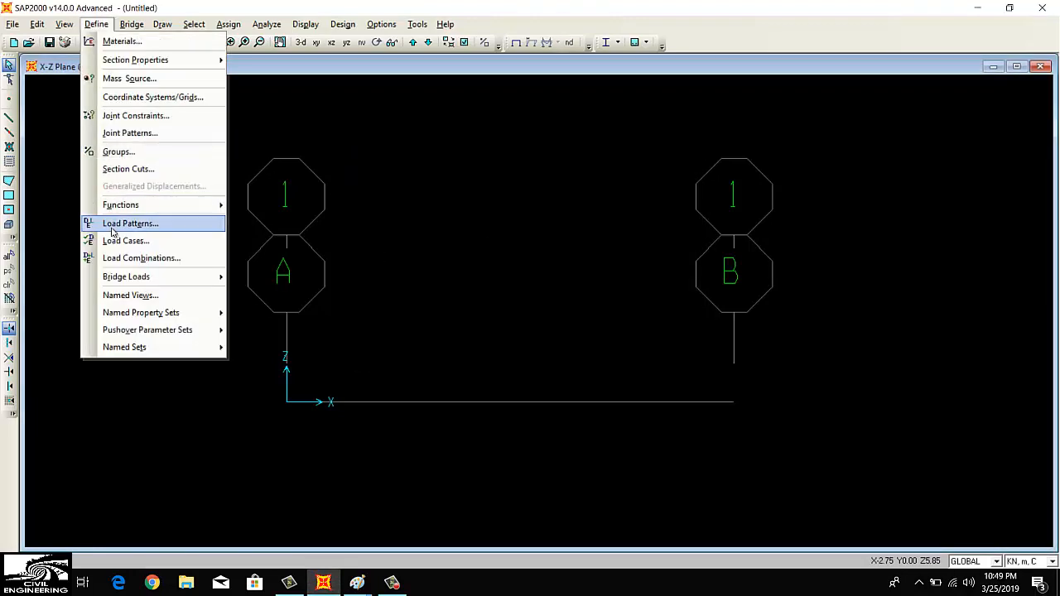
left_click(130, 223)
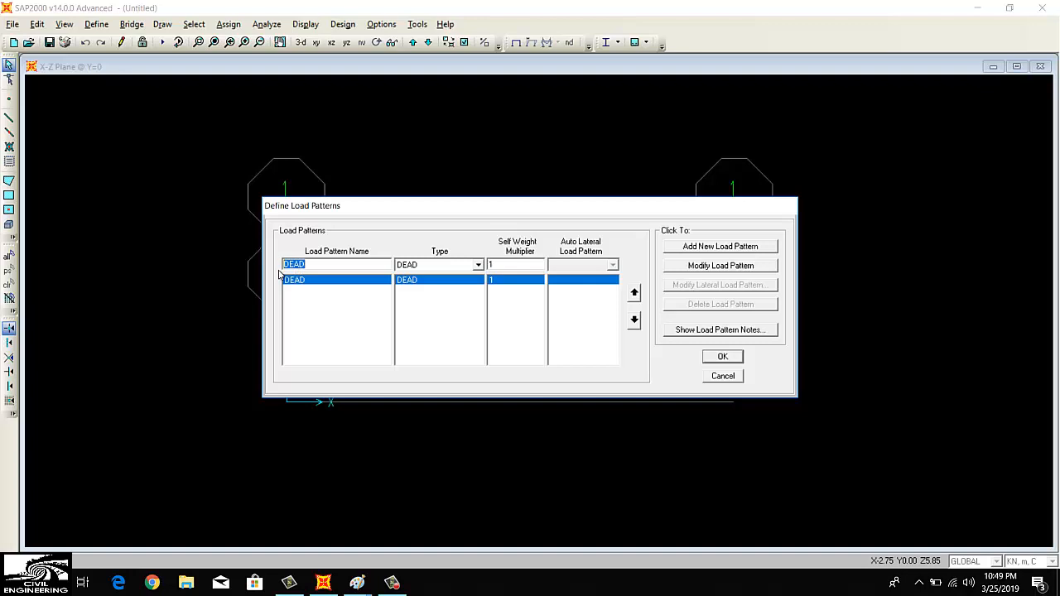
type("Live load")
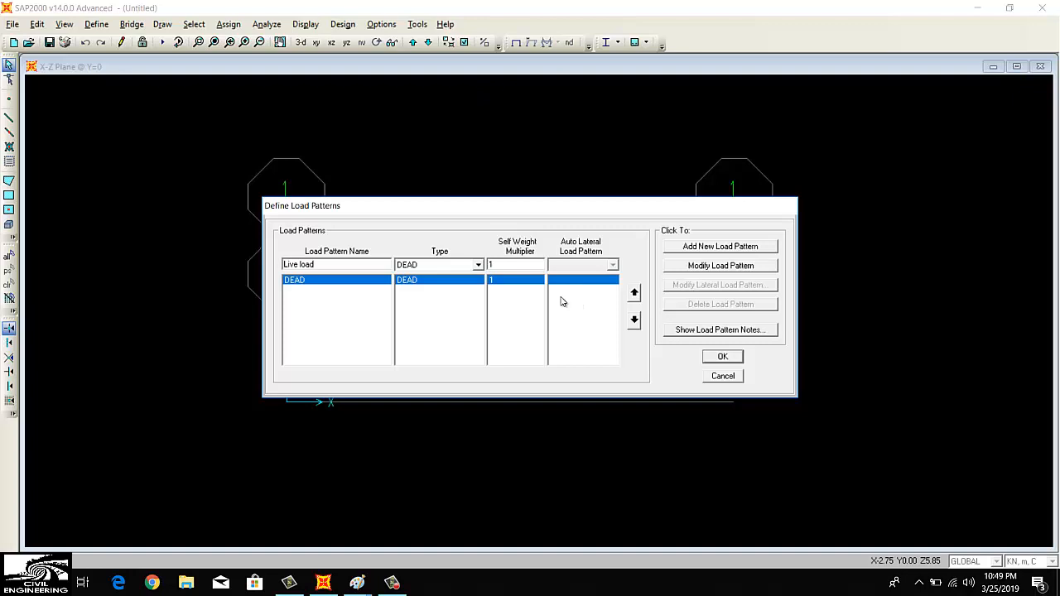
left_click(478, 264)
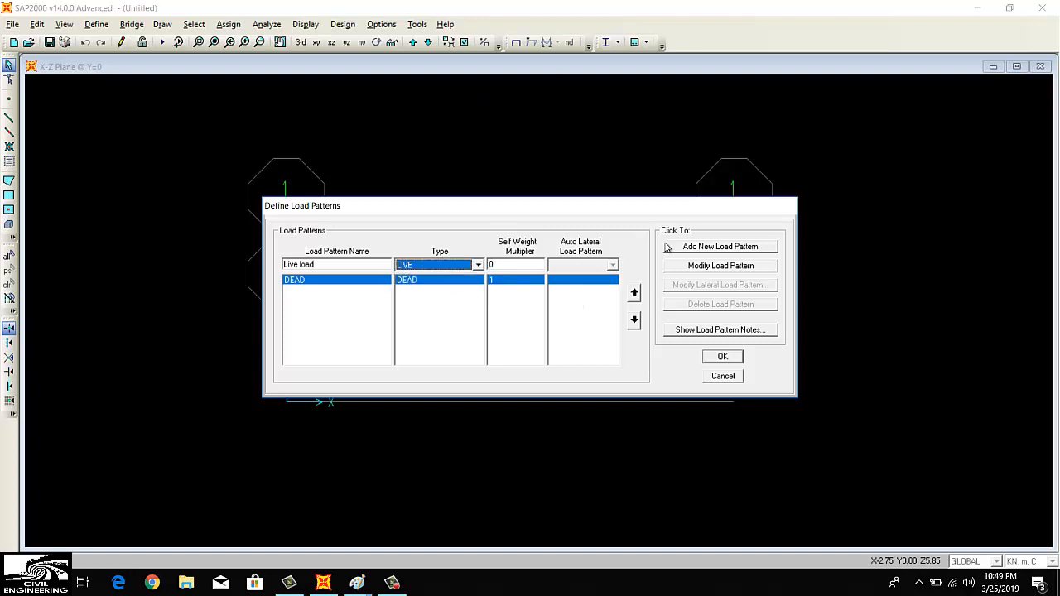
left_click(719, 246)
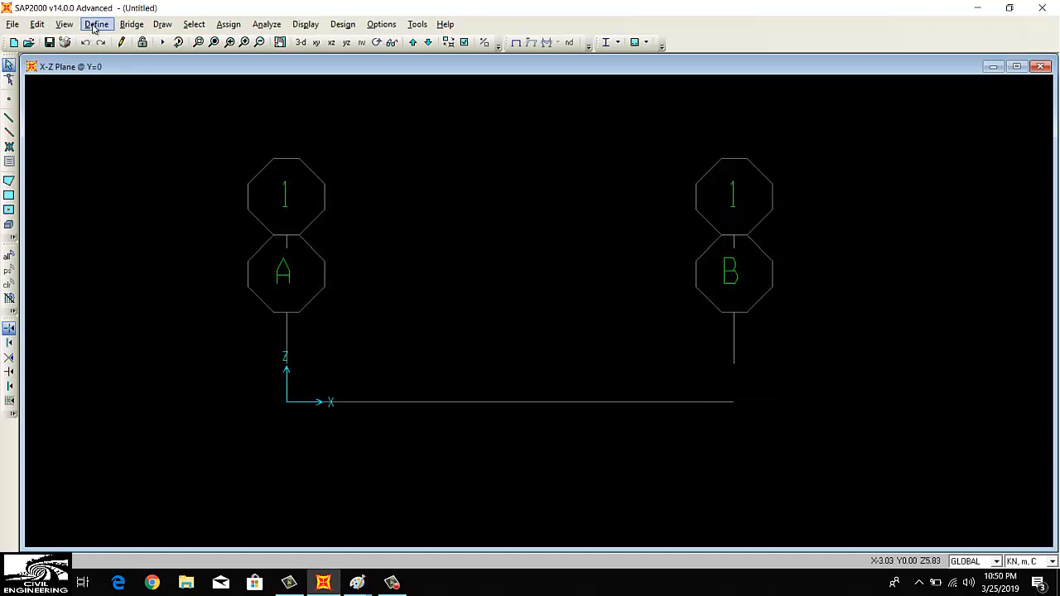
Define combination 'Factored Load' as DEAD × 1.2 plus Live load × 1.6
left_click(96, 23)
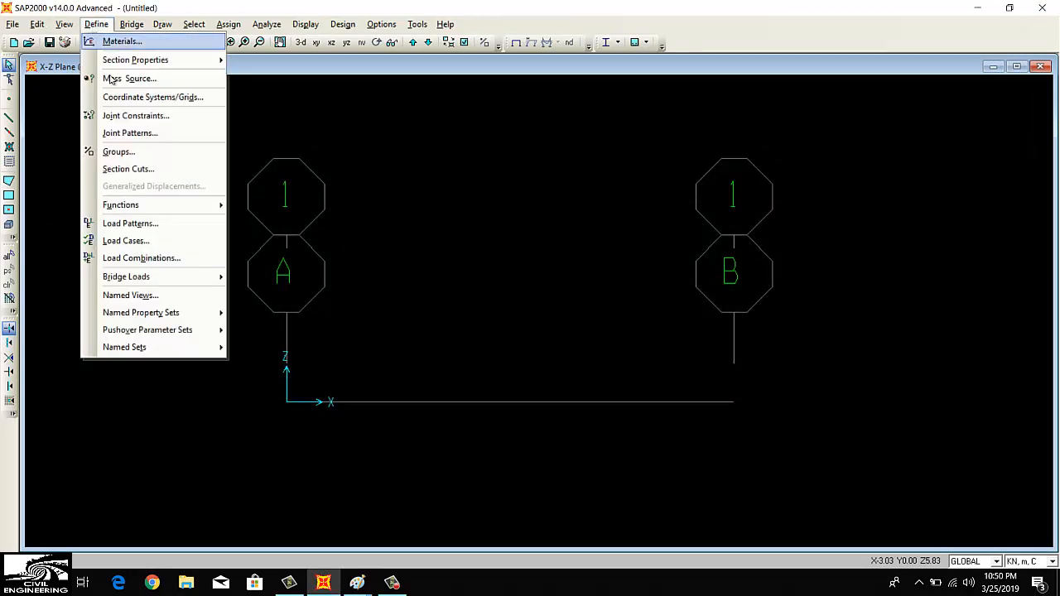
left_click(141, 258)
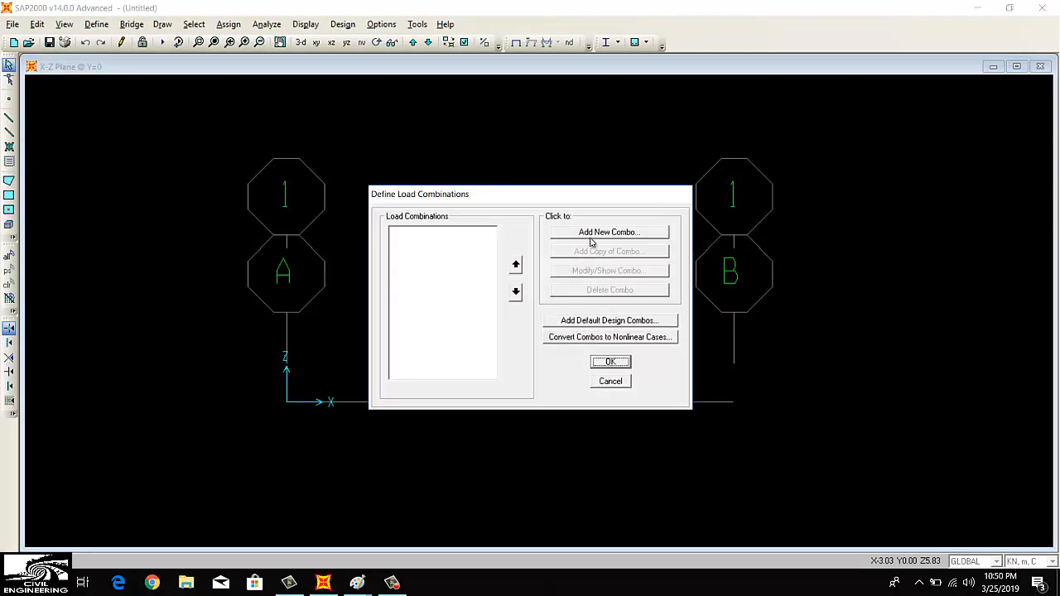
left_click(609, 232)
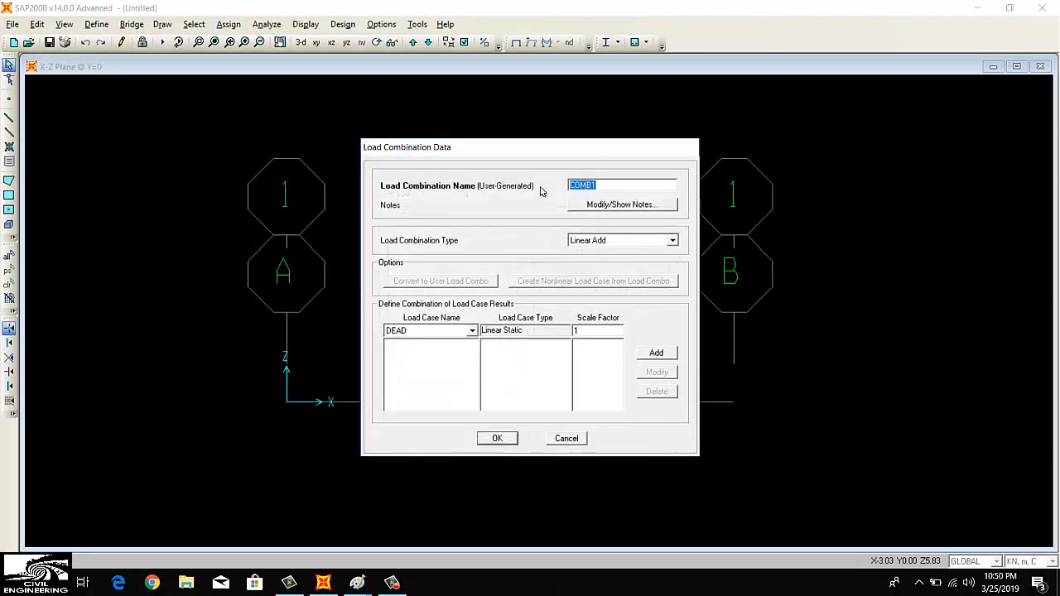
type("Factored")
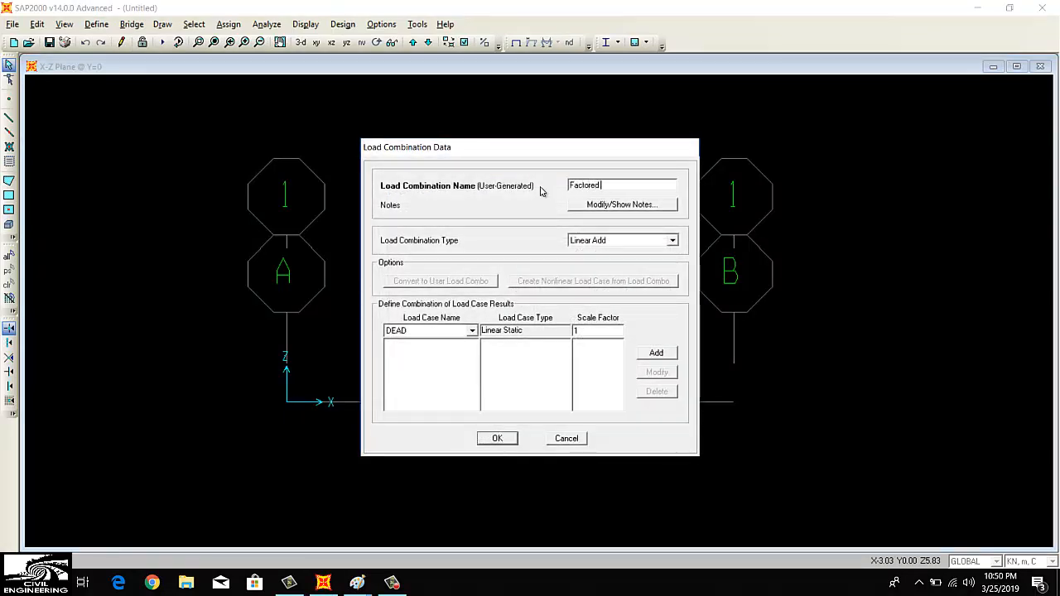
type("Load")
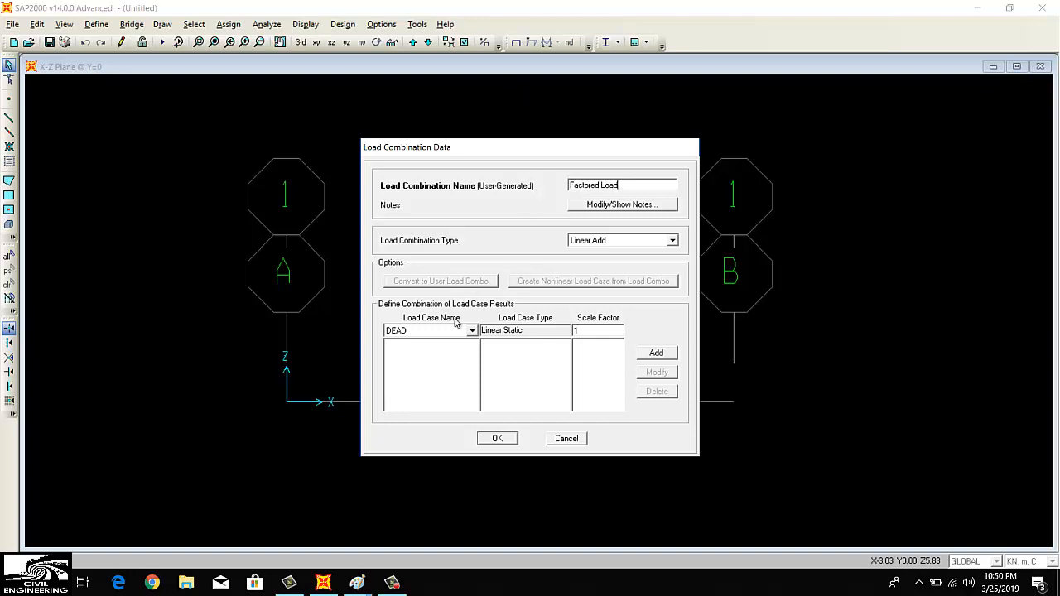
left_click(597, 330)
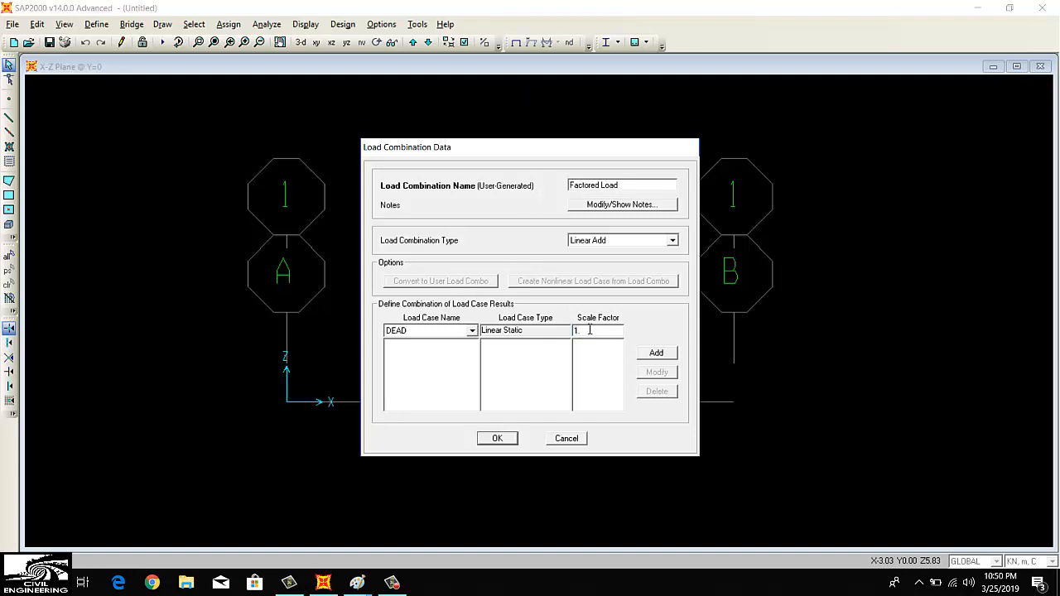
left_click(657, 352)
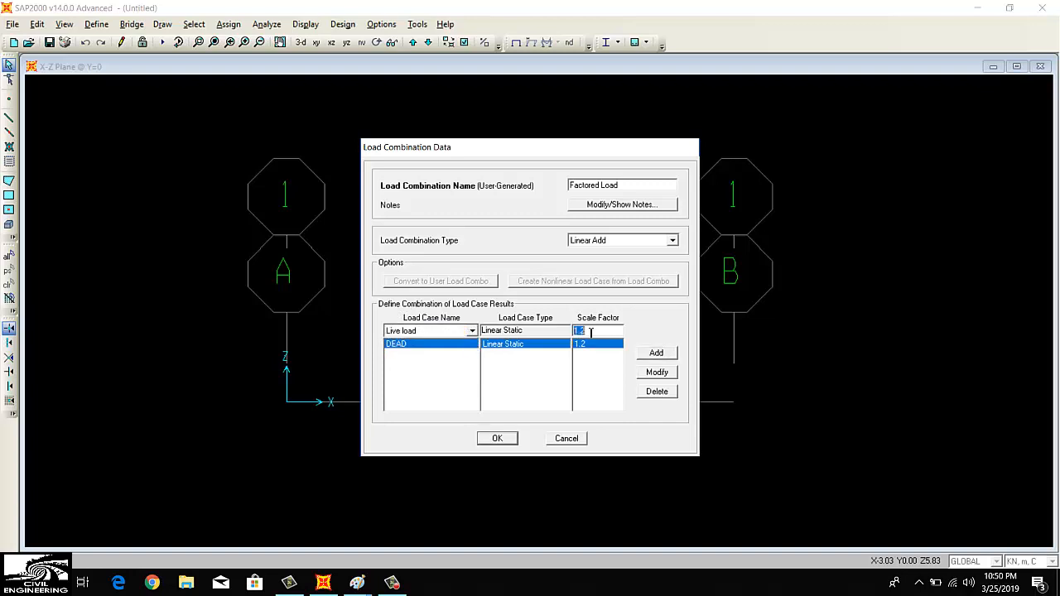
type("1.6")
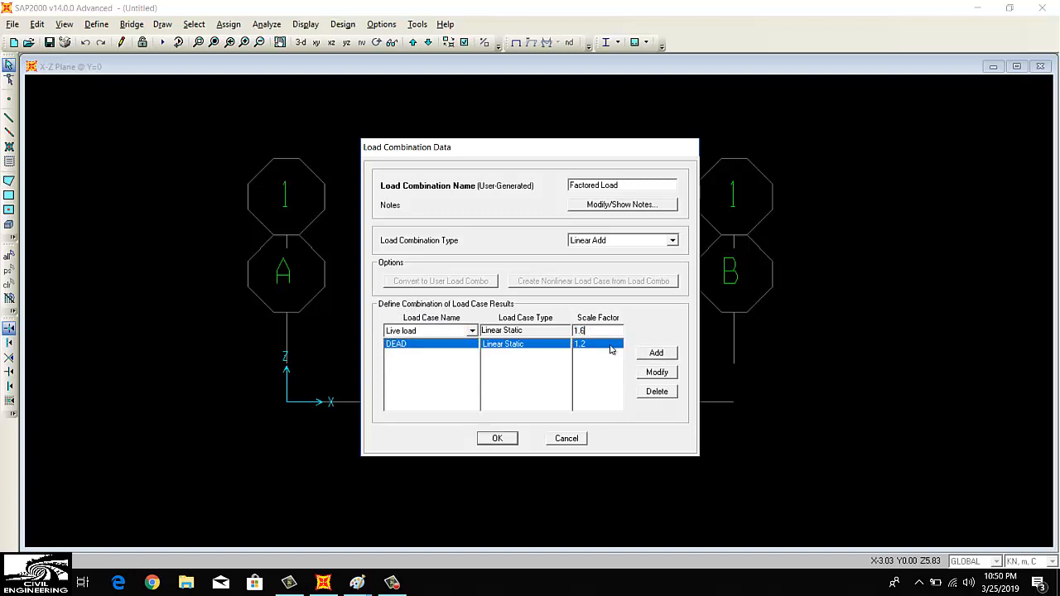
left_click(497, 438)
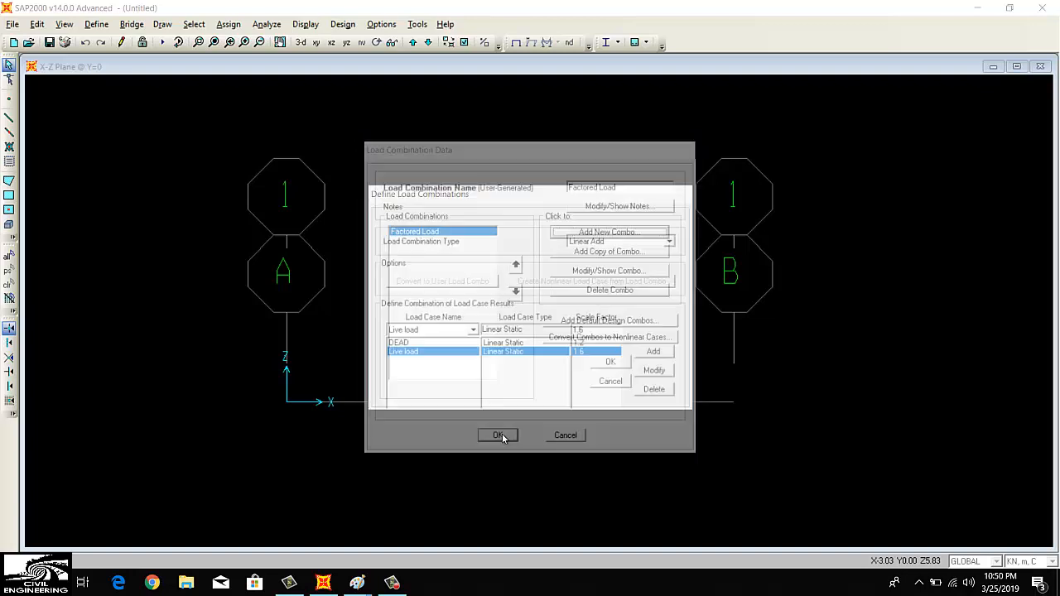
left_click(497, 435)
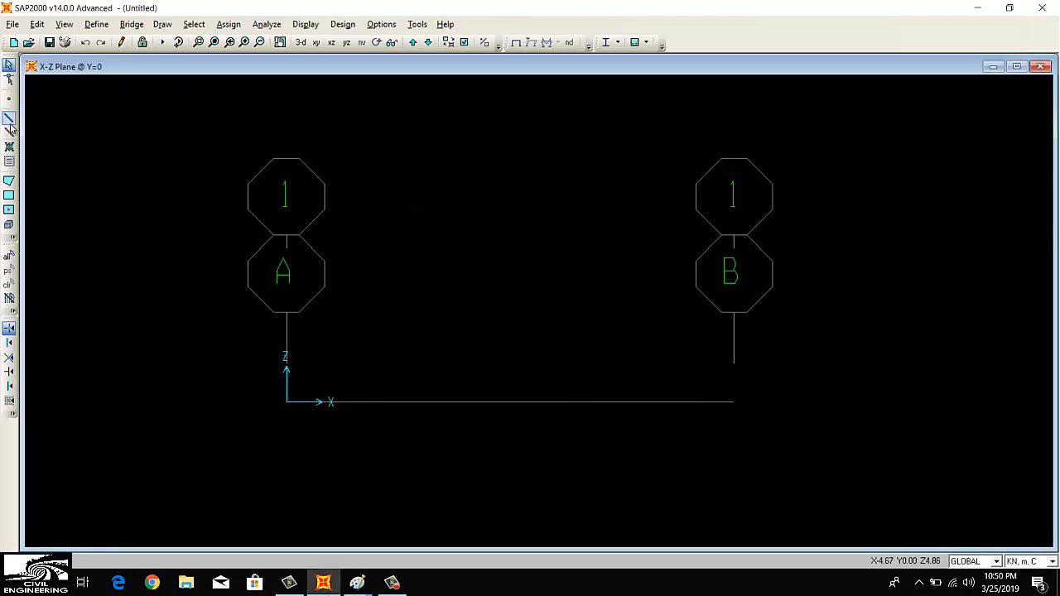
mouse_move(9, 132)
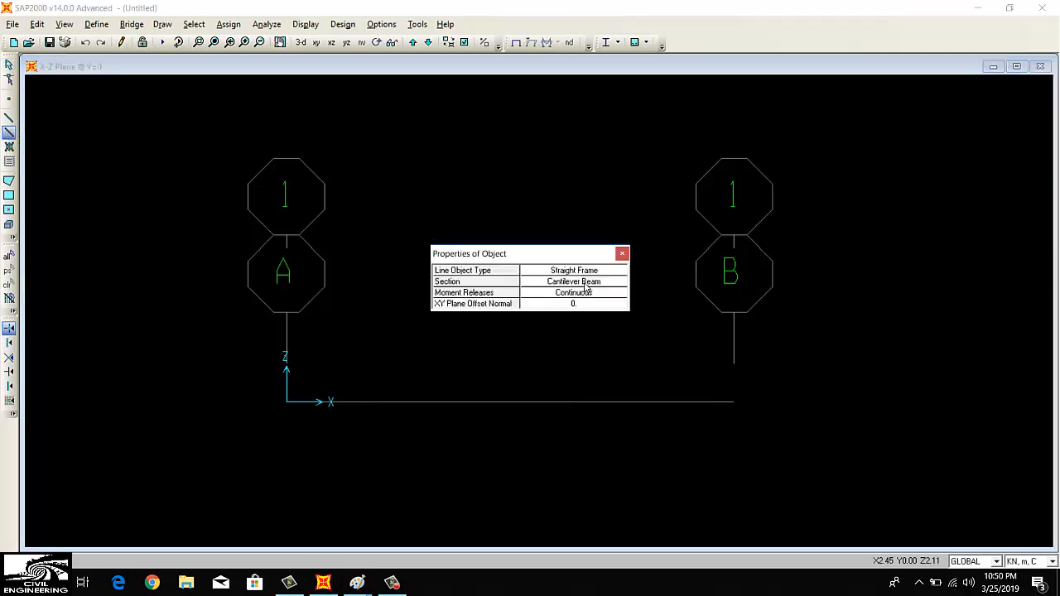
Draw the Cantilever Beam frame from grid A to B and dismiss its properties box
left_click(573, 281)
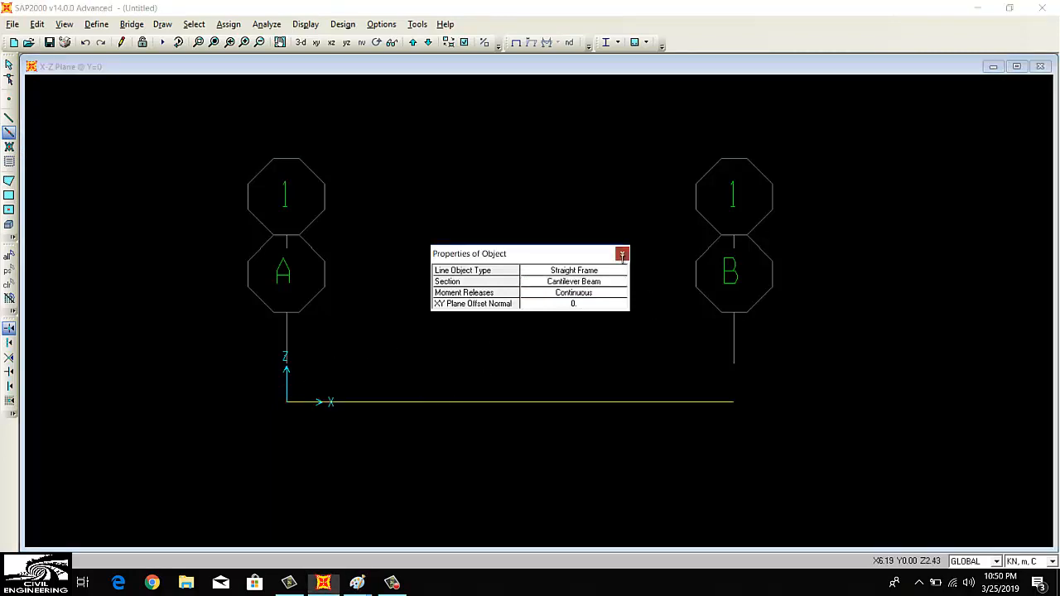
left_click(622, 254)
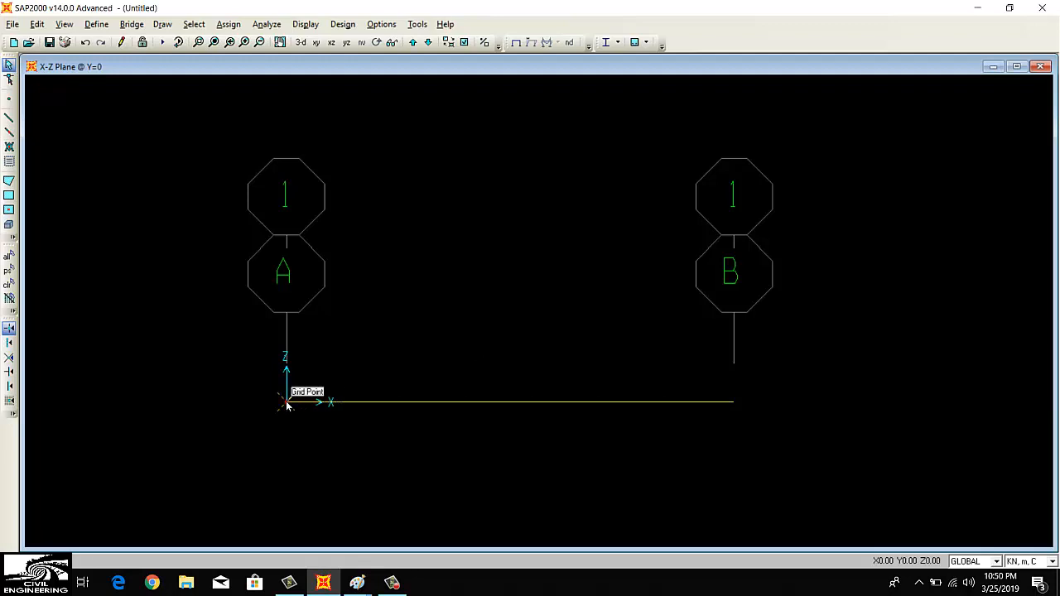
Restrain all translations and rotations at the grid A end joint with a fixed support
left_click(228, 23)
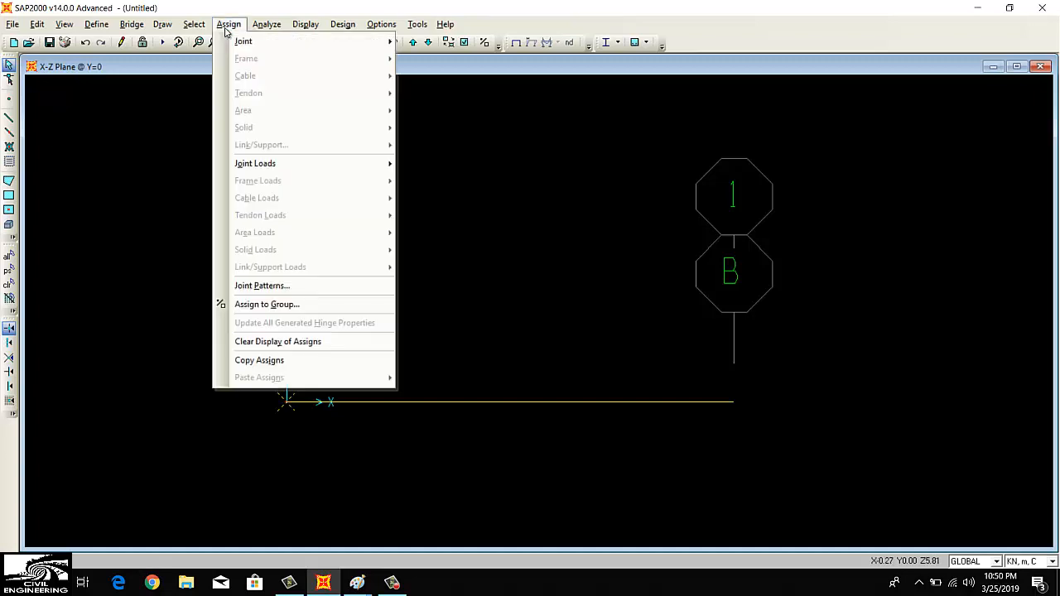
mouse_move(255, 164)
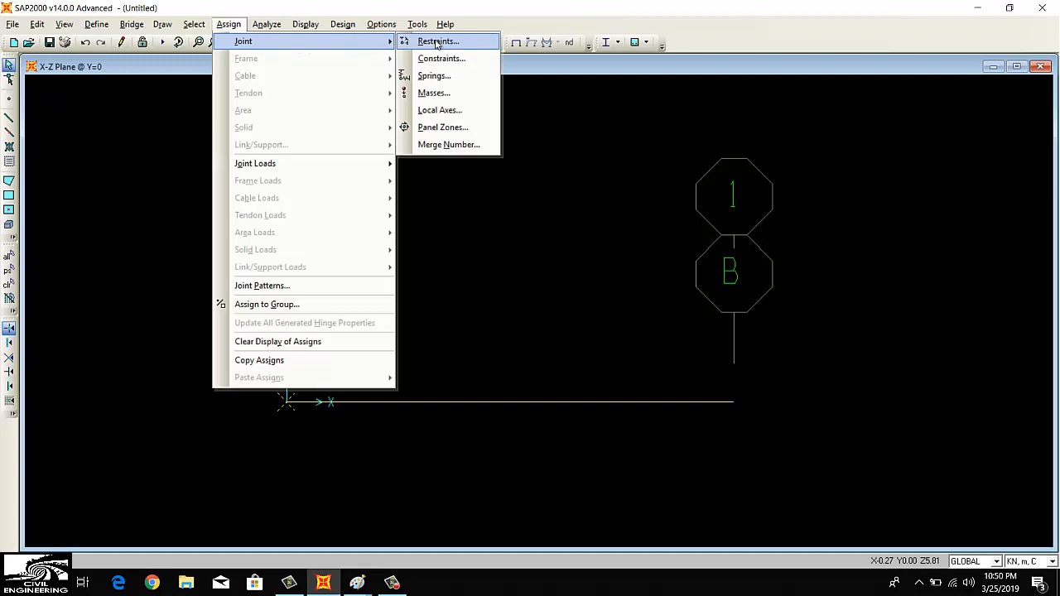
left_click(438, 41)
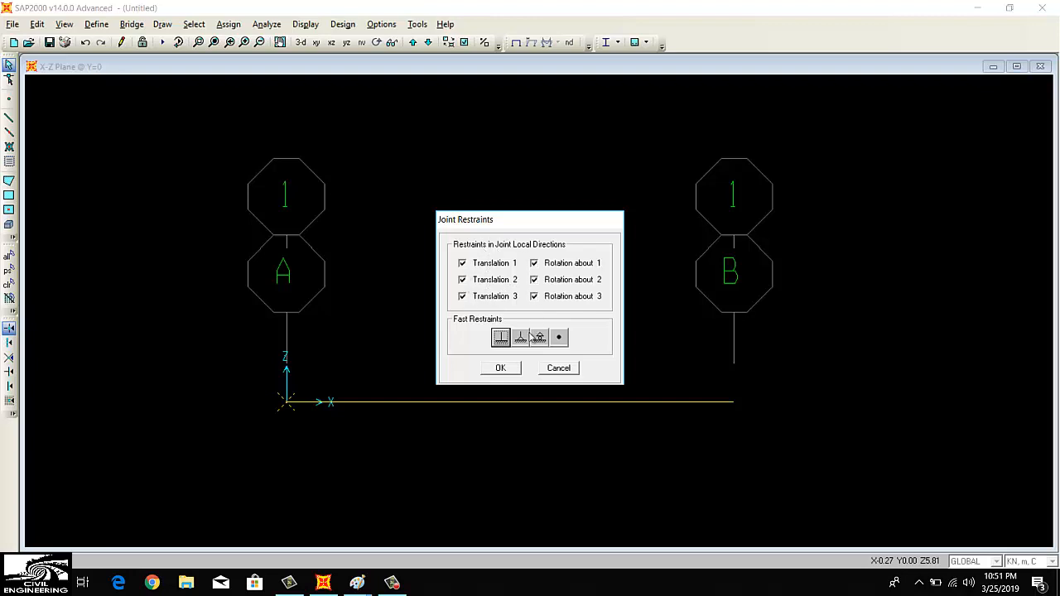
left_click(520, 337)
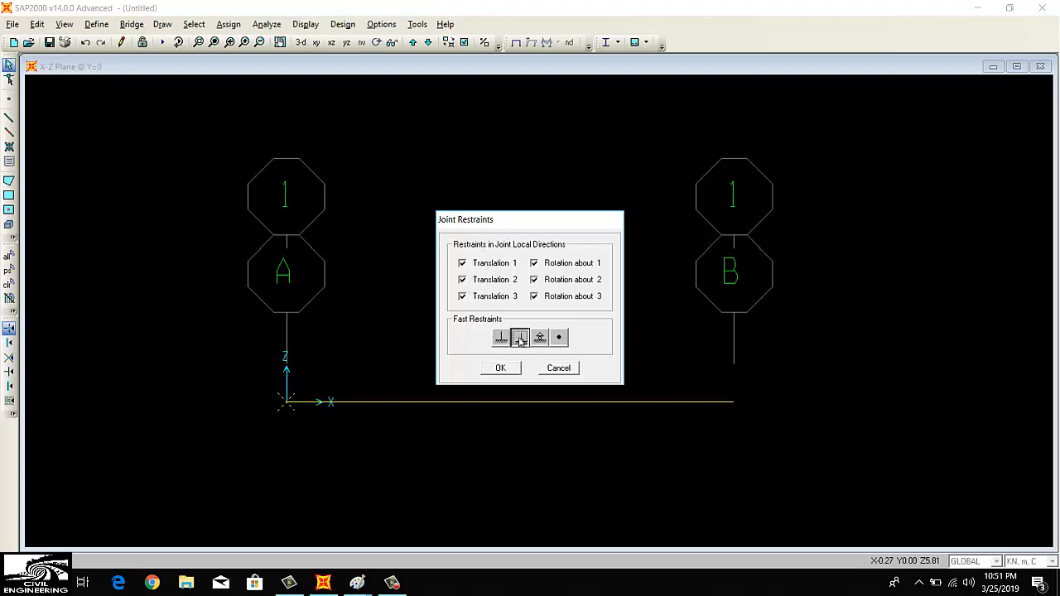
left_click(539, 337)
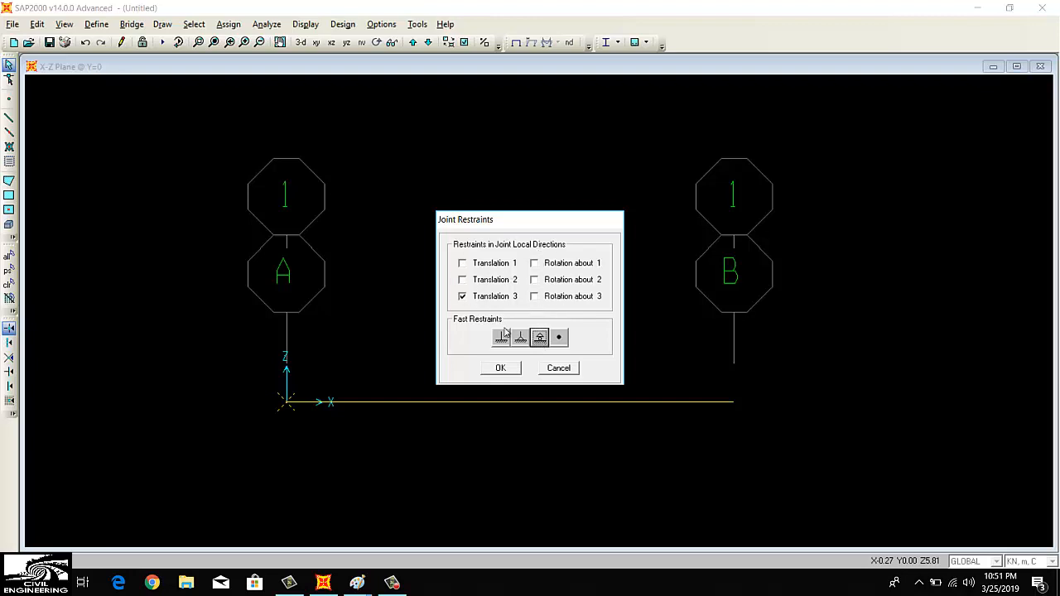
left_click(500, 337)
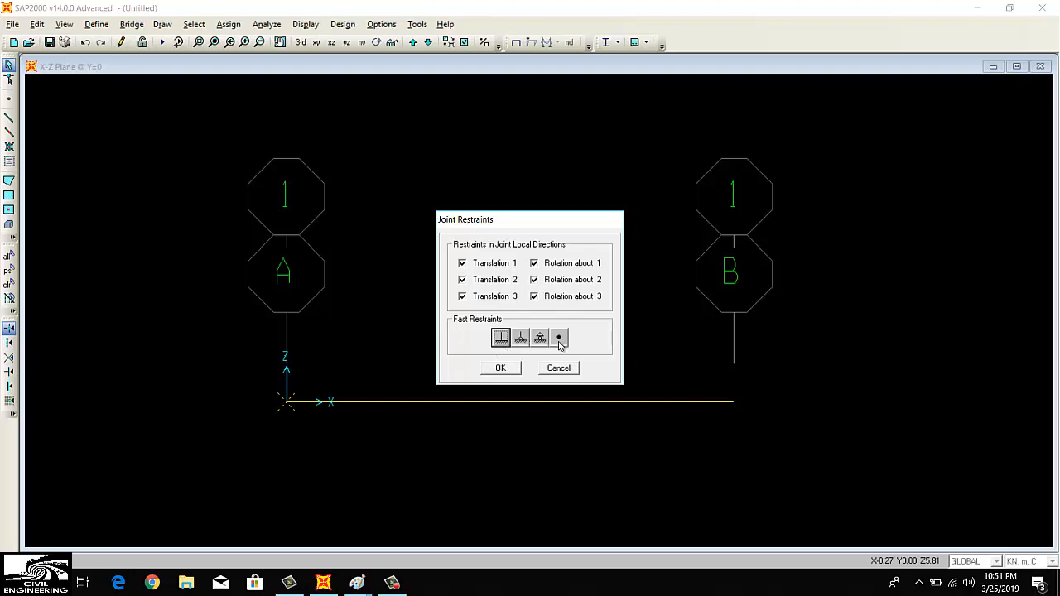
left_click(500, 337)
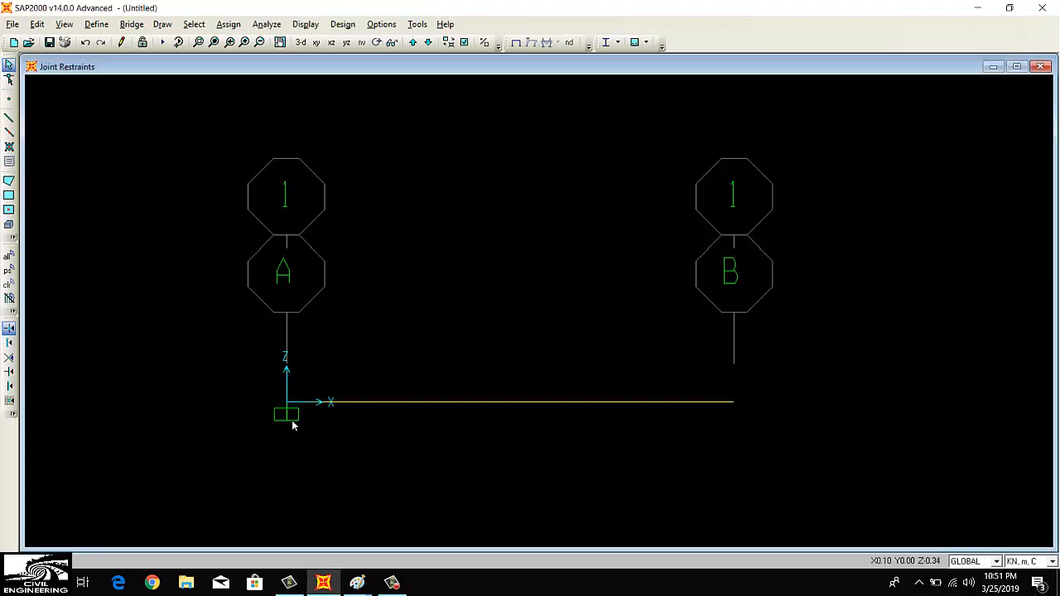
mouse_move(344, 144)
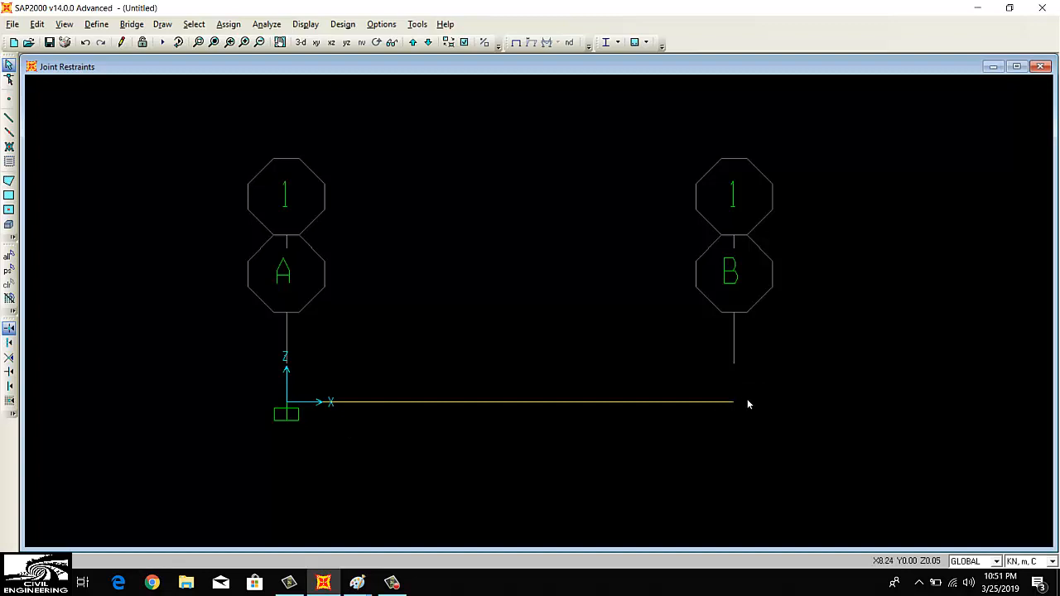
mouse_move(577, 324)
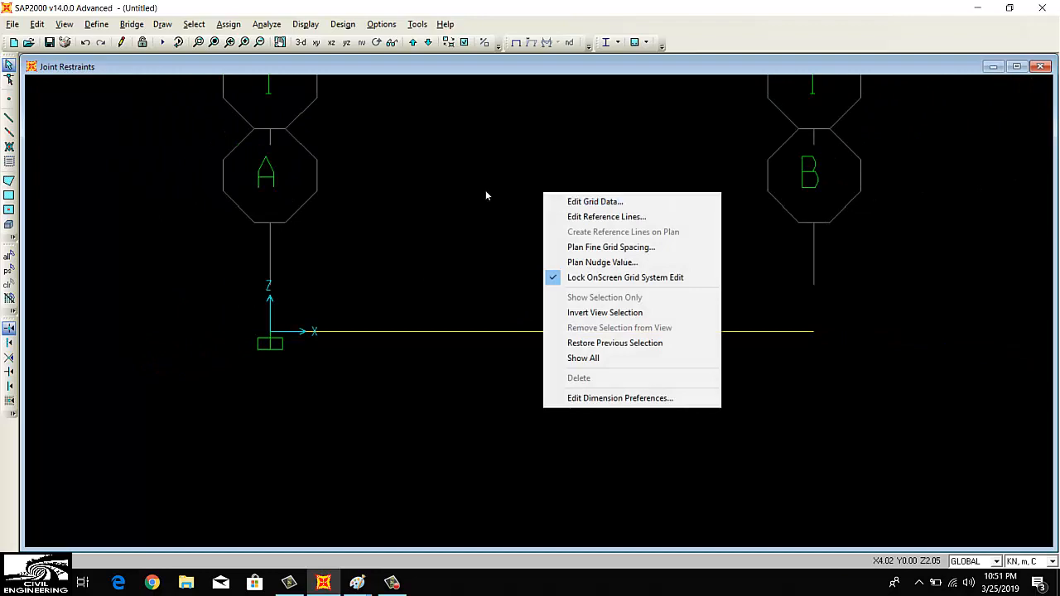
Open the GLOBAL grid system's details to hide all grid lines and bubbles
left_click(595, 201)
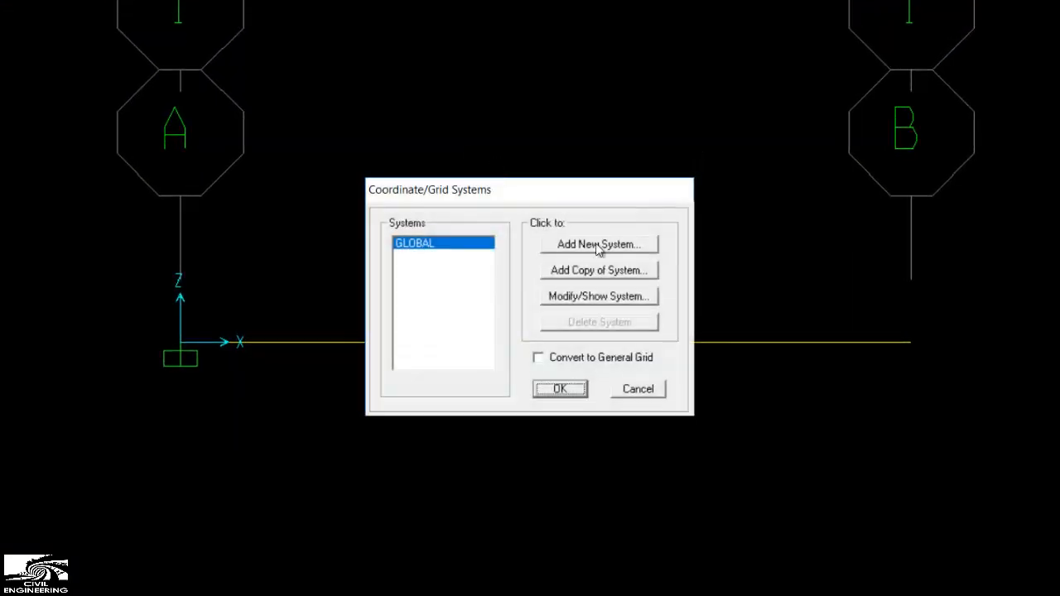
left_click(598, 295)
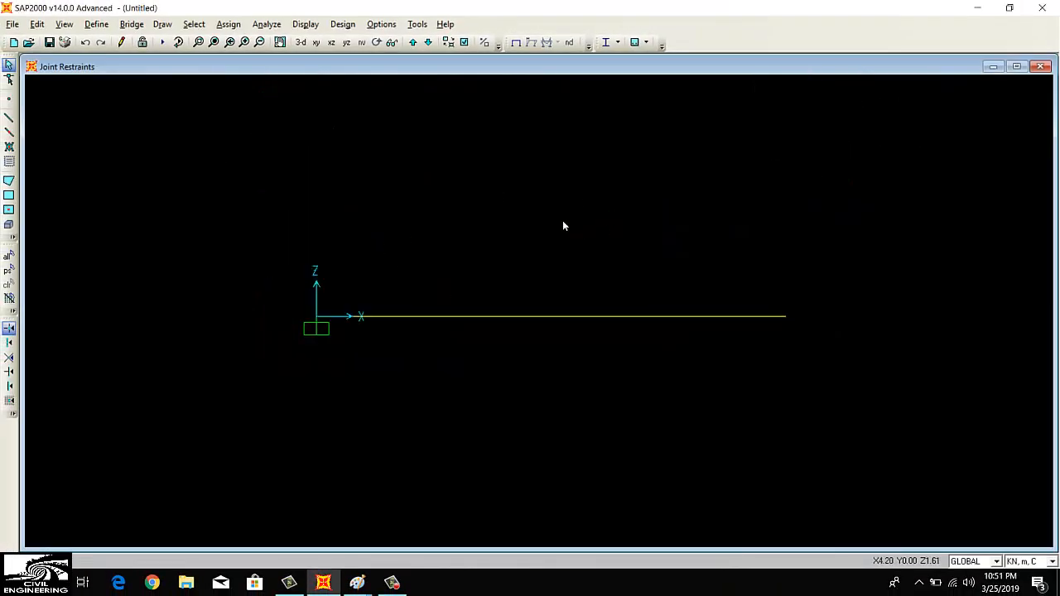
mouse_move(779, 383)
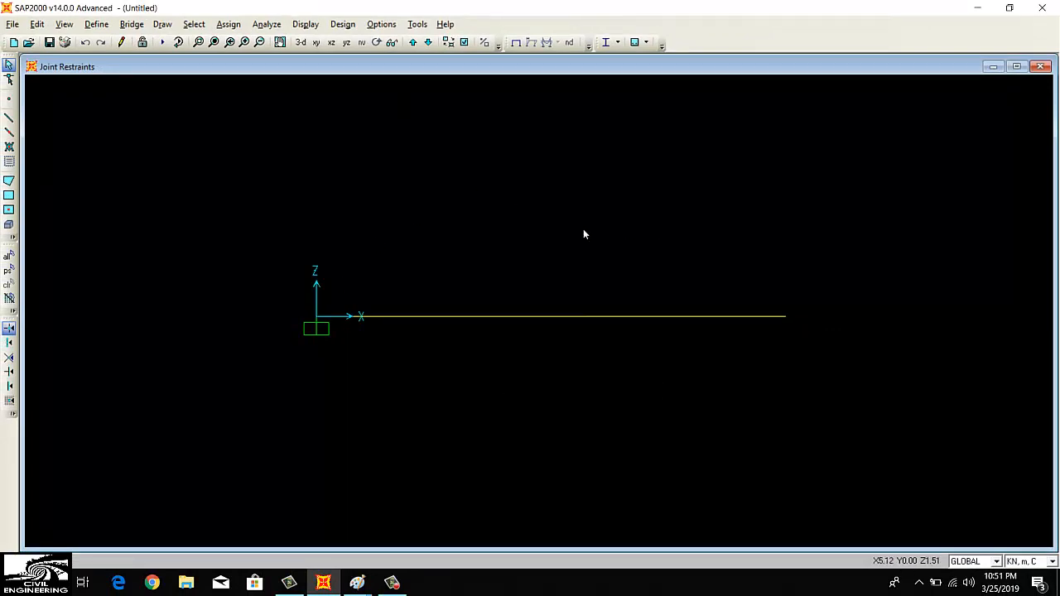
mouse_move(451, 413)
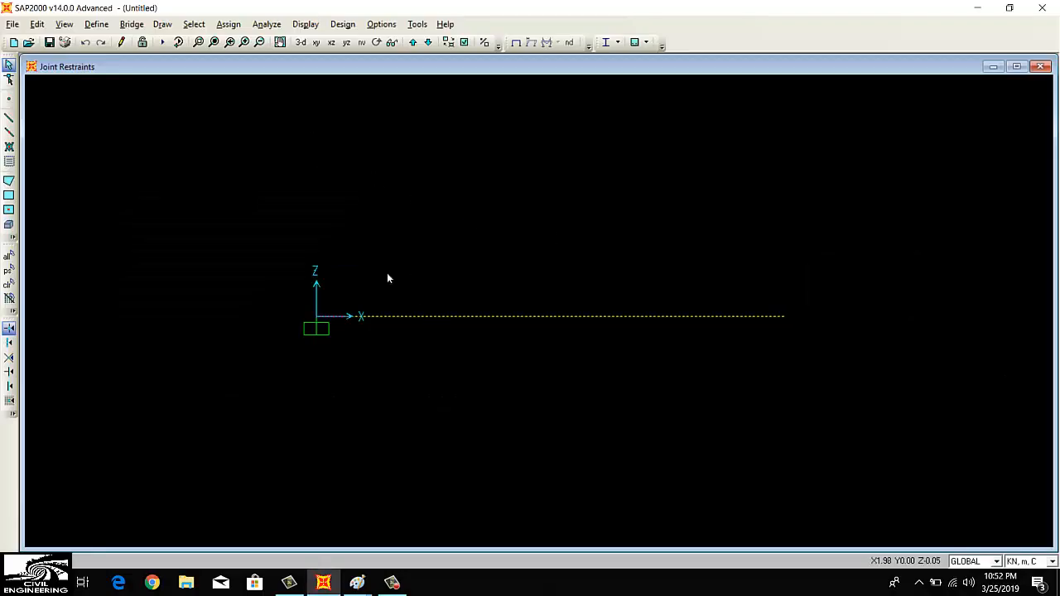
Add a 4 kN/m uniform distributed Live load along the beam, using absolute distances
left_click(229, 23)
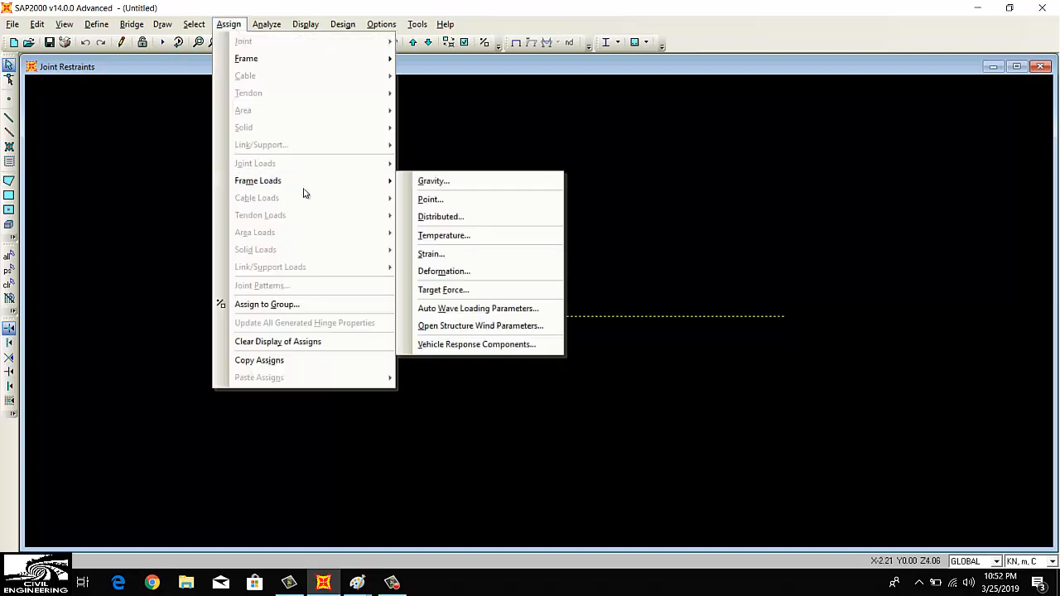
left_click(441, 216)
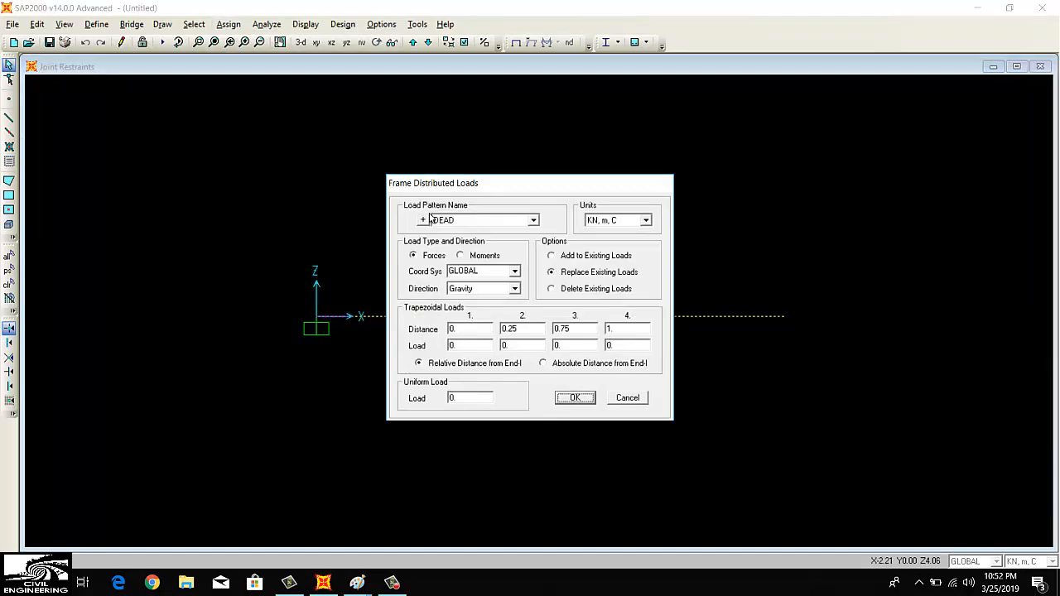
left_click(533, 219)
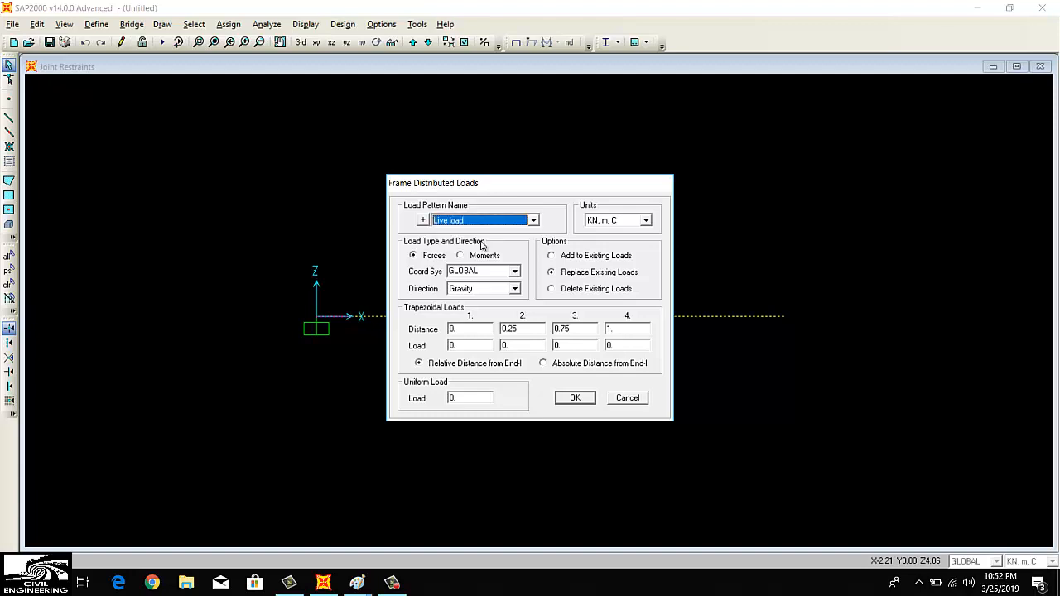
mouse_move(425, 267)
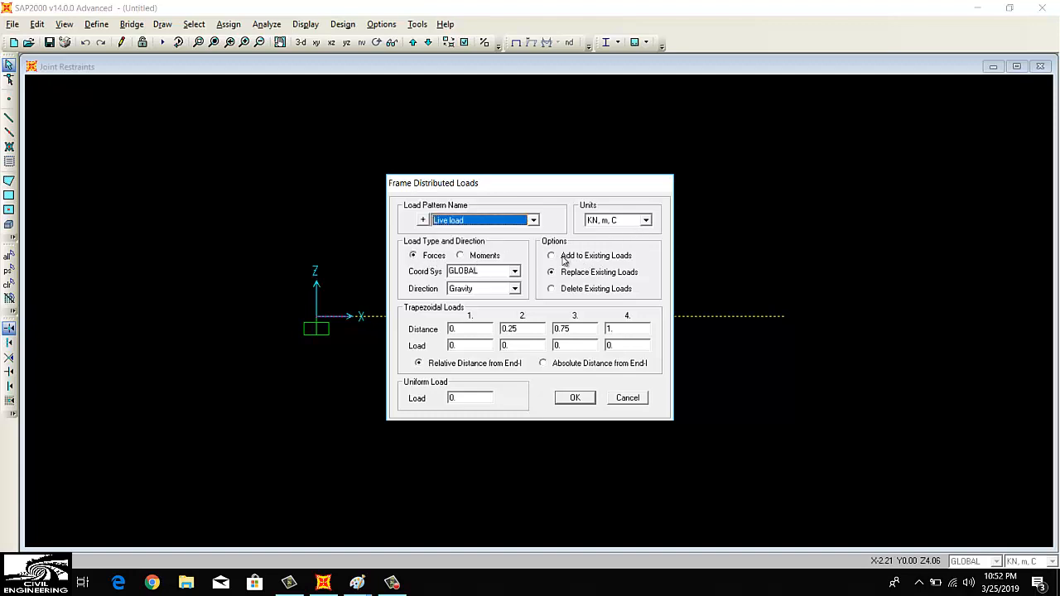
left_click(552, 255)
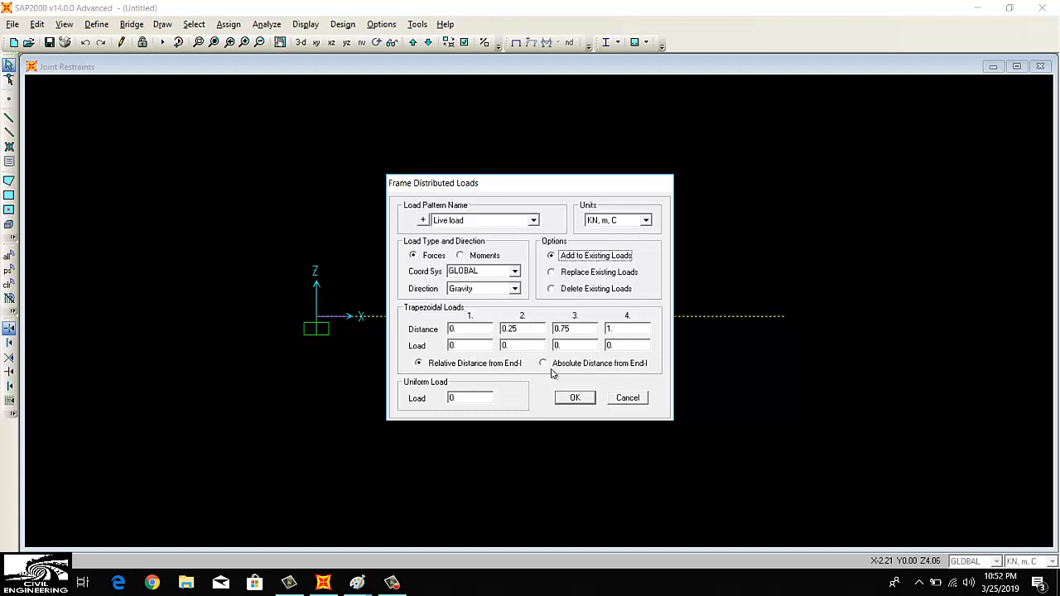
left_click(543, 363)
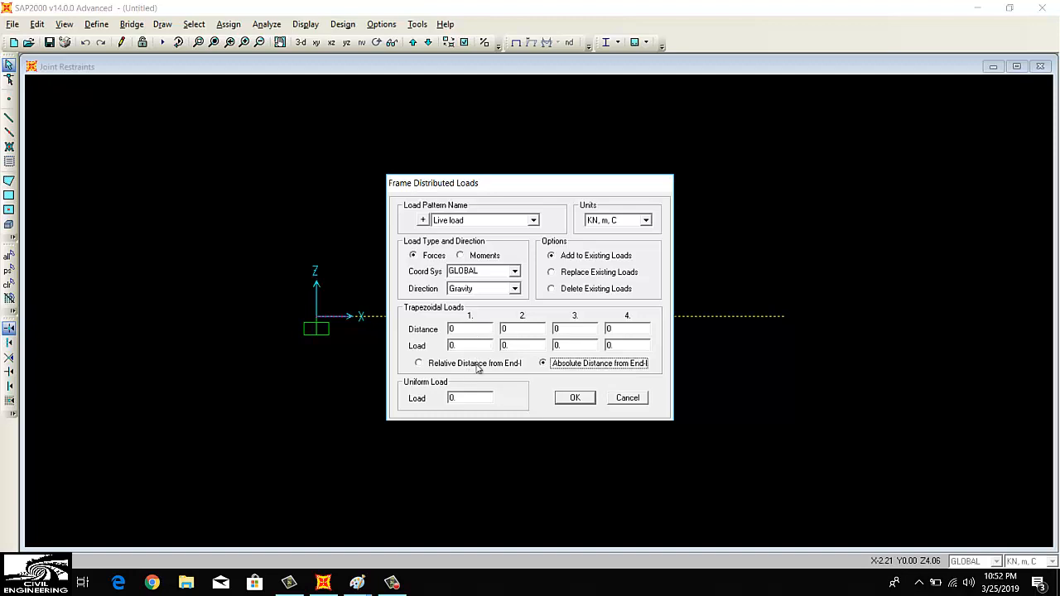
left_click(469, 398)
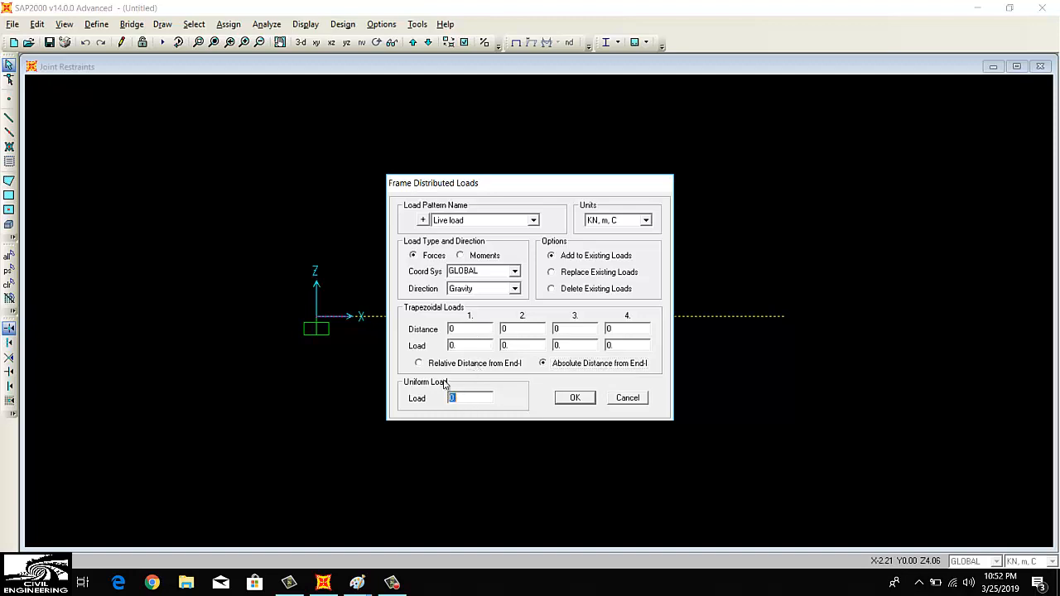
left_click(419, 363)
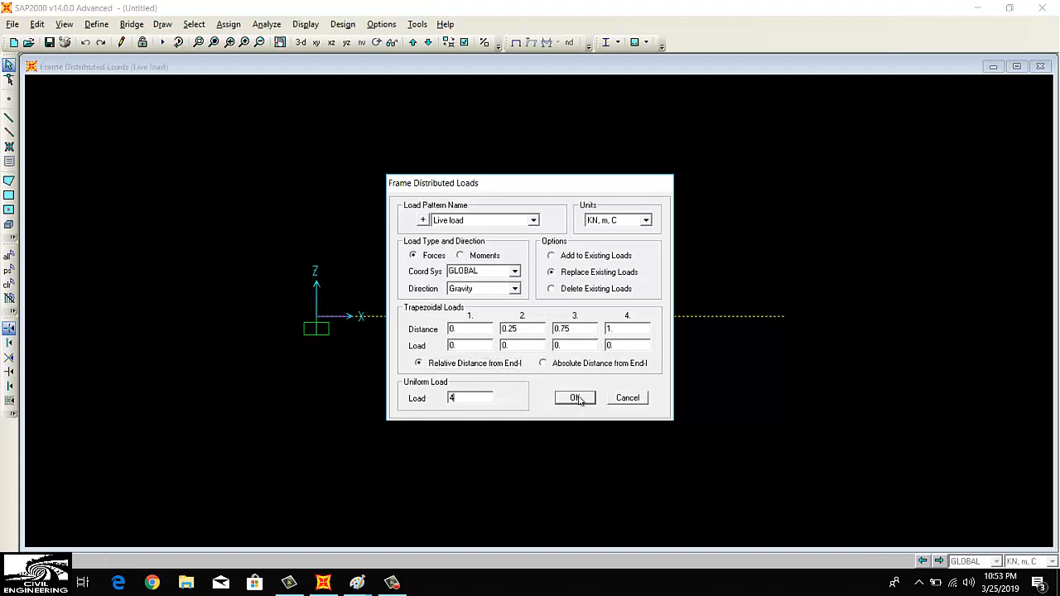
left_click(574, 398)
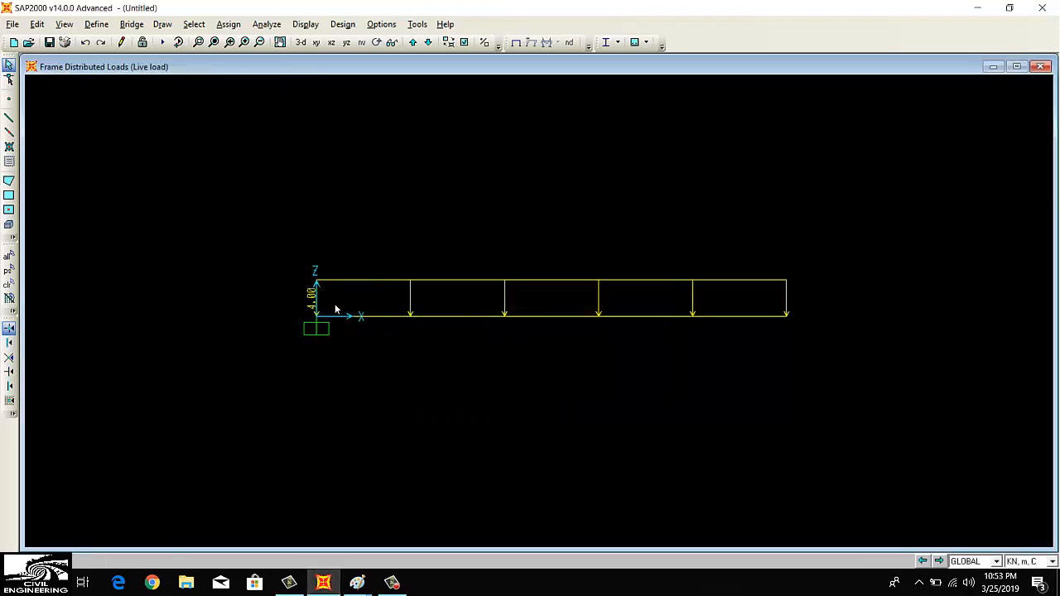
mouse_move(545, 321)
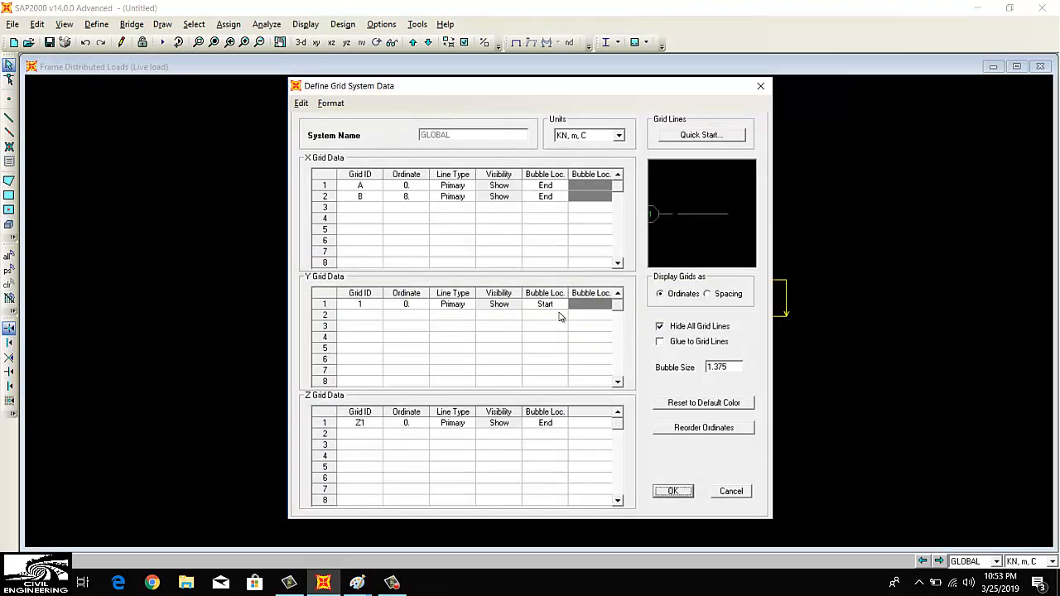
mouse_move(523, 347)
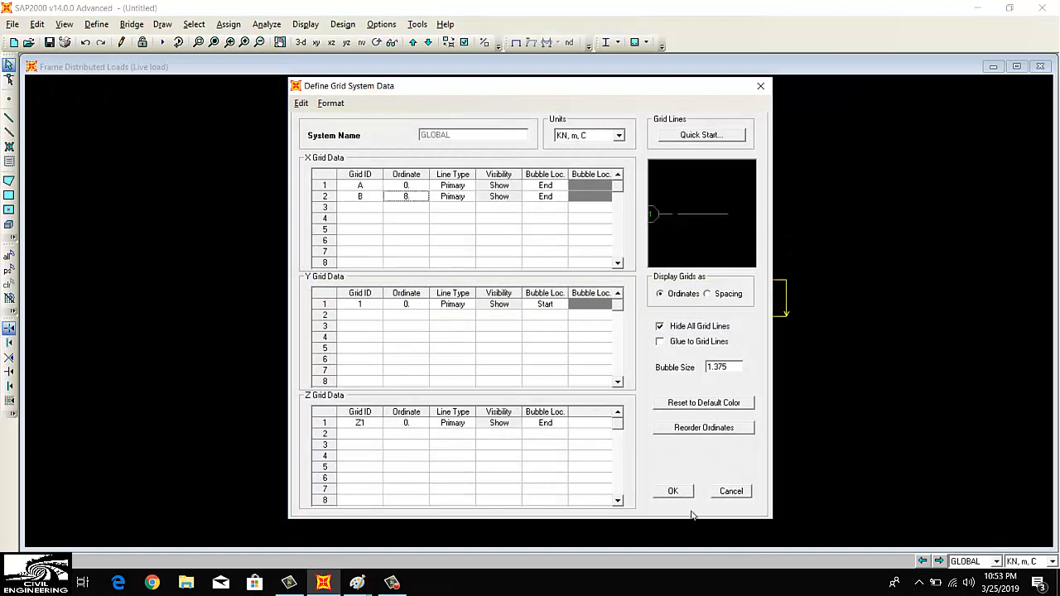
left_click(673, 490)
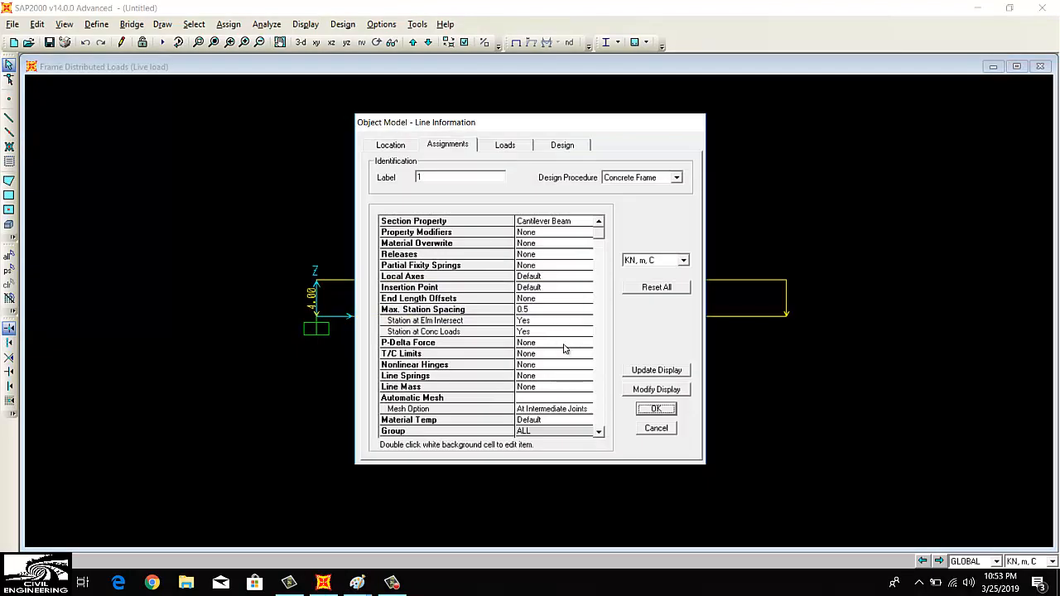
mouse_move(468, 255)
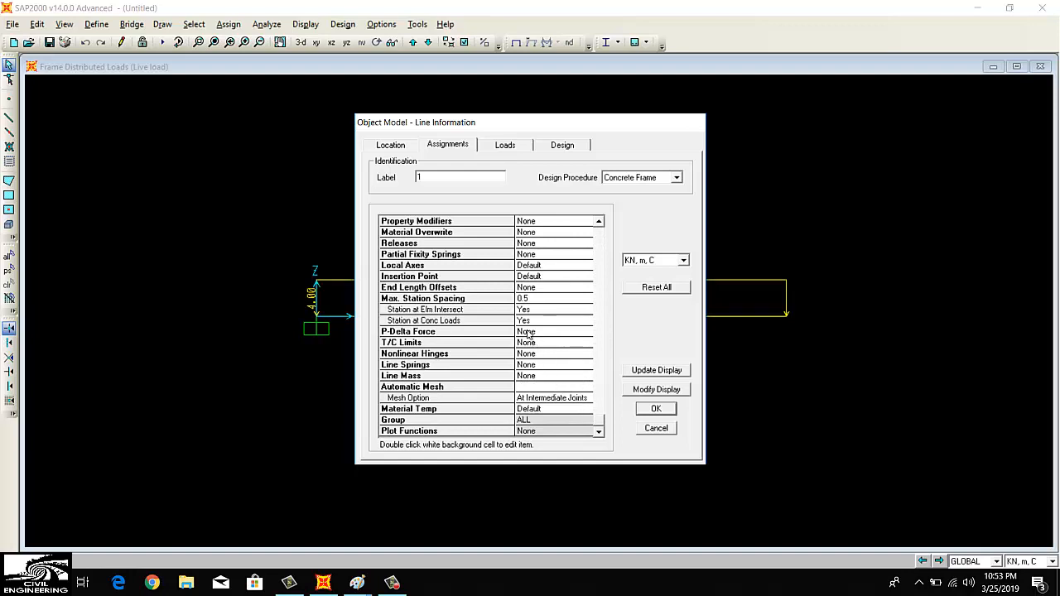
Confirm Frame 1 carries a 4 kN/m Live load from 0 to 8 m in KN, m, C
left_click(504, 144)
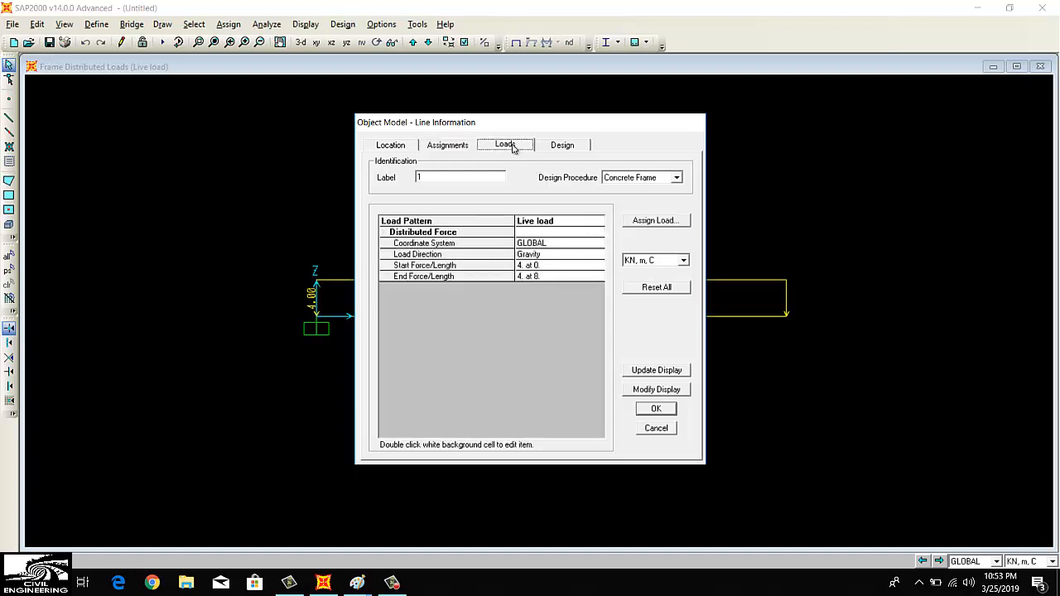
left_click(505, 144)
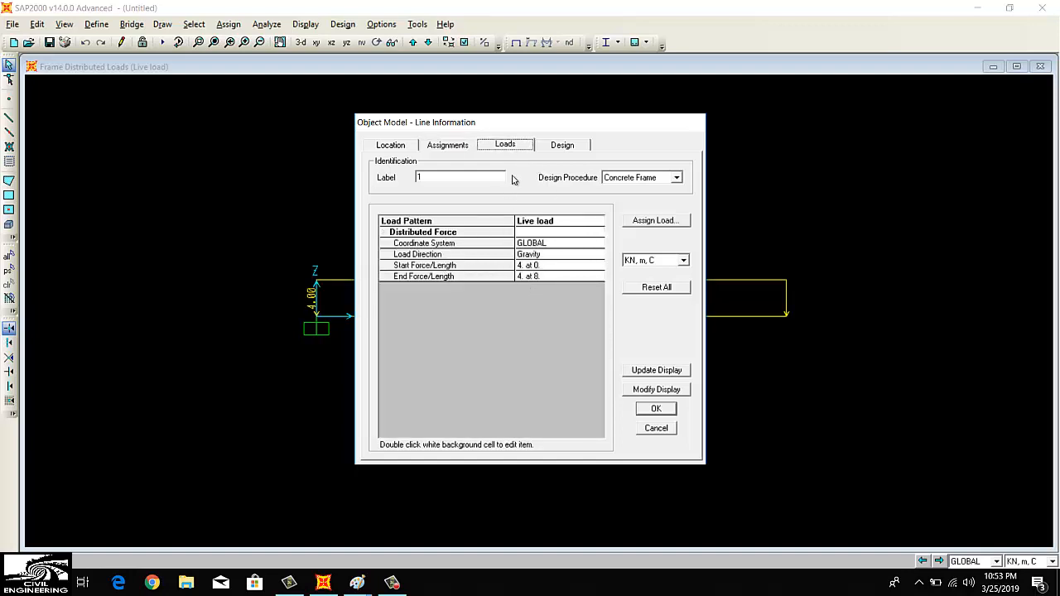
left_click(683, 261)
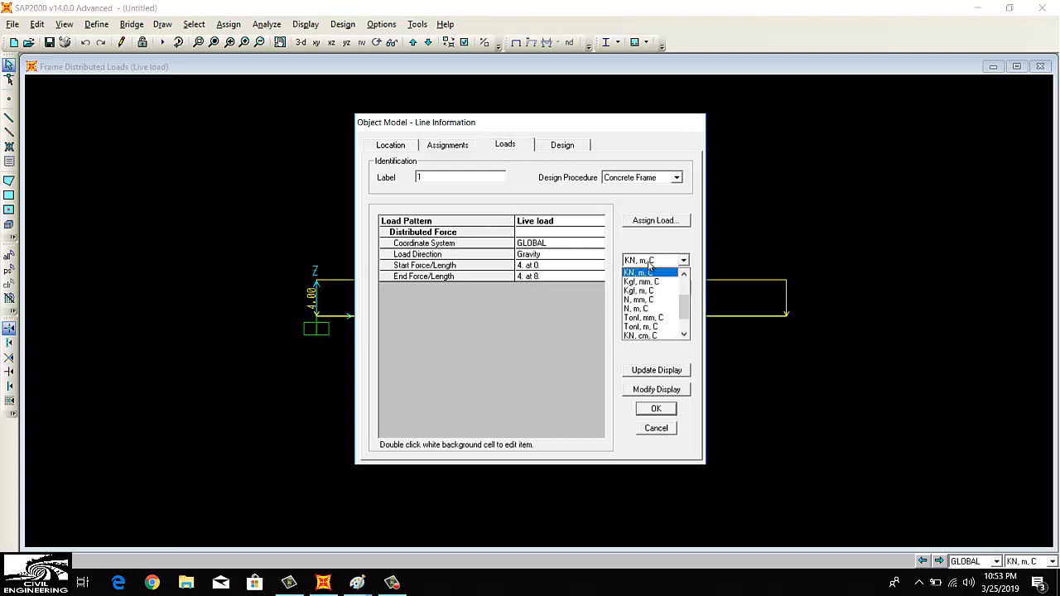
left_click(637, 272)
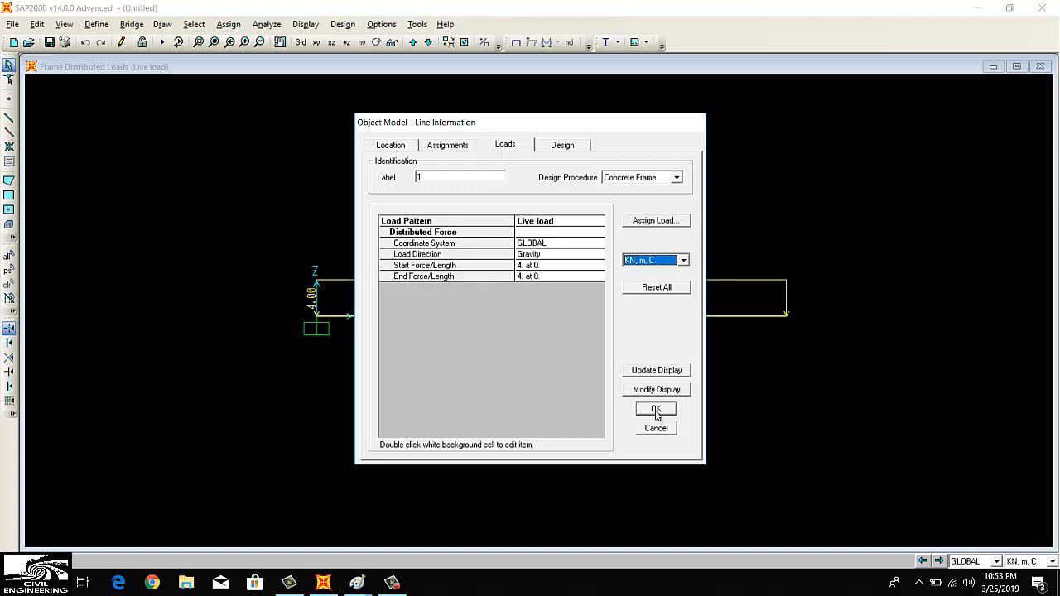
left_click(655, 409)
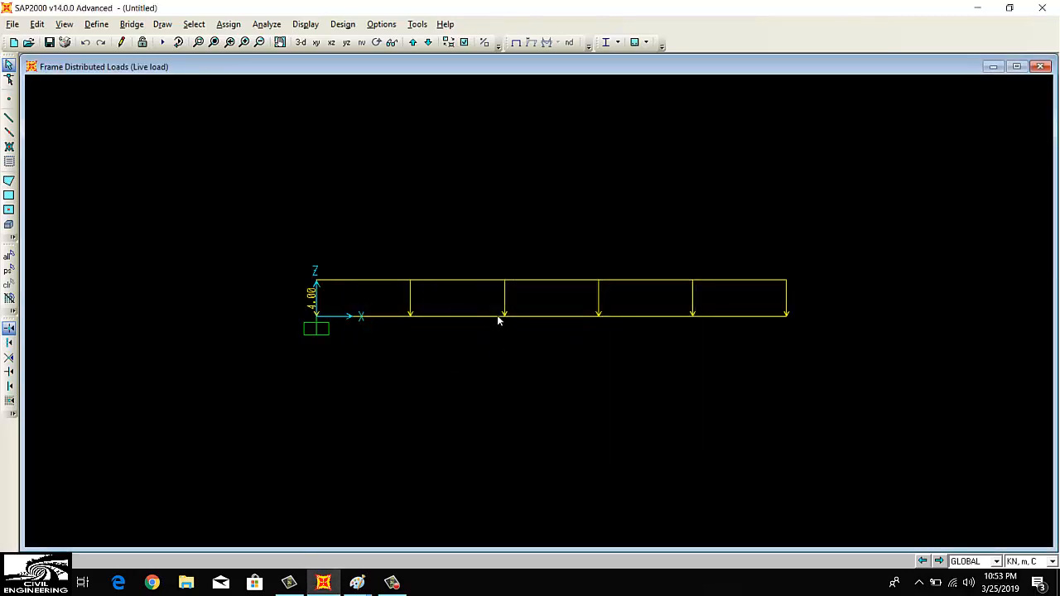
mouse_move(454, 333)
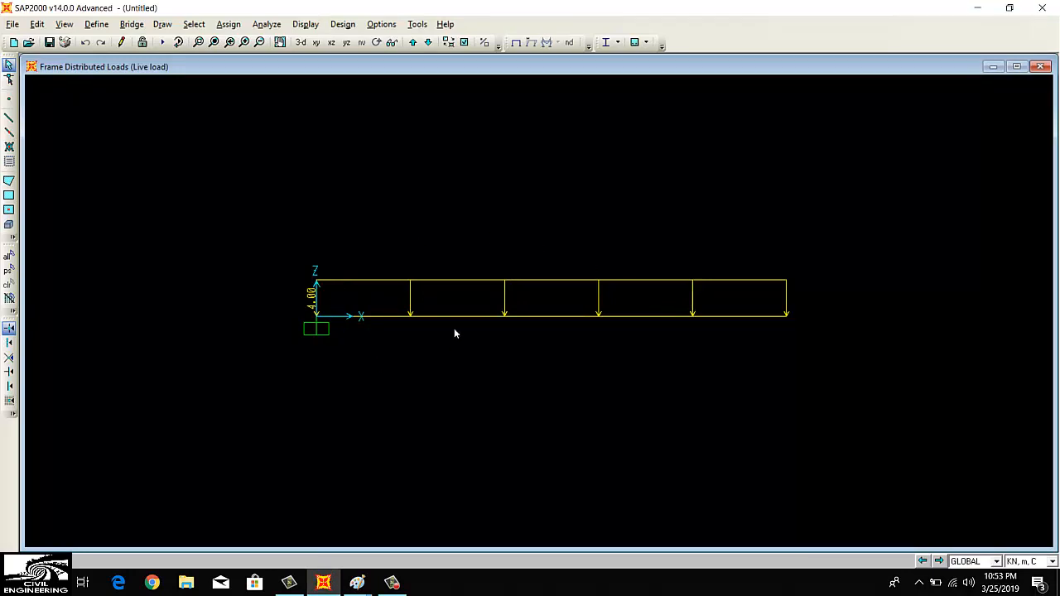
mouse_move(333, 337)
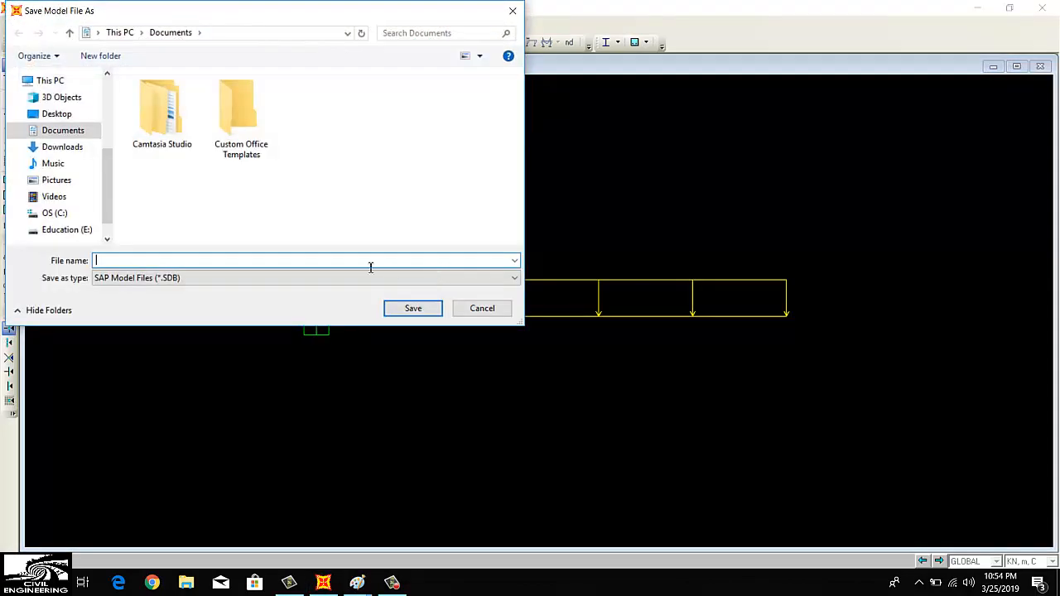
Save the model as 'Cantilever Beam' in Desktop's Sap2000 folder
left_click(56, 114)
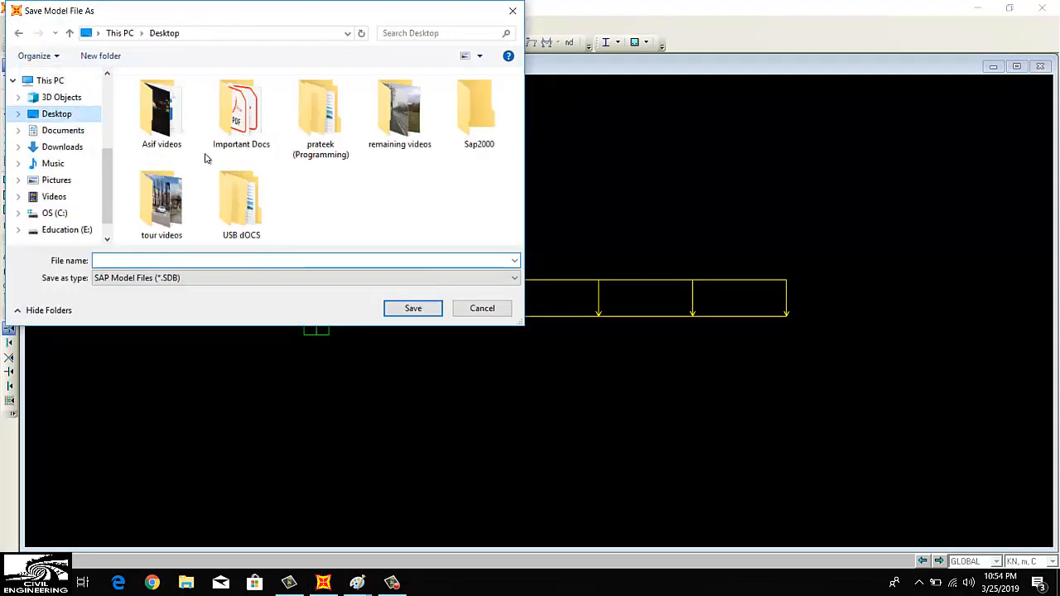
double_click(479, 108)
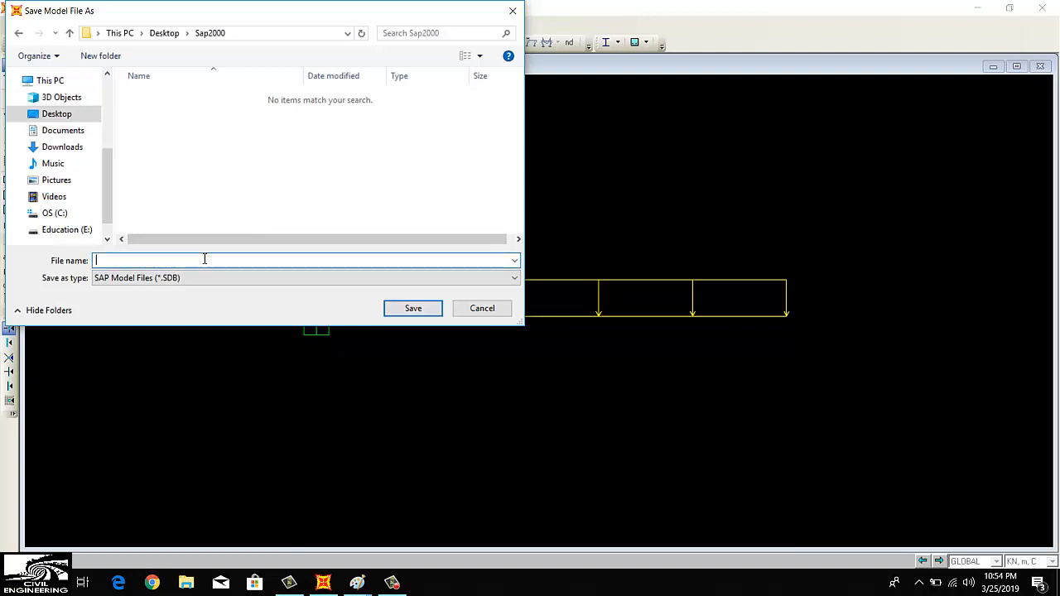
type("C")
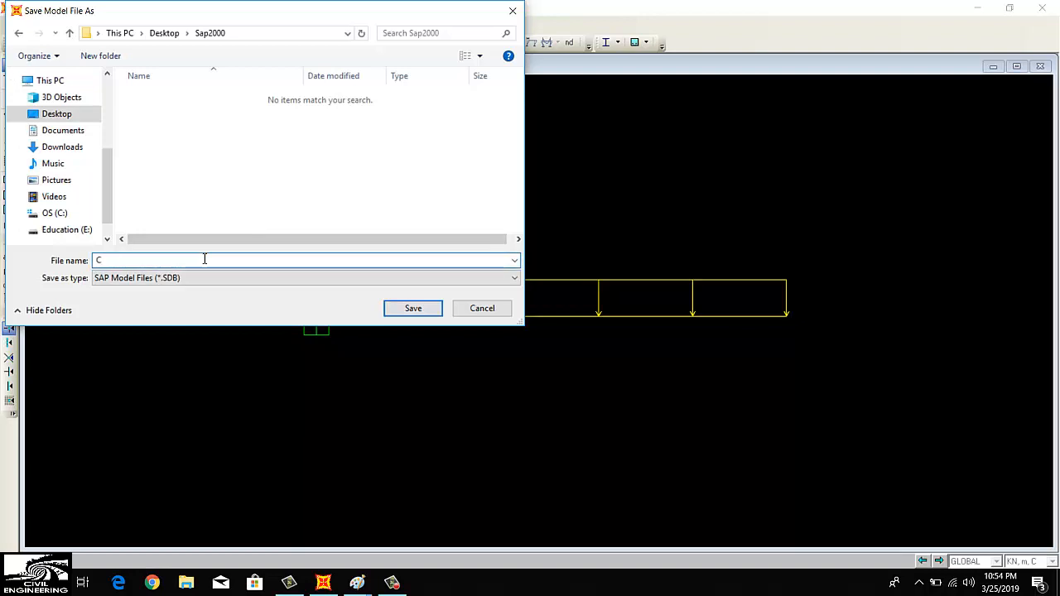
type("antilever Beam")
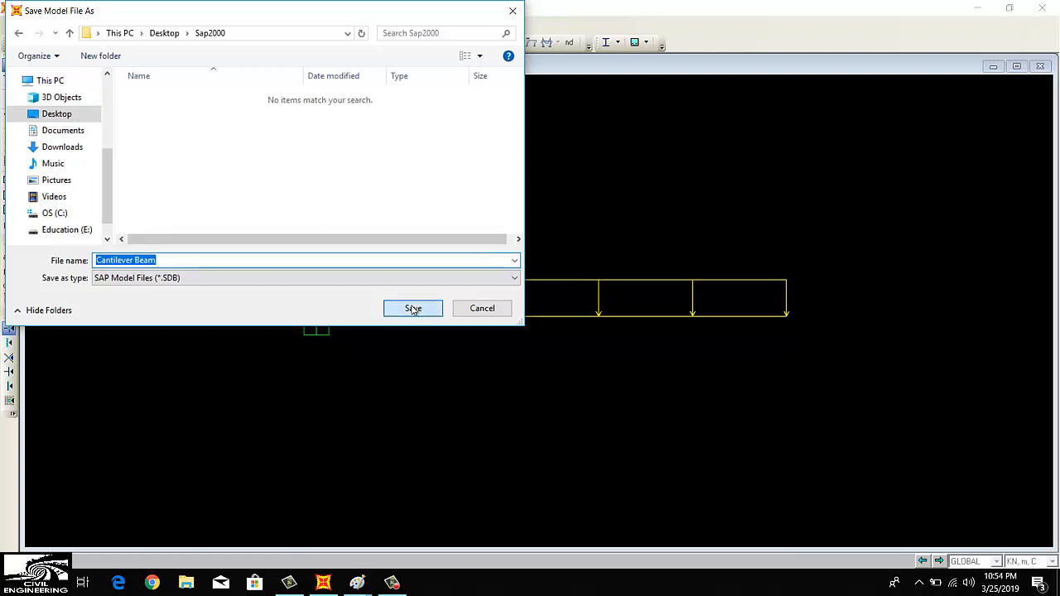
left_click(412, 308)
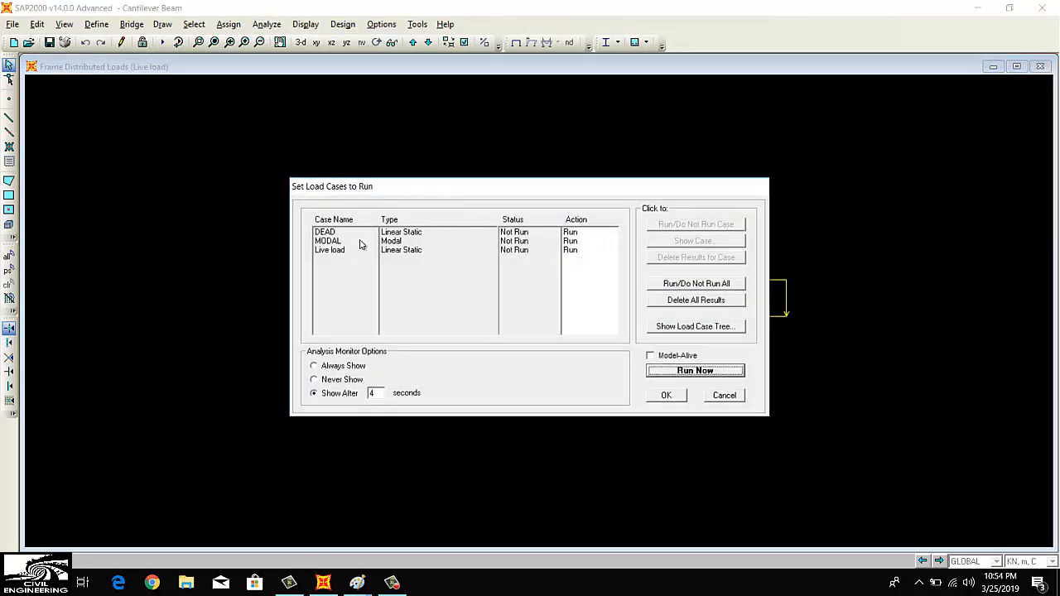
mouse_move(331, 249)
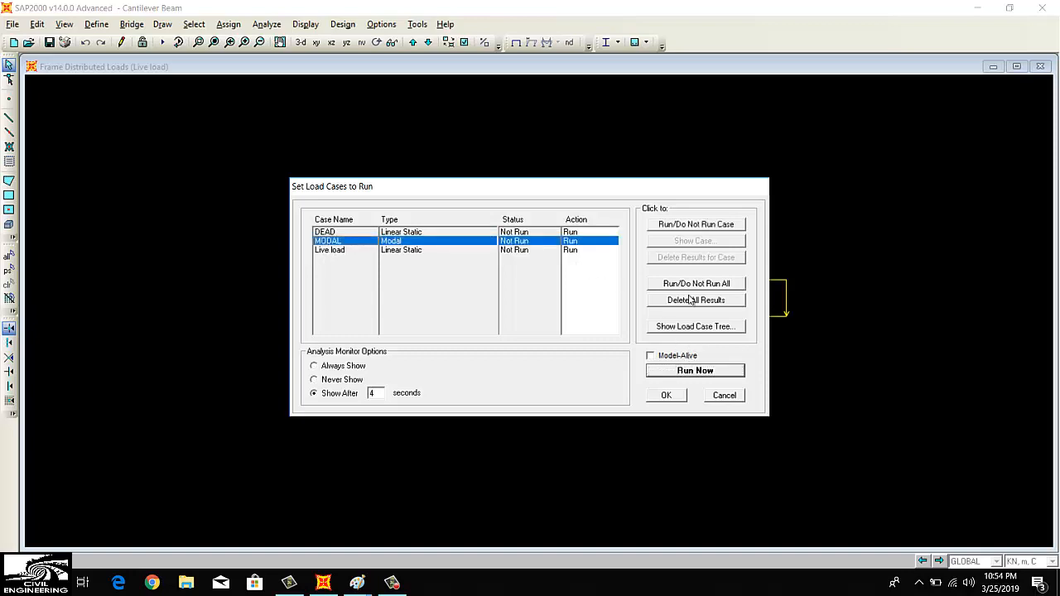
Select the MODAL case and toggle Run/Do Not Run for the load cases
left_click(695, 283)
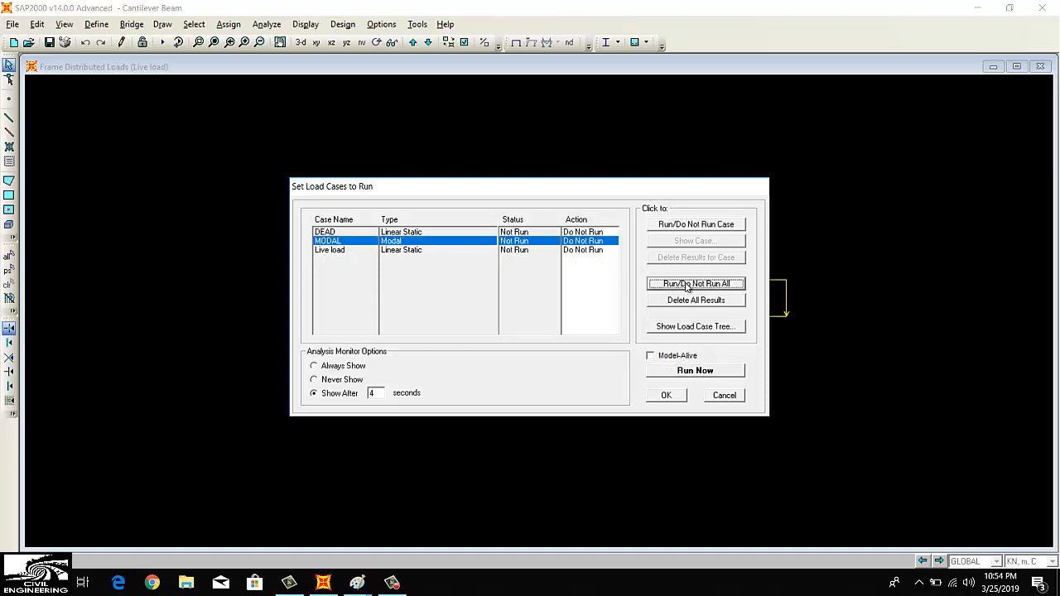
left_click(695, 283)
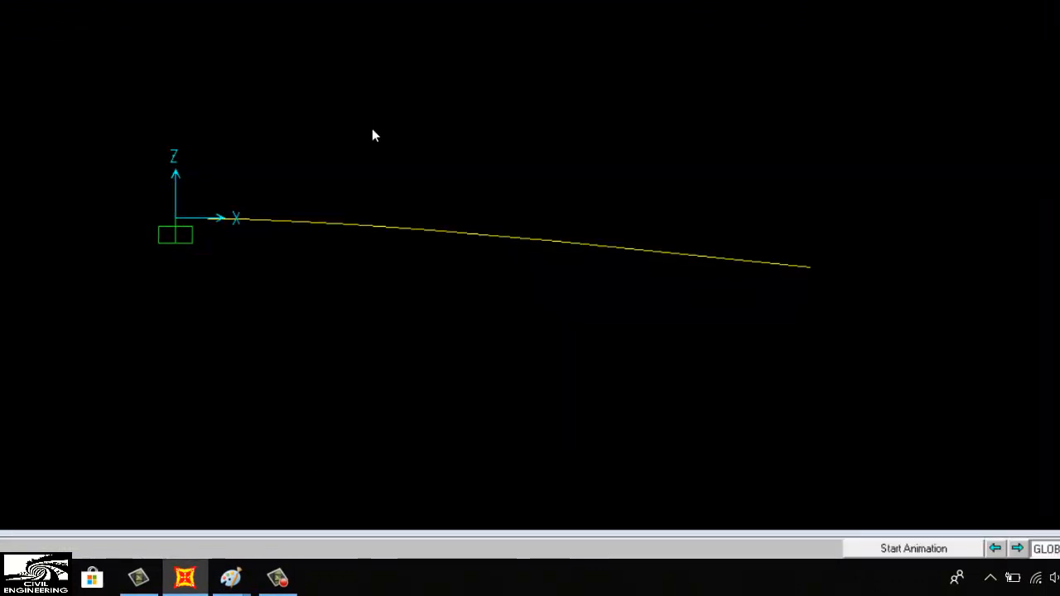
mouse_move(213, 245)
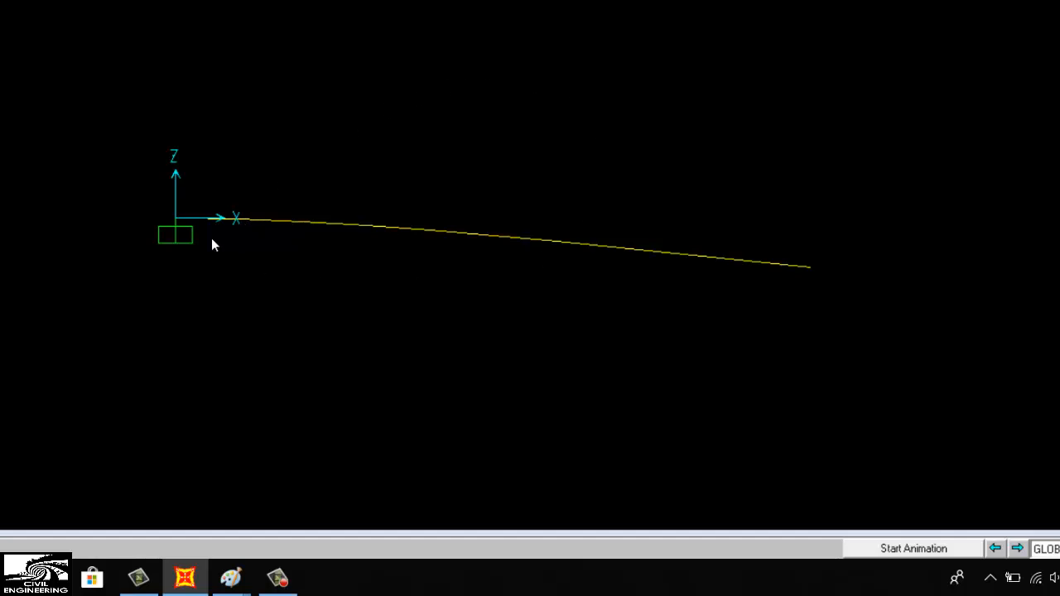
mouse_move(777, 269)
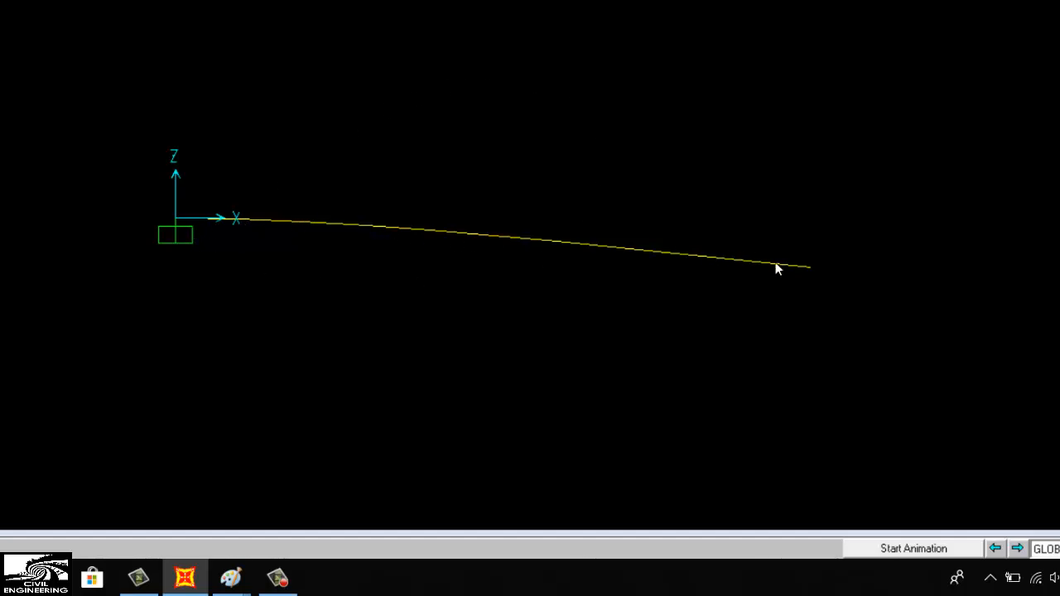
mouse_move(348, 246)
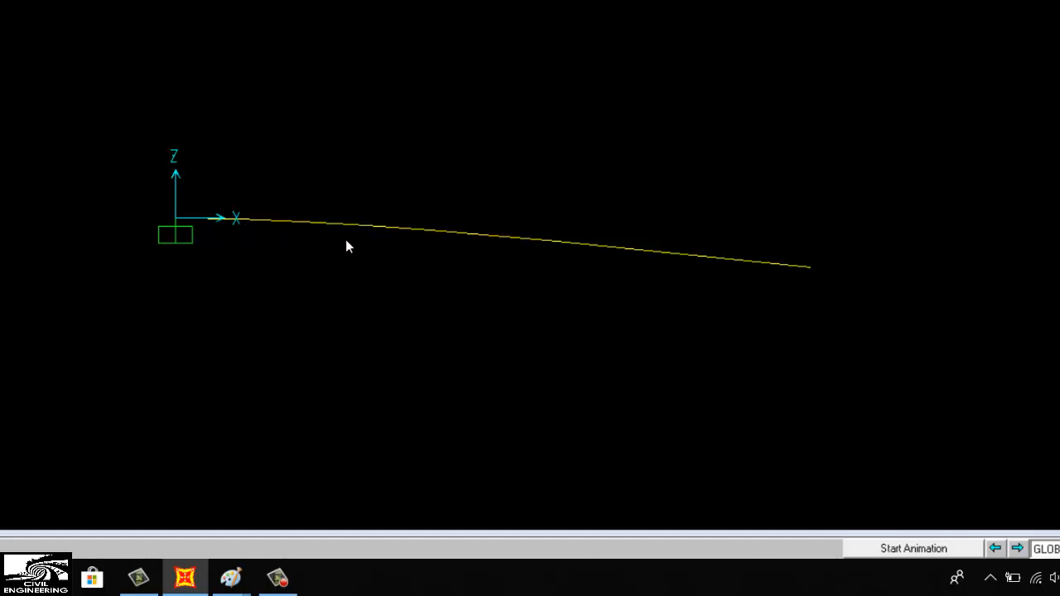
mouse_move(152, 290)
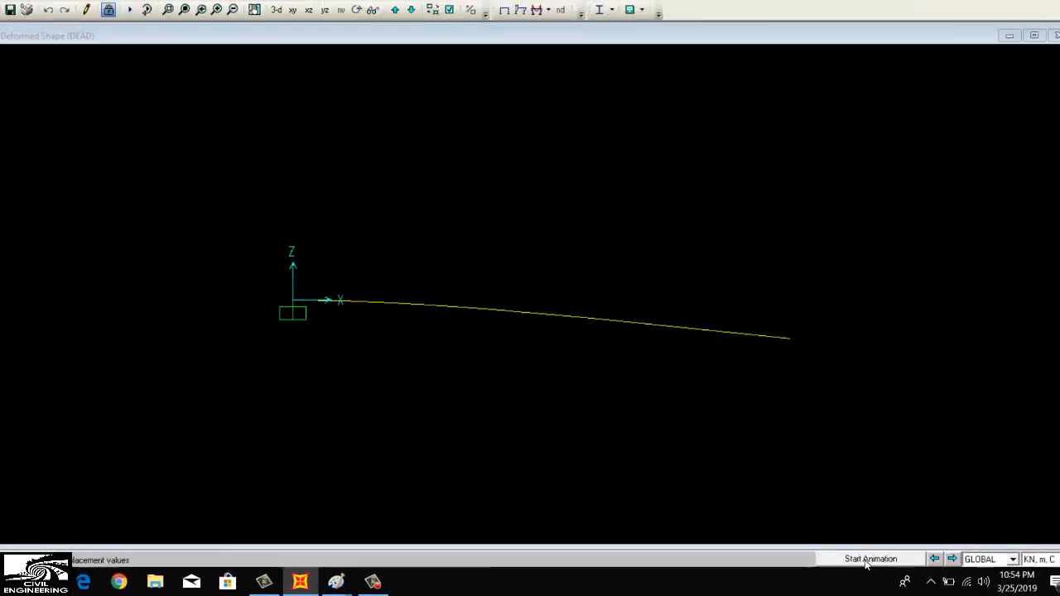
left_click(870, 559)
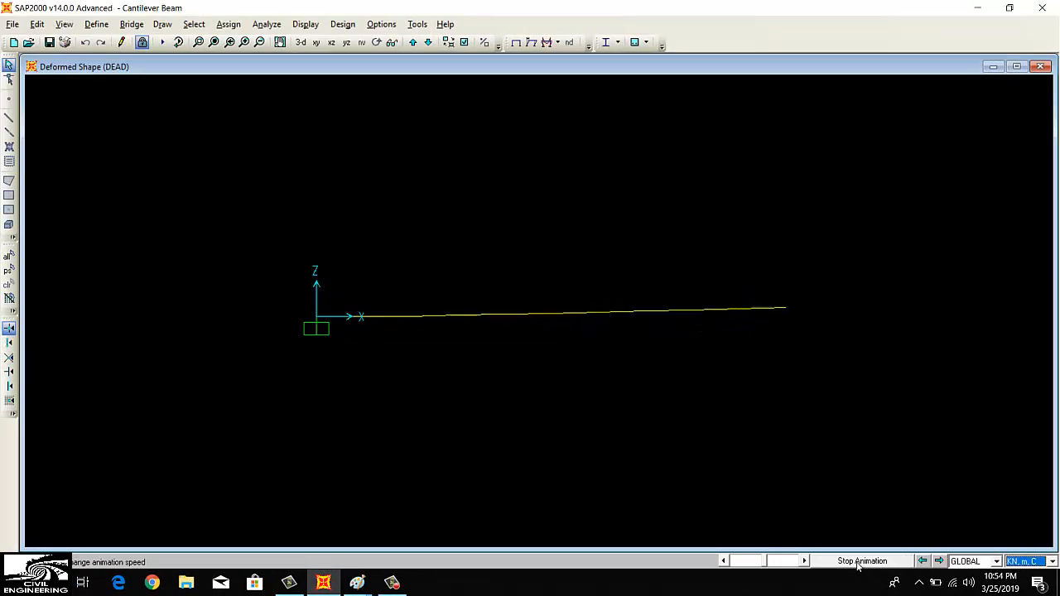
left_click(862, 560)
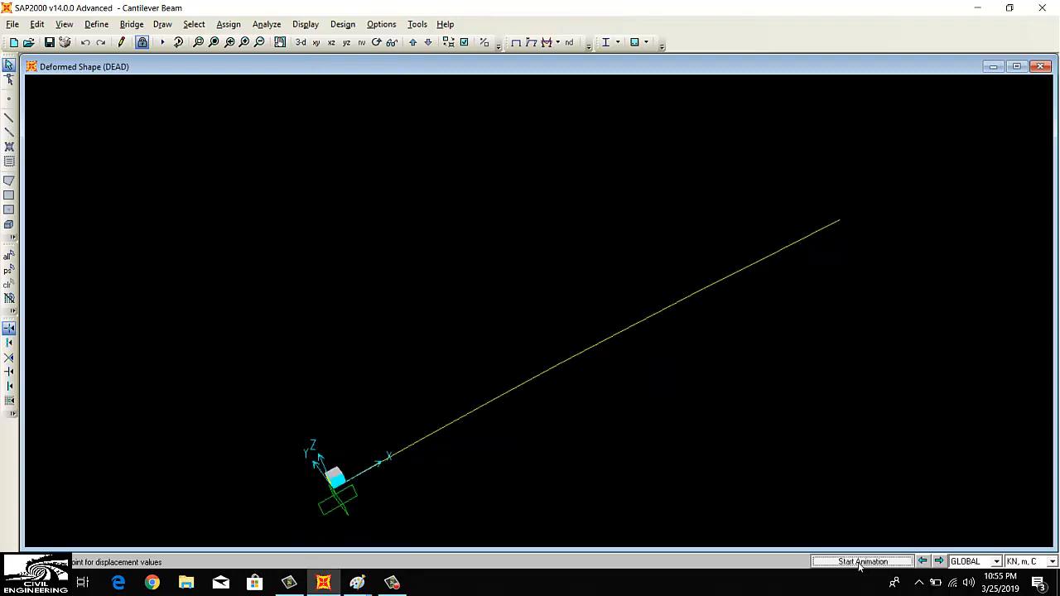
left_click(861, 561)
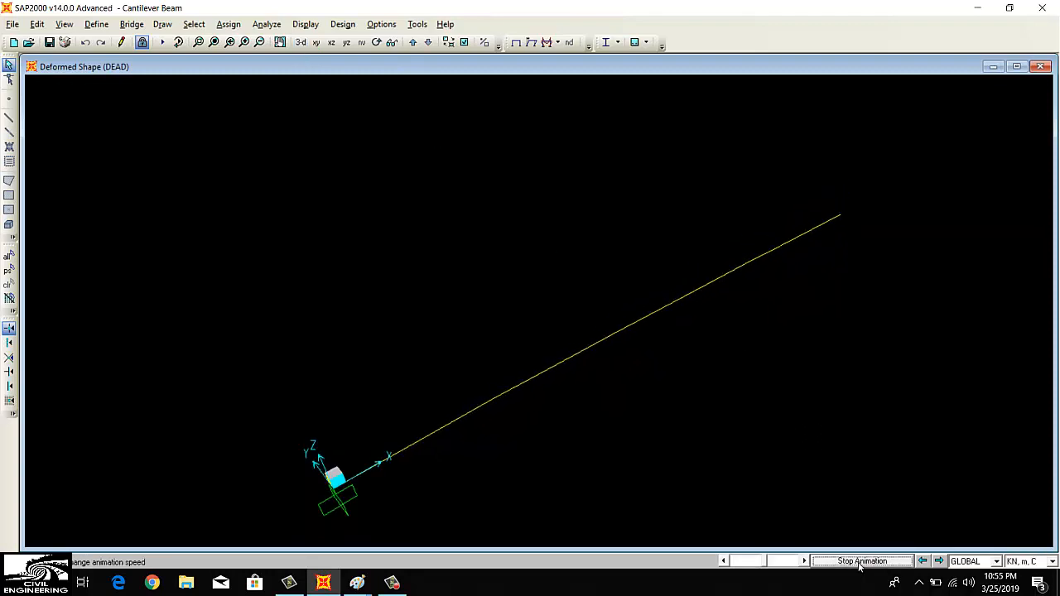
left_click(862, 562)
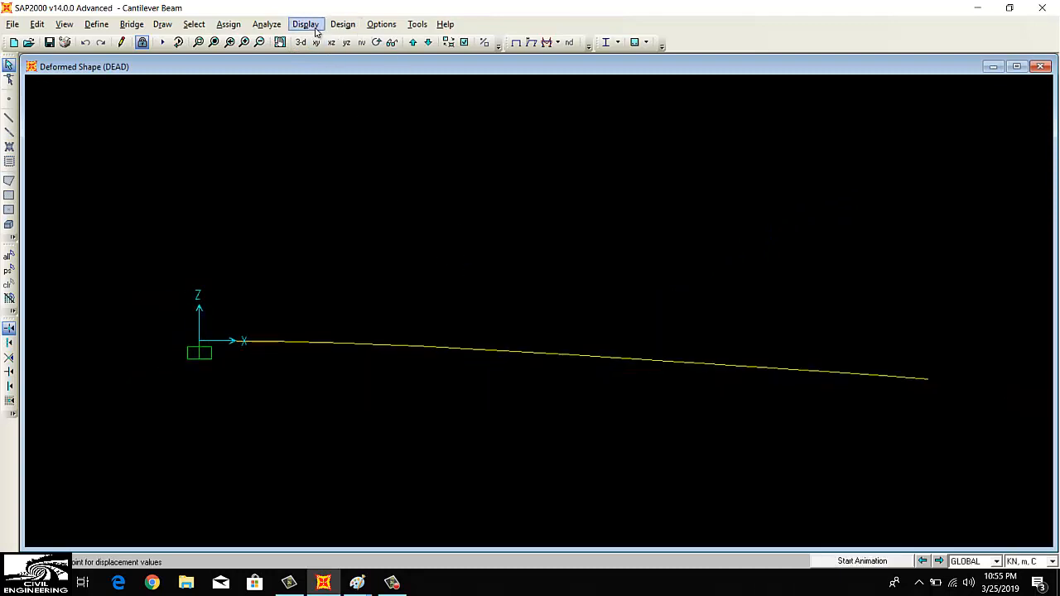
Display joint reactions for Live load, showing 12.00 kN upward at the fixed support
left_click(306, 23)
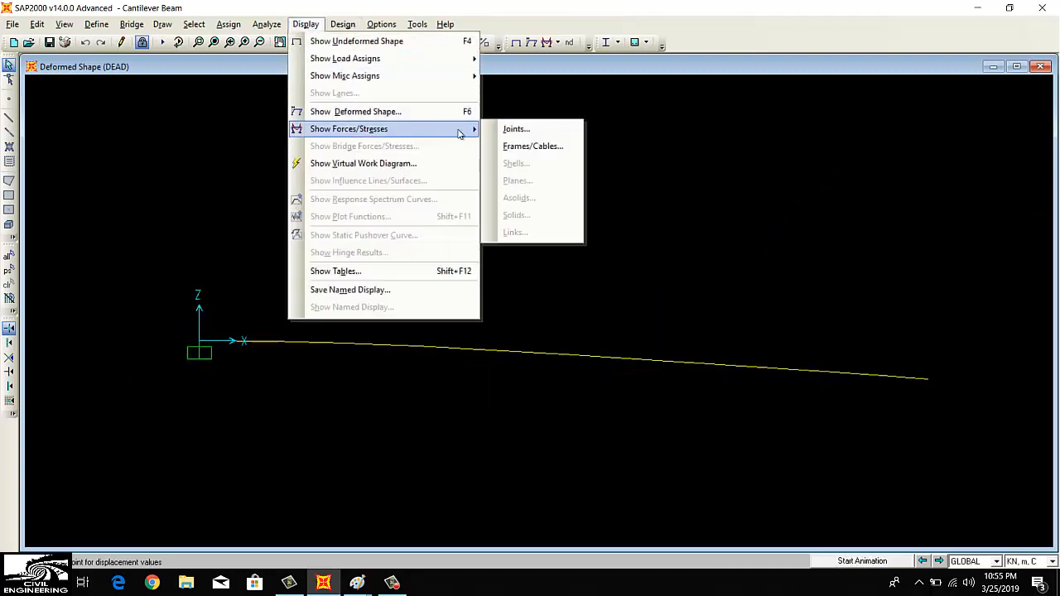
left_click(515, 128)
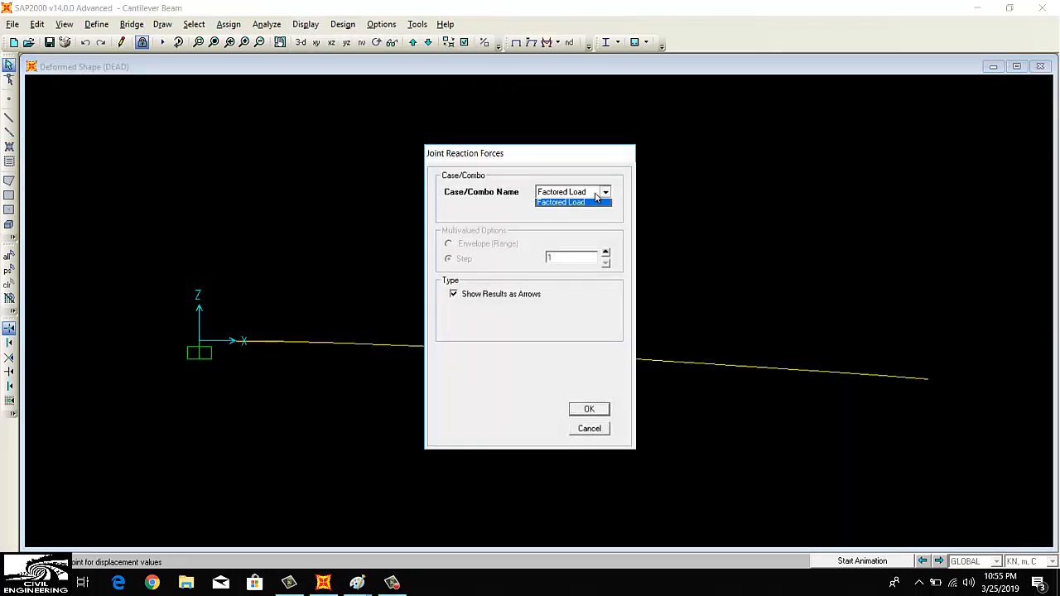
left_click(563, 202)
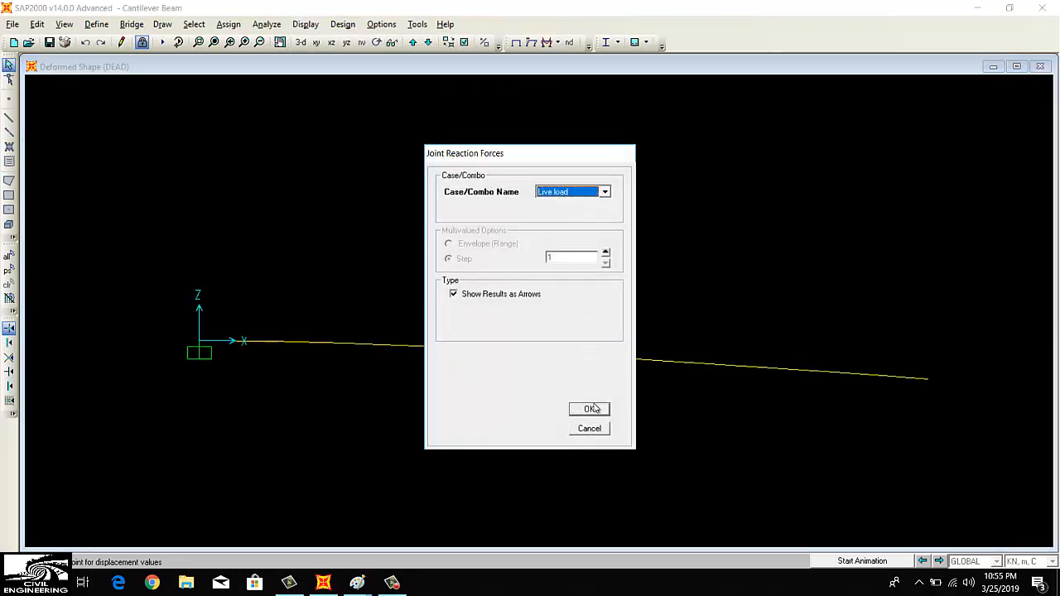
left_click(589, 408)
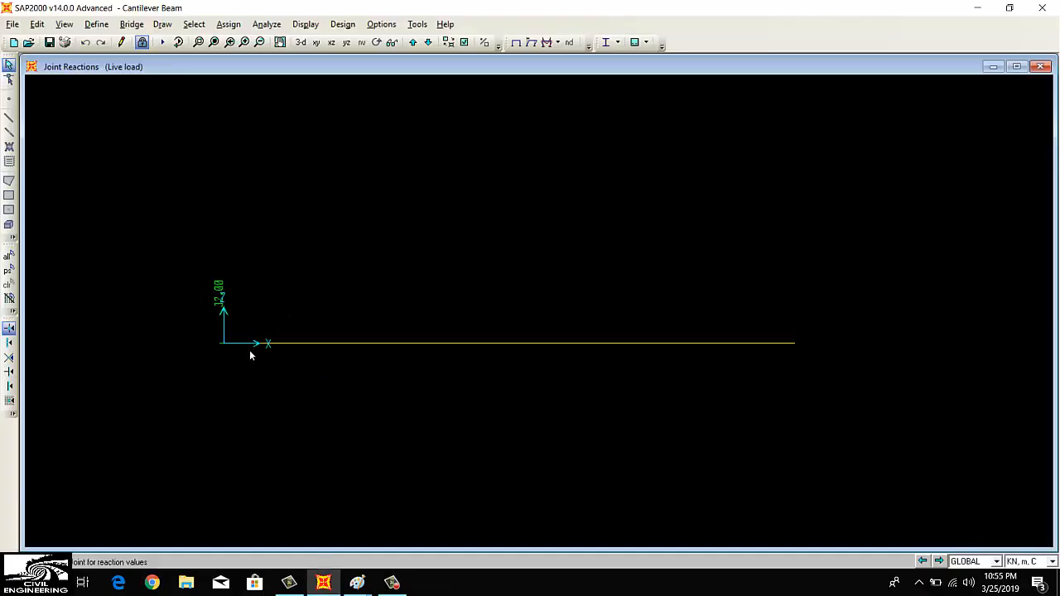
mouse_move(220, 242)
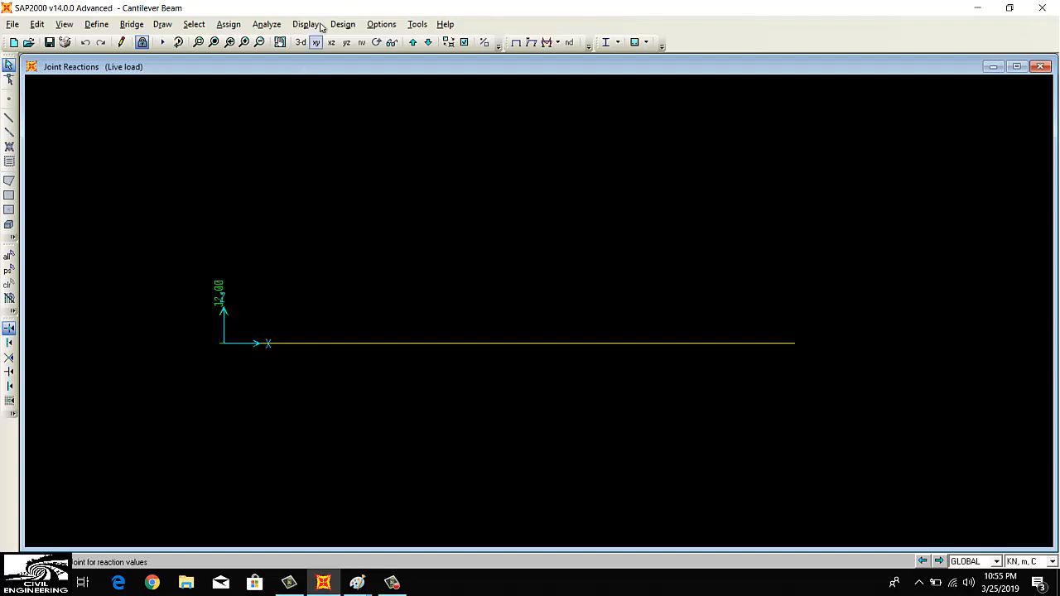
Open the Member Force Diagram for Frames settings from Show Forces/Stresses
left_click(306, 23)
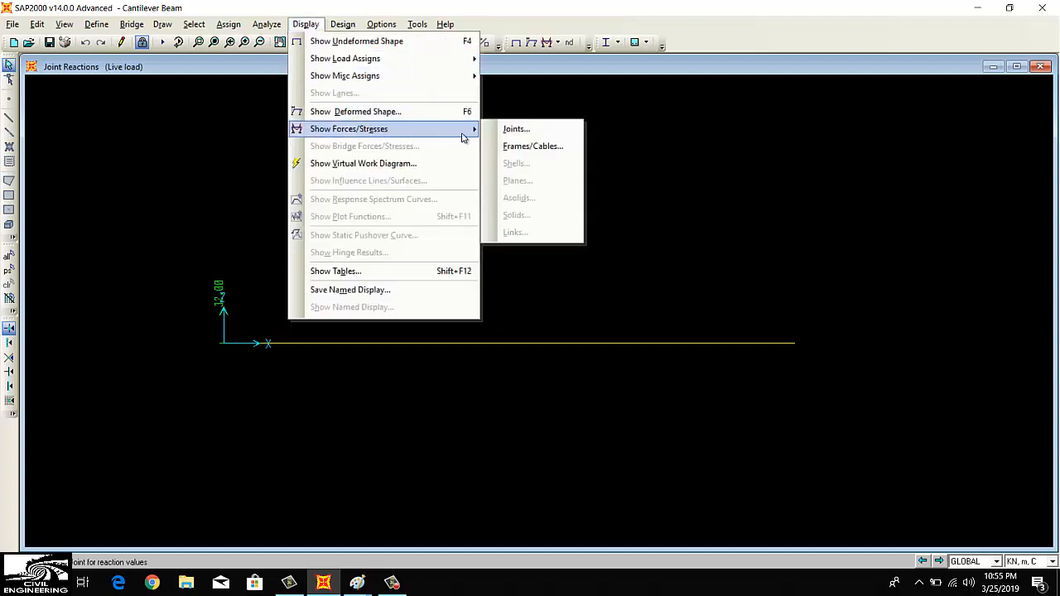
left_click(533, 146)
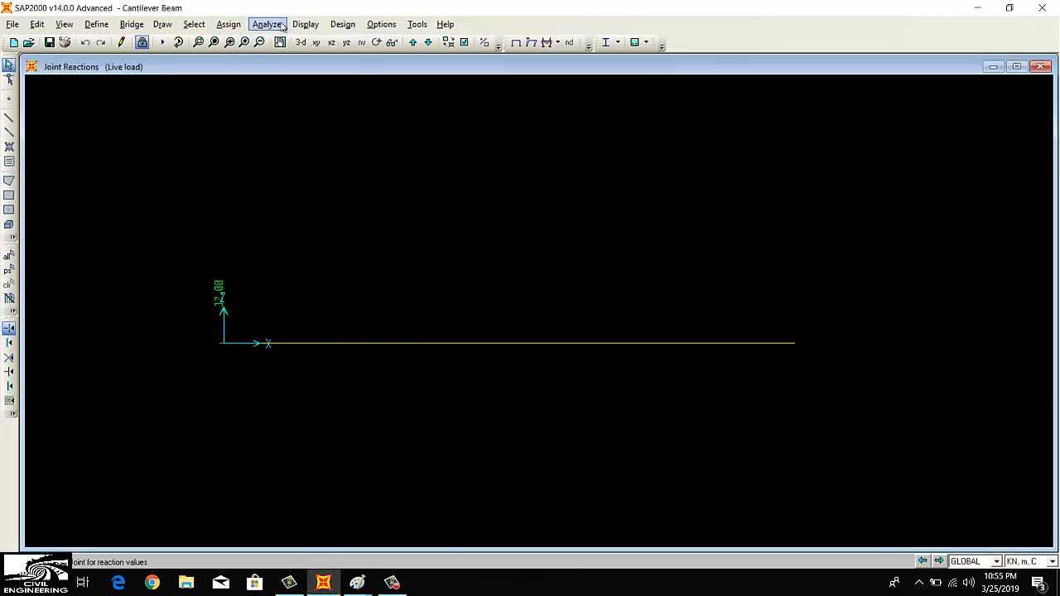
left_click(306, 23)
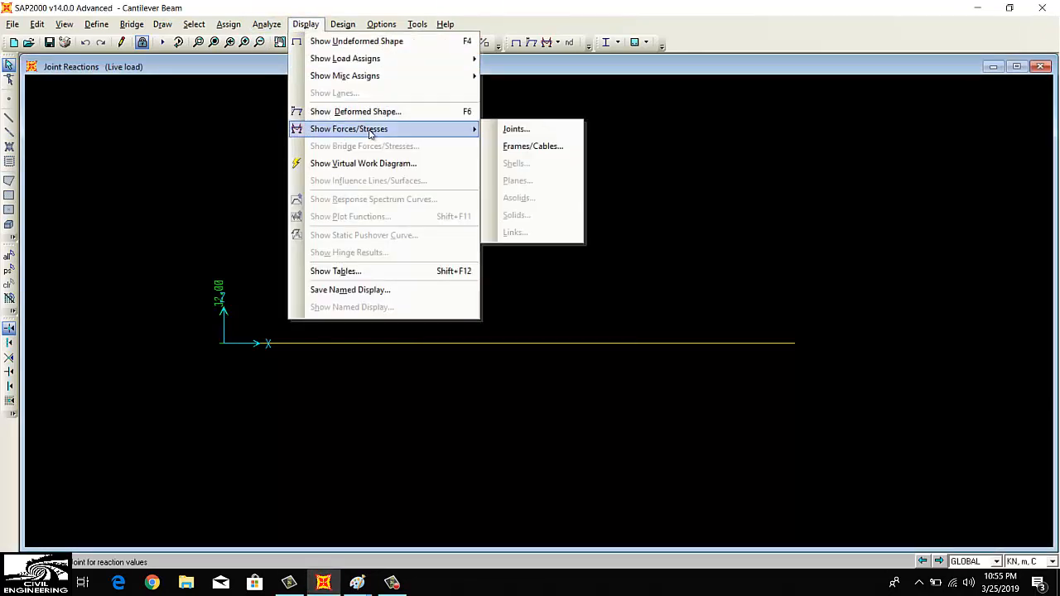
mouse_move(515, 128)
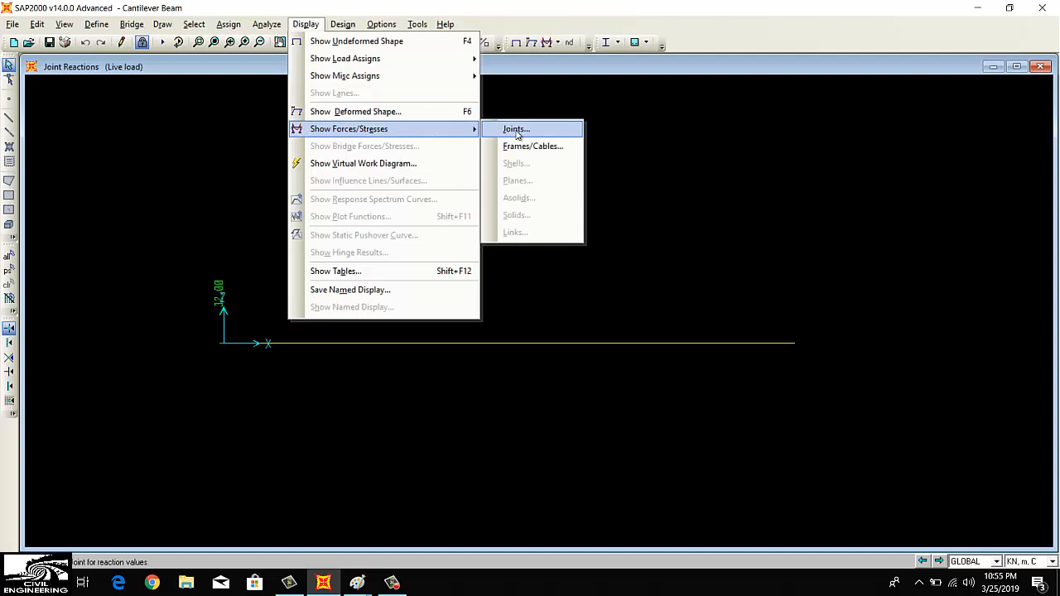
mouse_move(533, 145)
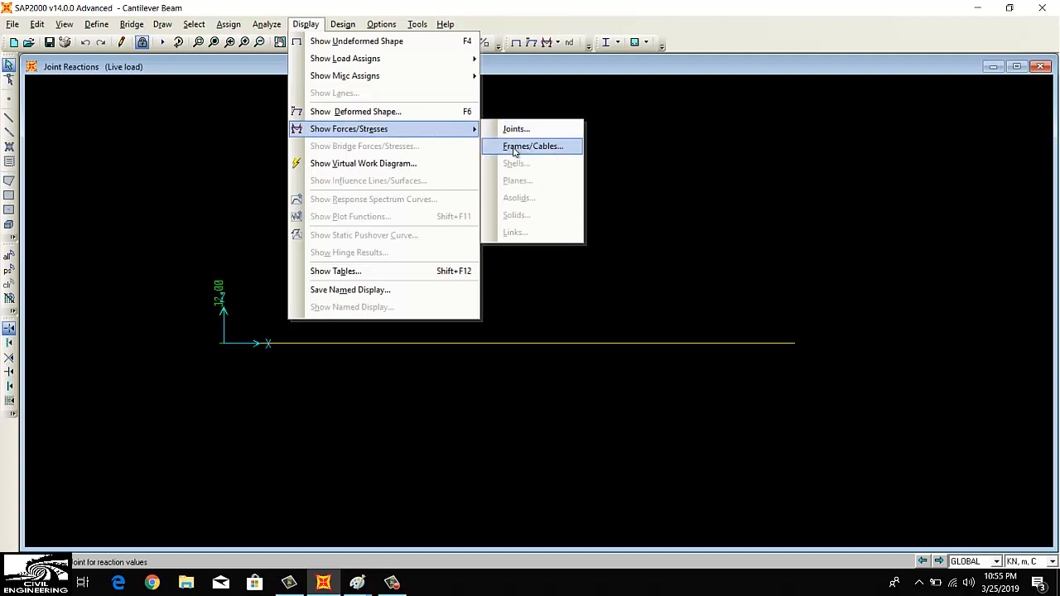
left_click(533, 146)
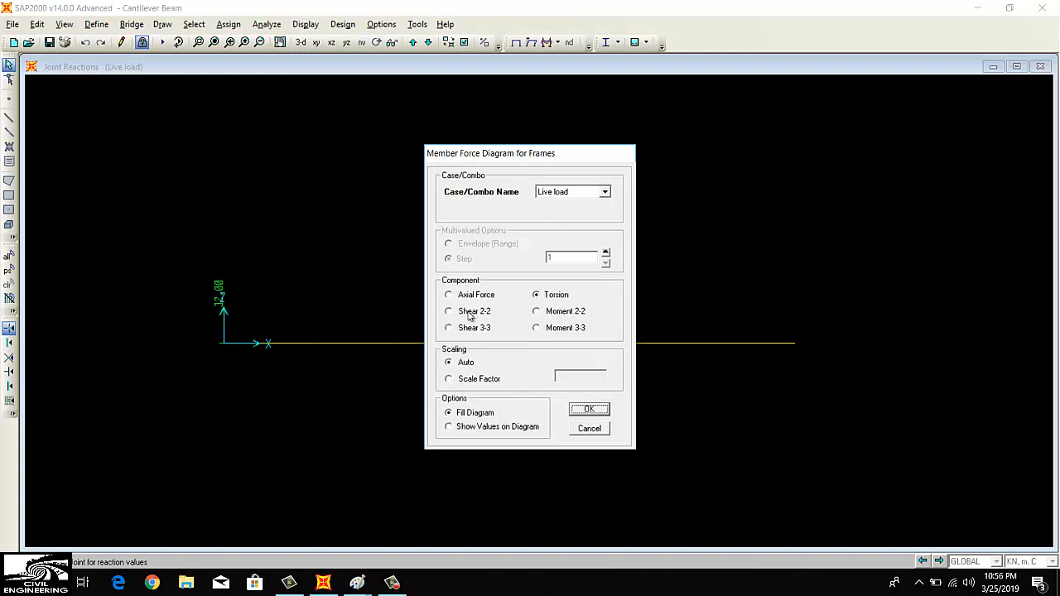
Plot the Live load Shear 2-2 diagram with values shown on it
left_click(449, 311)
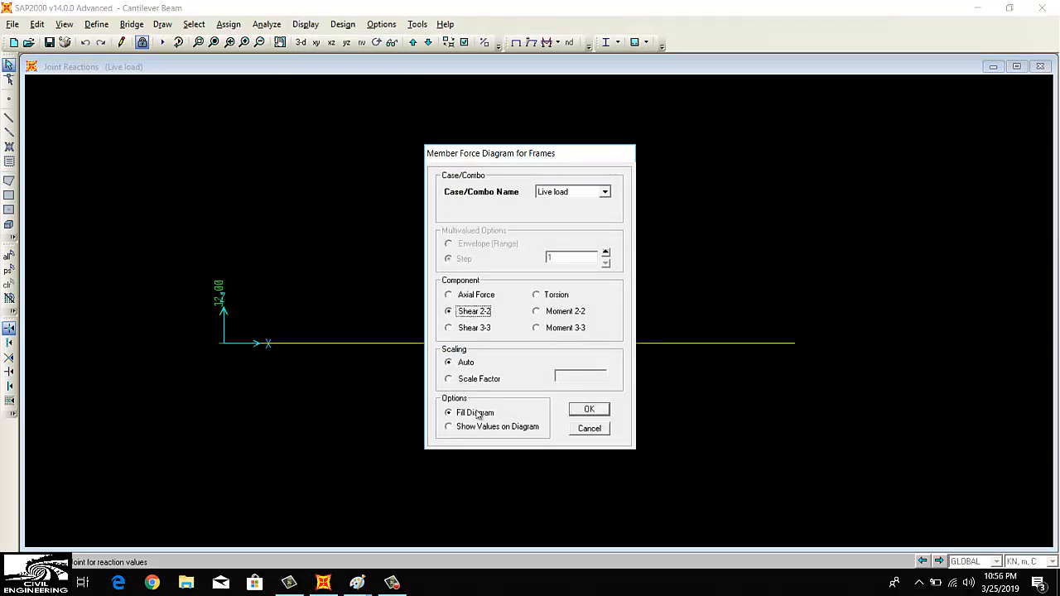
left_click(449, 426)
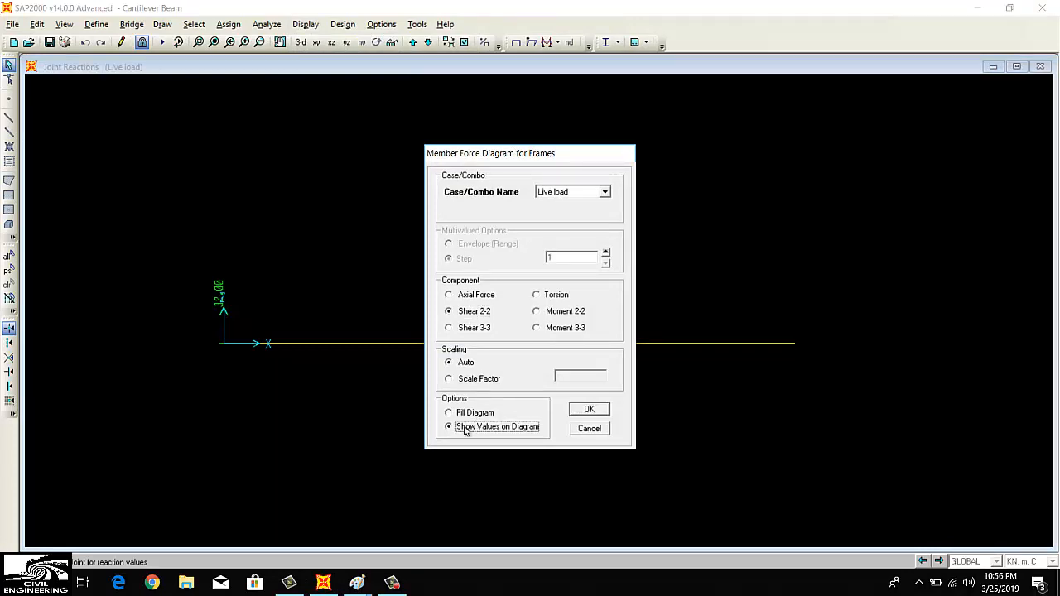
left_click(589, 408)
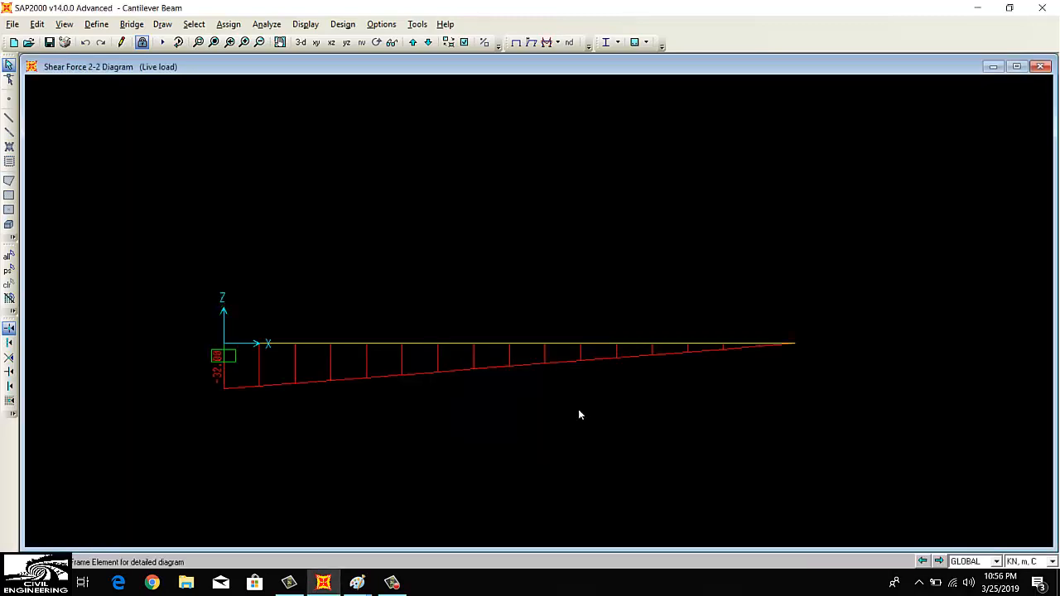
mouse_move(228, 396)
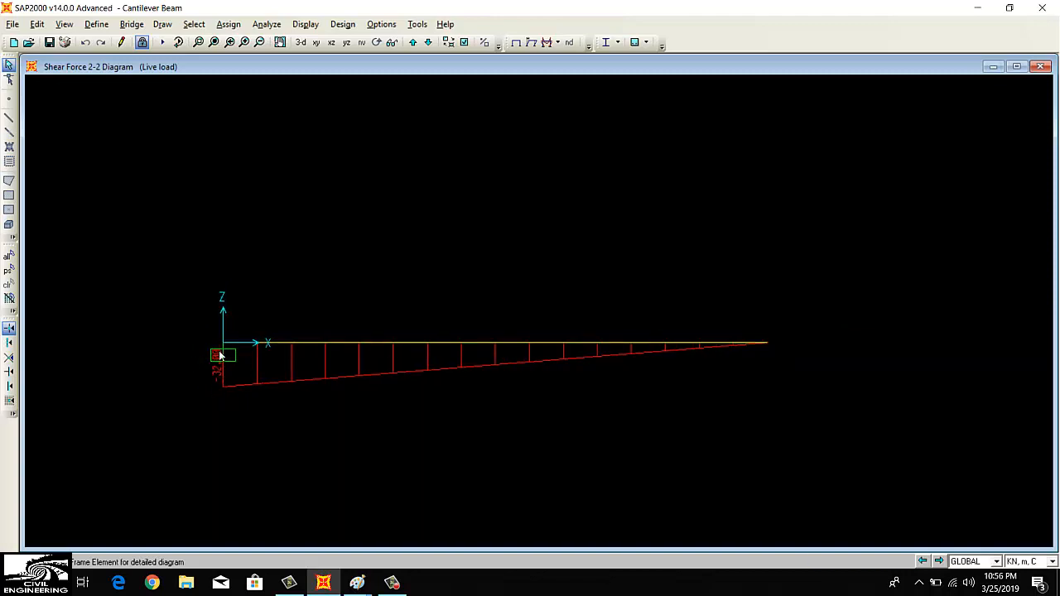
mouse_move(425, 395)
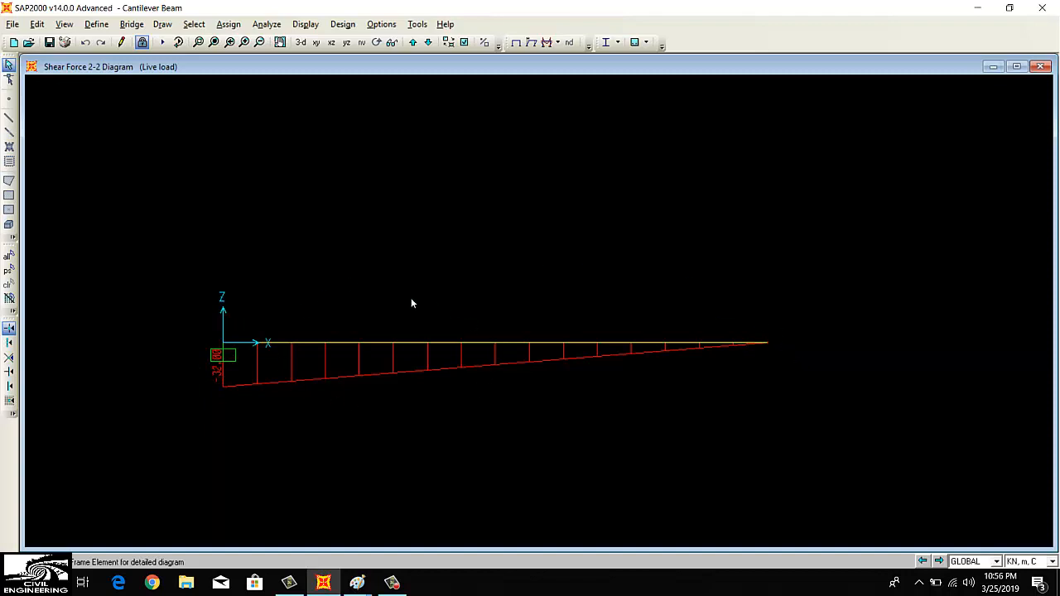
mouse_move(398, 317)
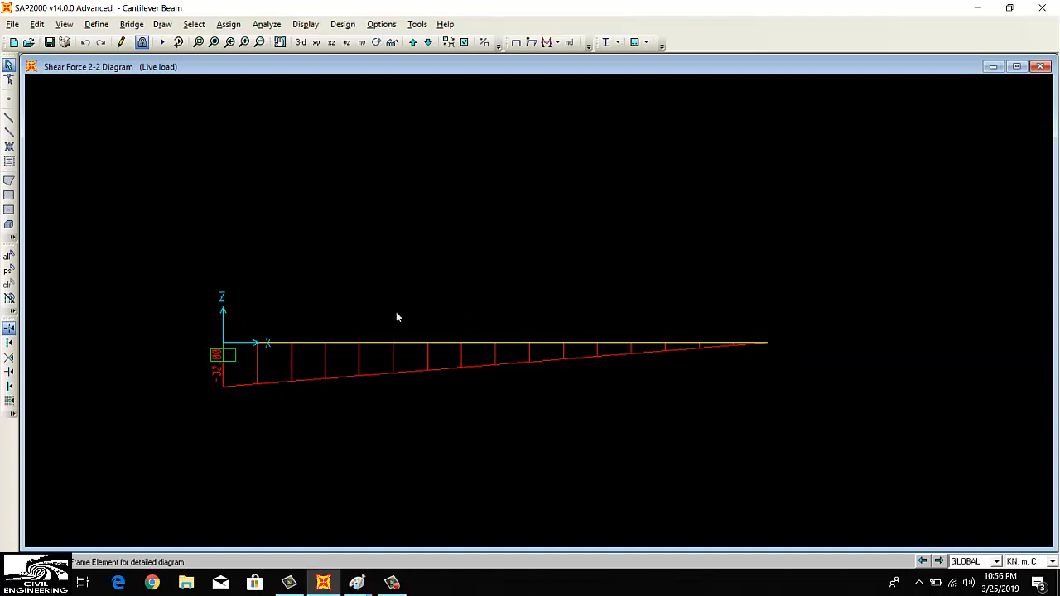
mouse_move(283, 171)
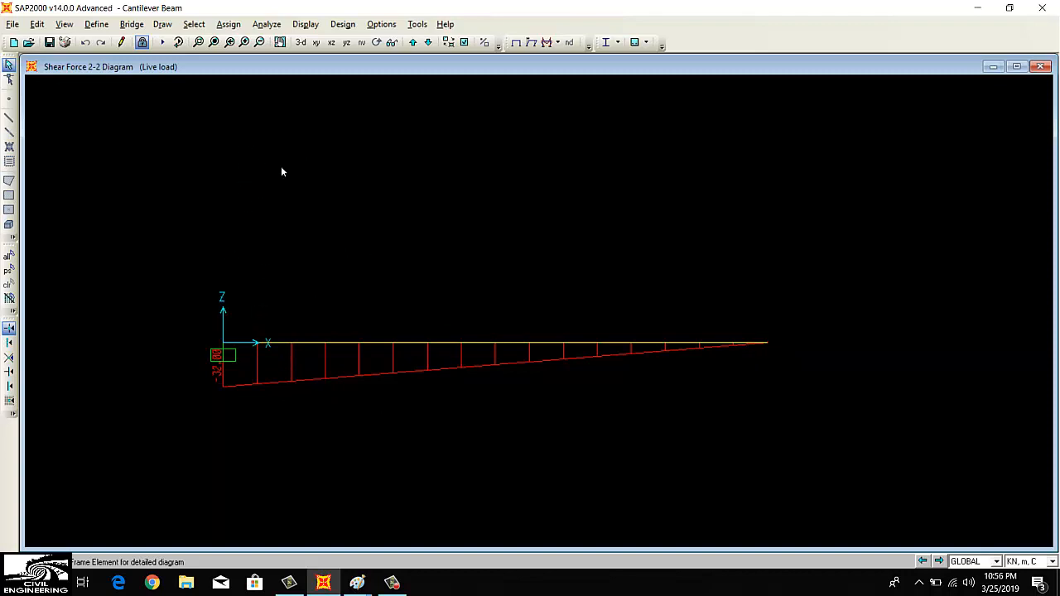
mouse_move(307, 387)
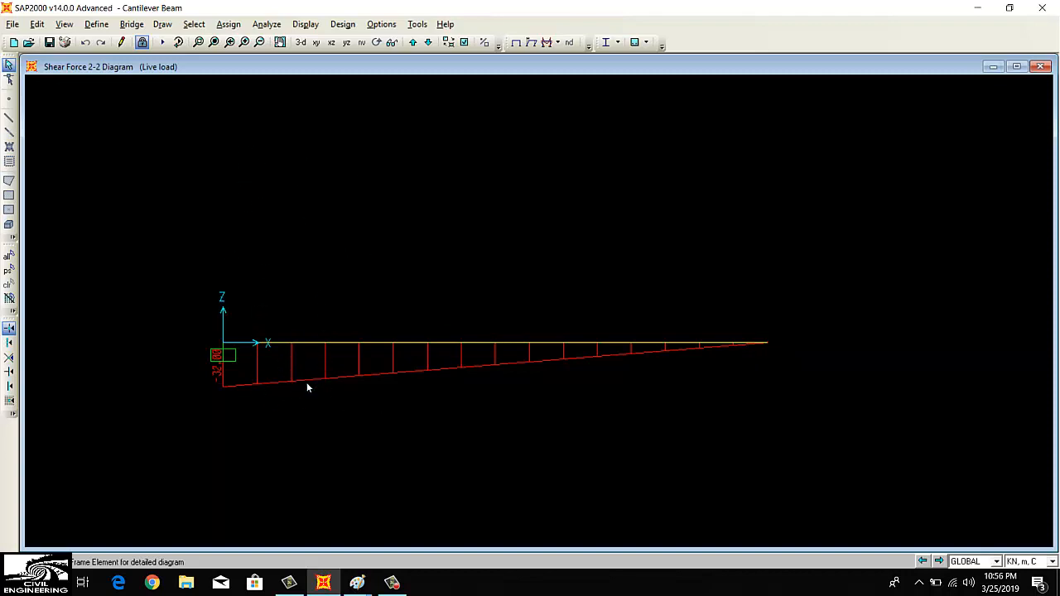
mouse_move(279, 394)
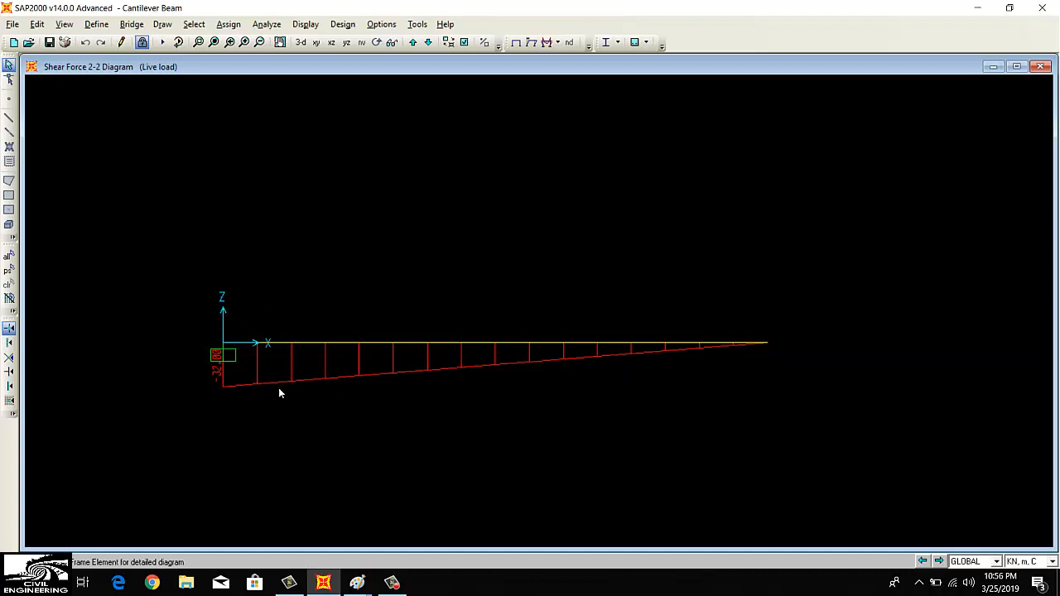
mouse_move(232, 265)
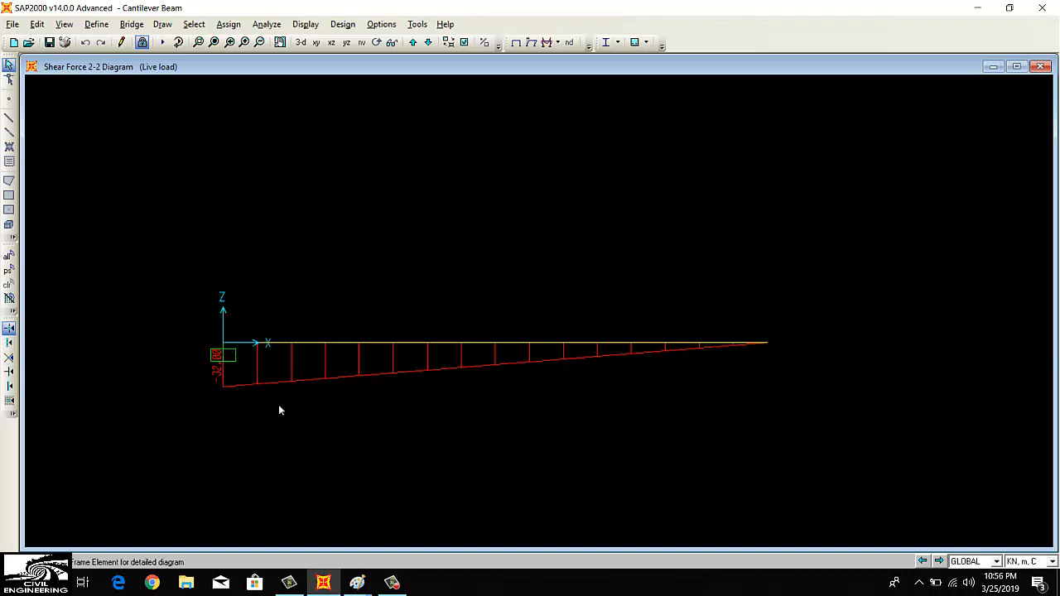
mouse_move(250, 420)
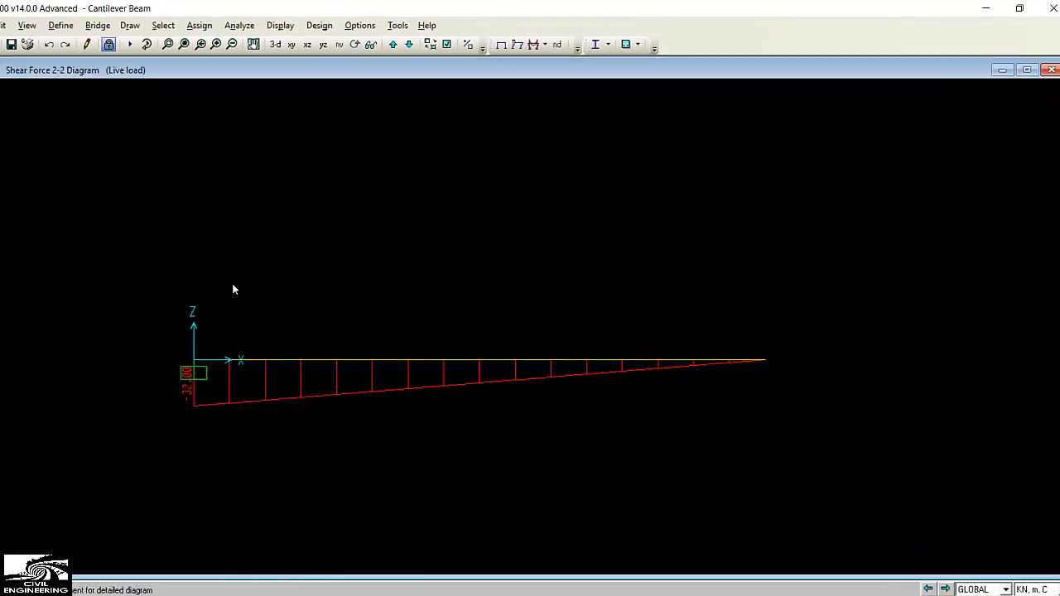
Switch the frame diagram to Live load Moment 3-3 with values shown
left_click(280, 25)
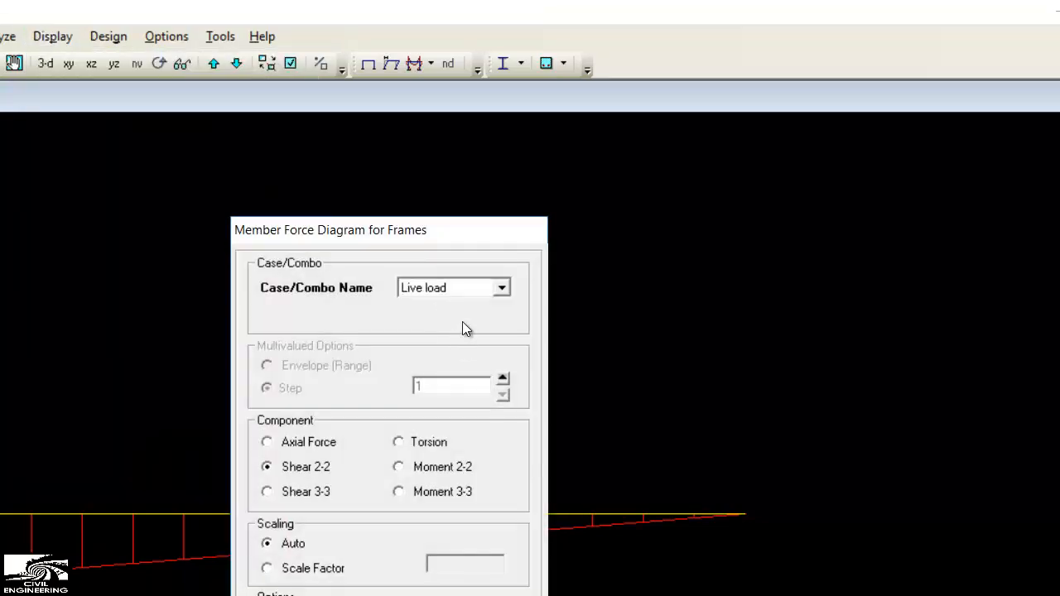
left_click(398, 491)
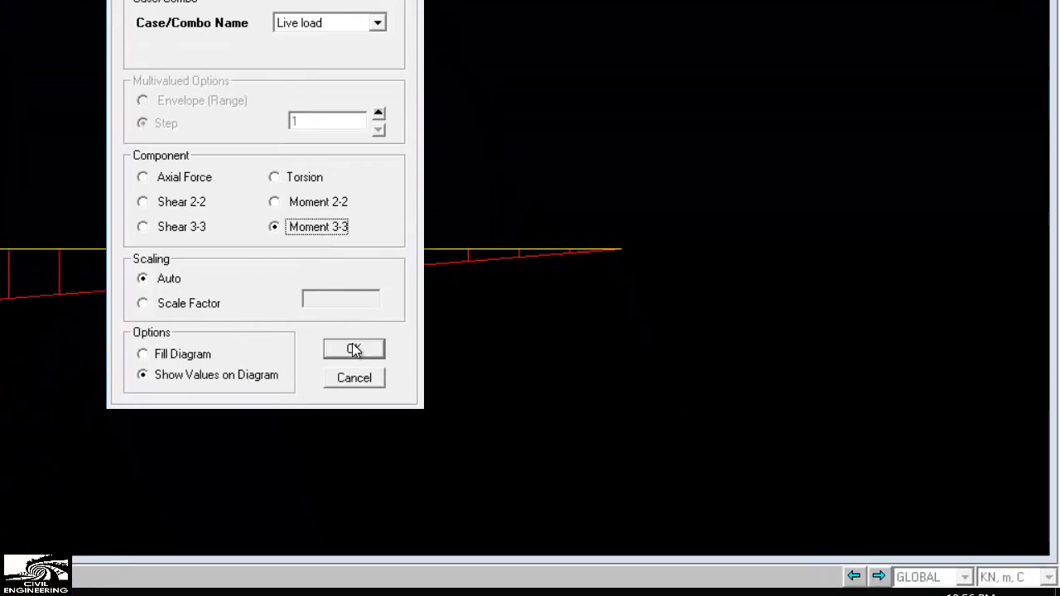
left_click(353, 349)
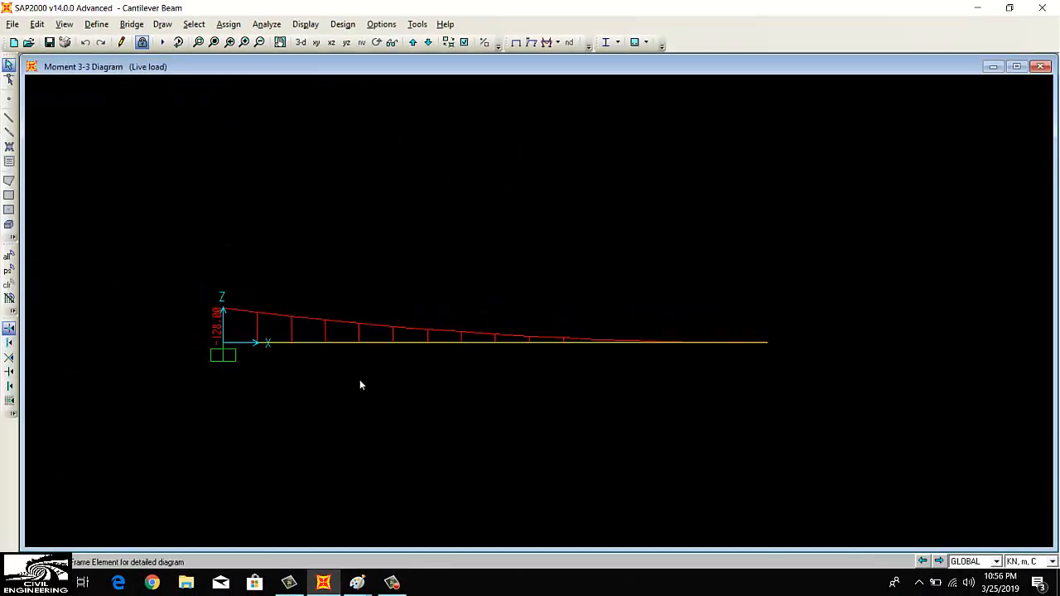
mouse_move(199, 323)
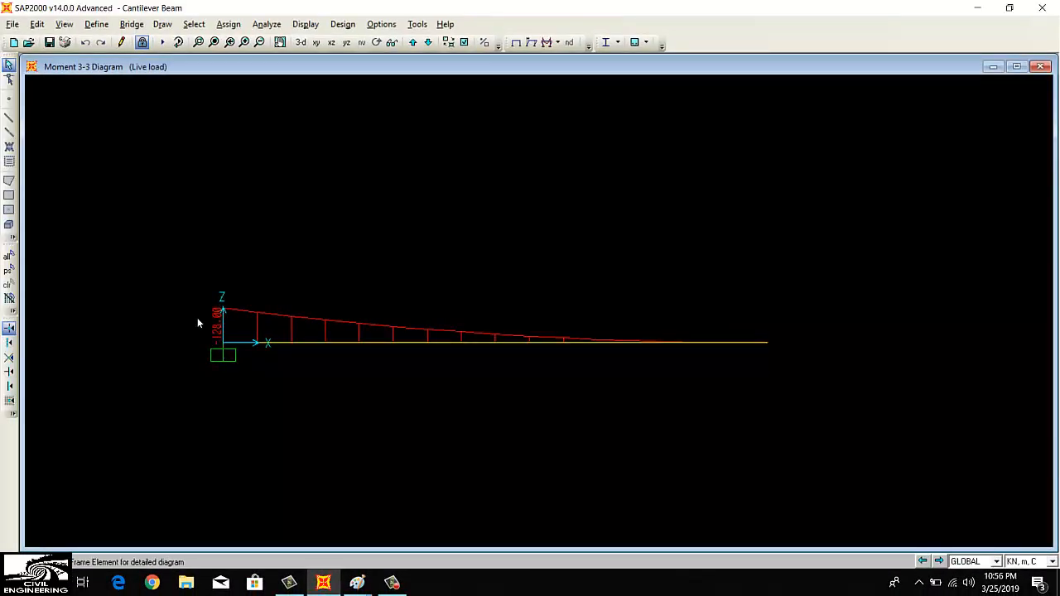
mouse_move(724, 369)
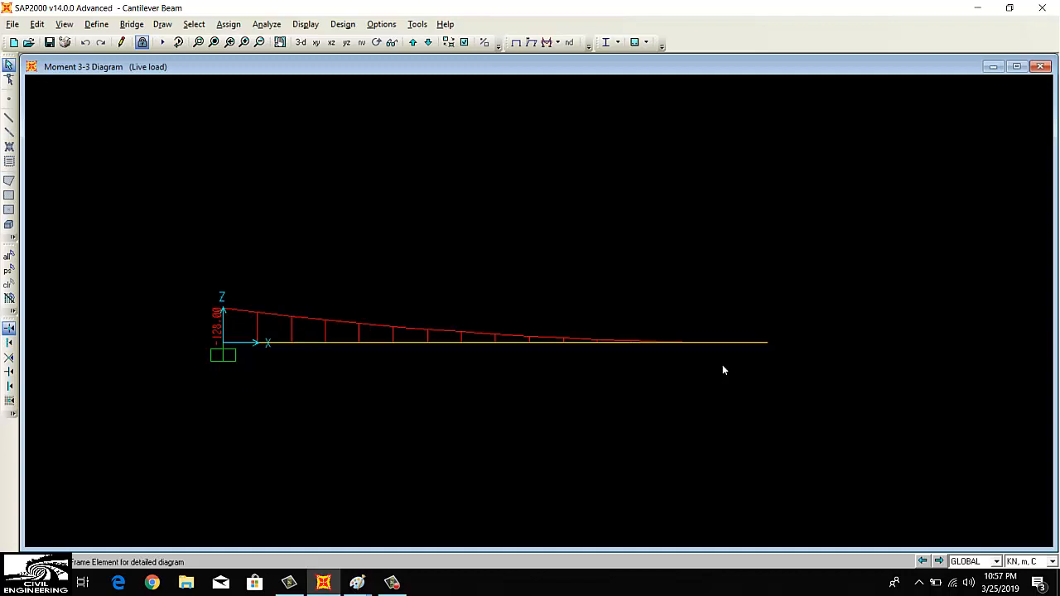
mouse_move(278, 346)
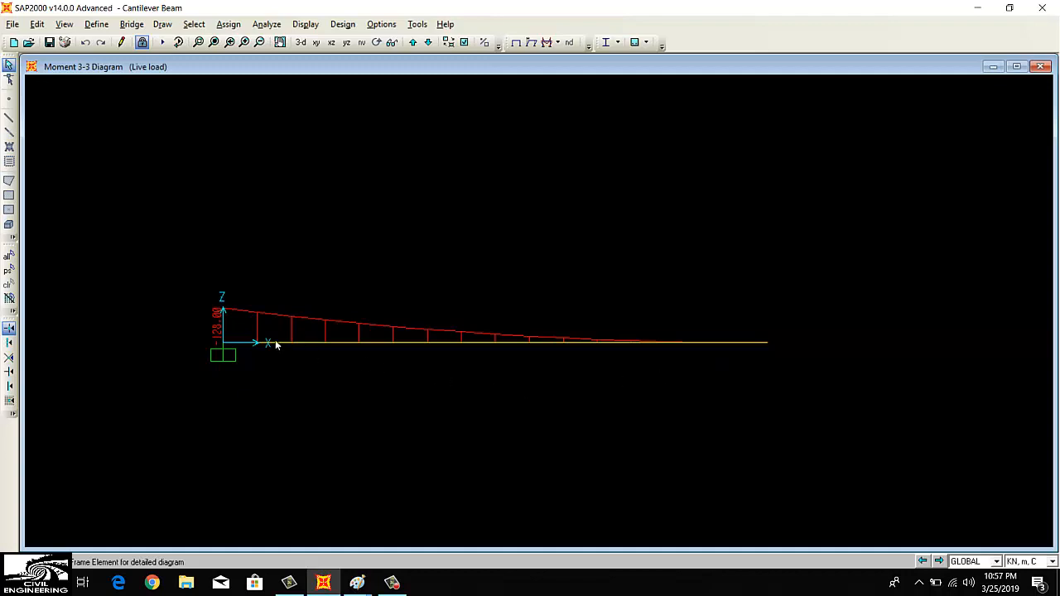
mouse_move(220, 309)
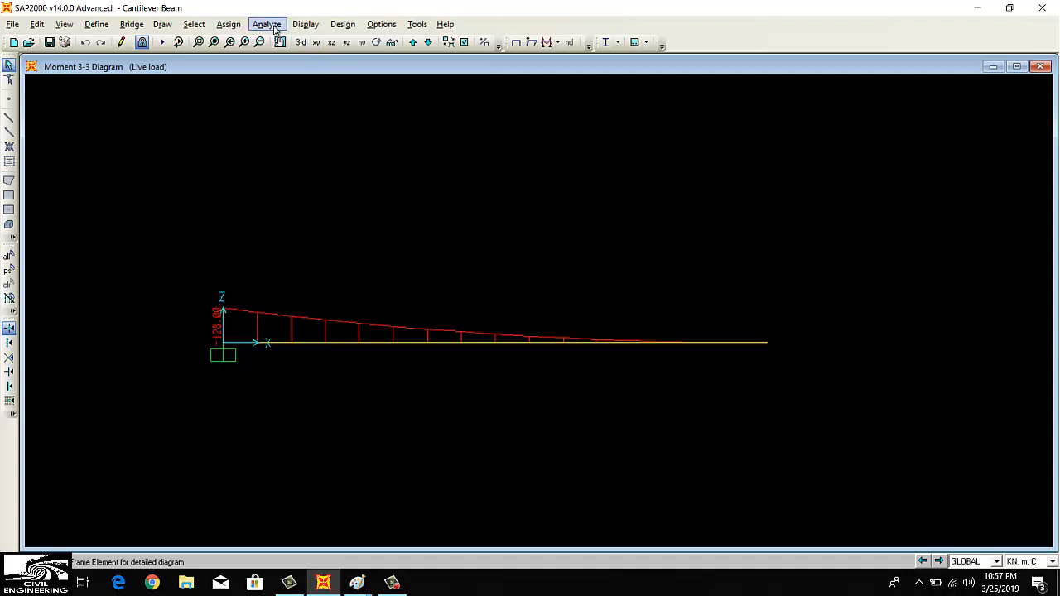
Redraw the Live load Moment 3-3 diagram as a filled diagram
left_click(267, 24)
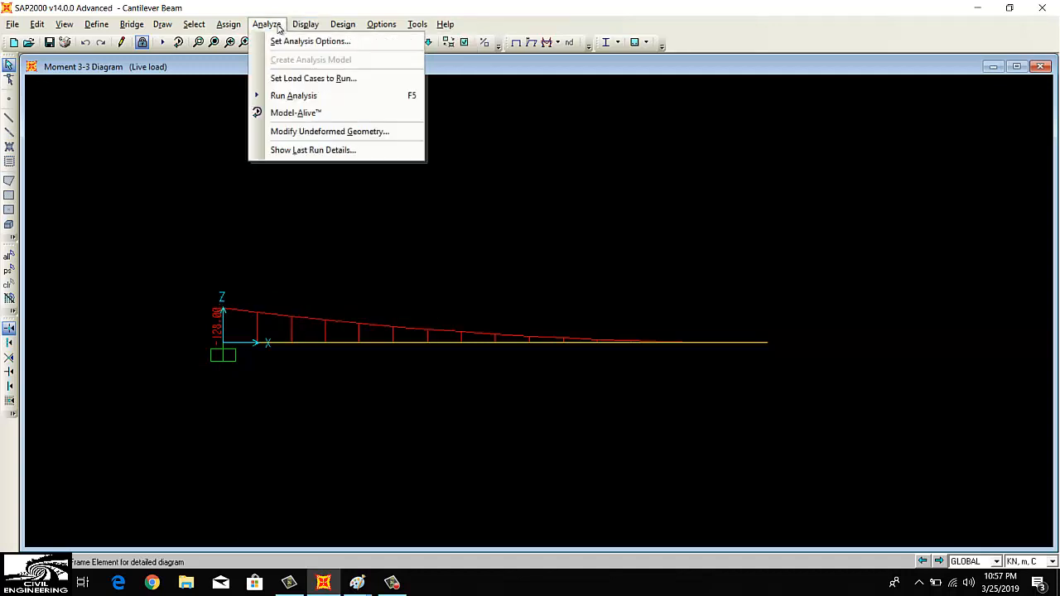
left_click(306, 23)
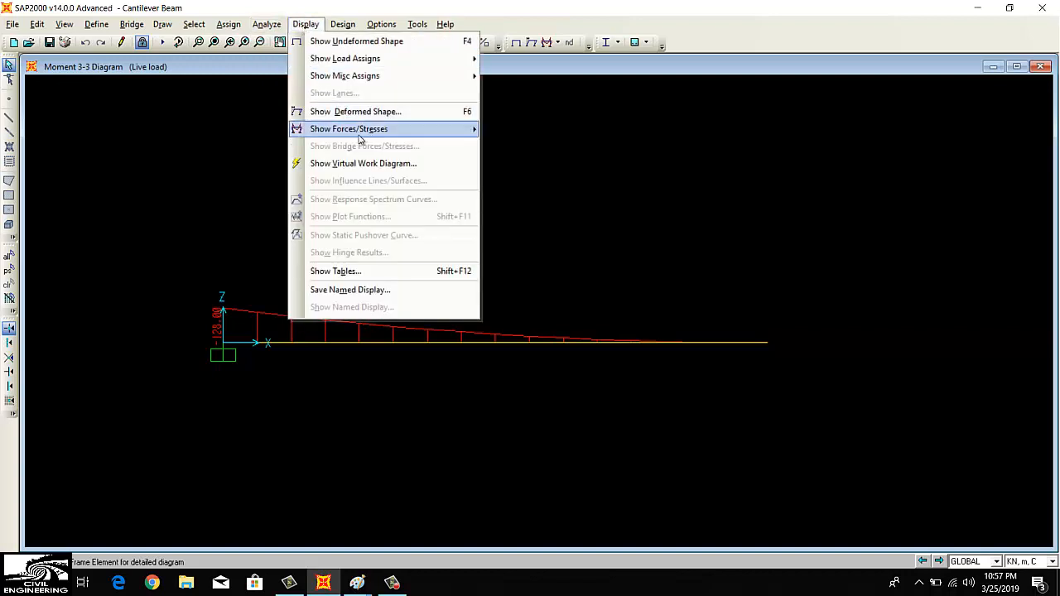
mouse_move(349, 128)
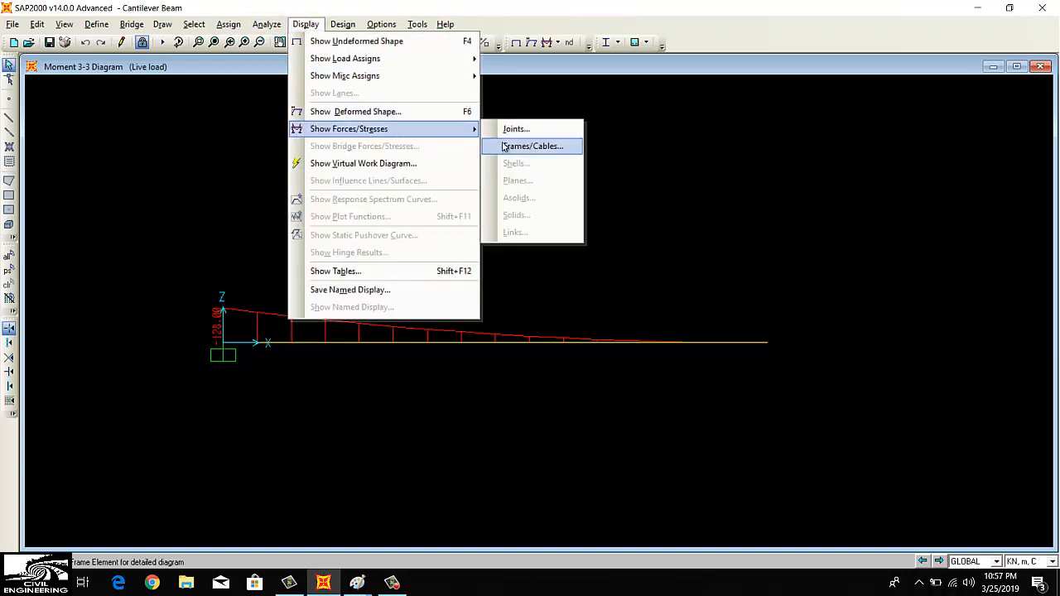
left_click(532, 146)
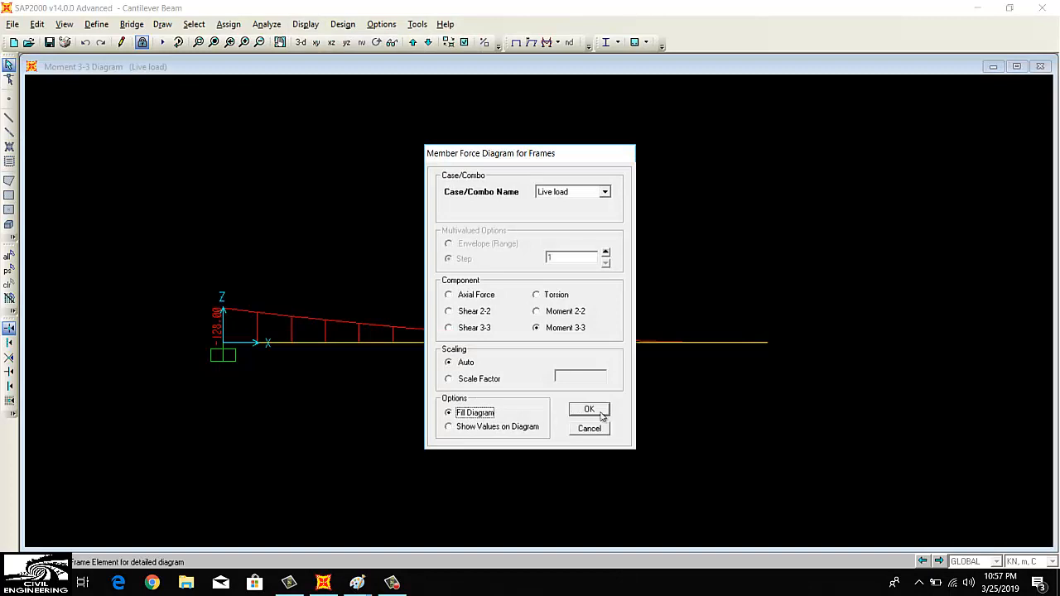
left_click(588, 410)
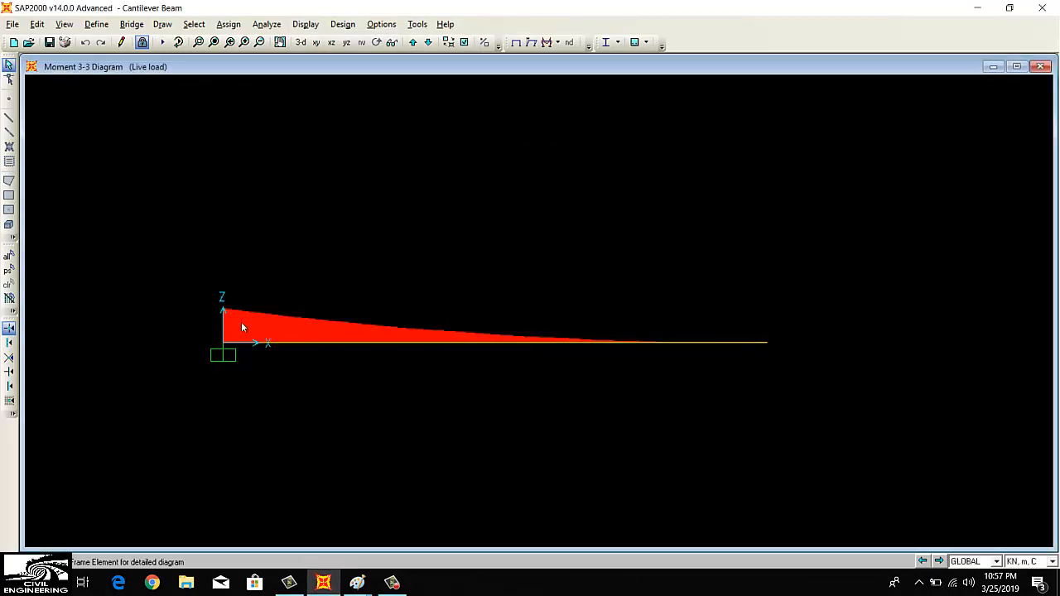
mouse_move(166, 244)
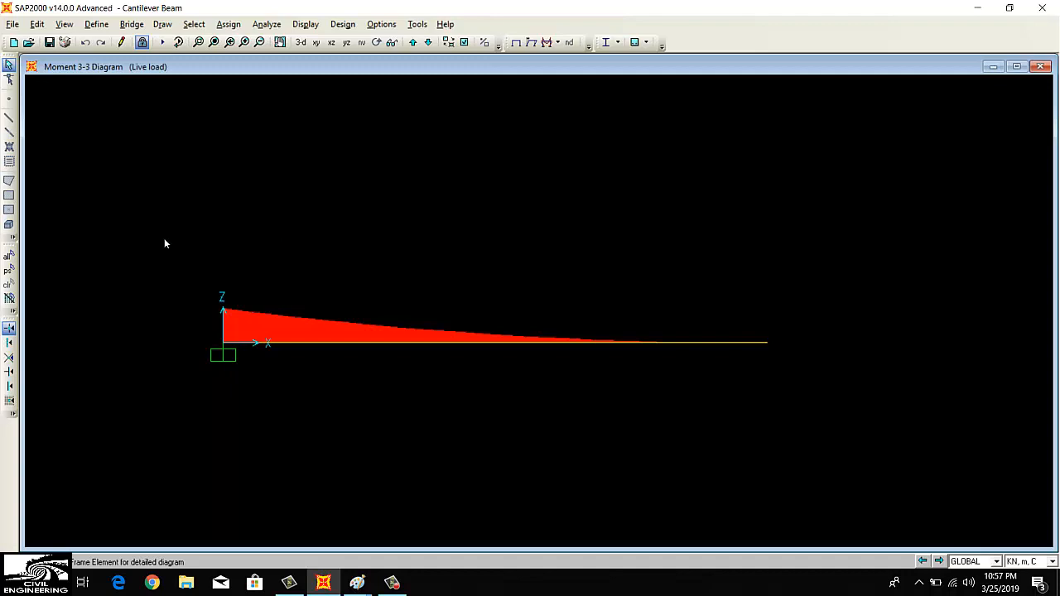
mouse_move(258, 400)
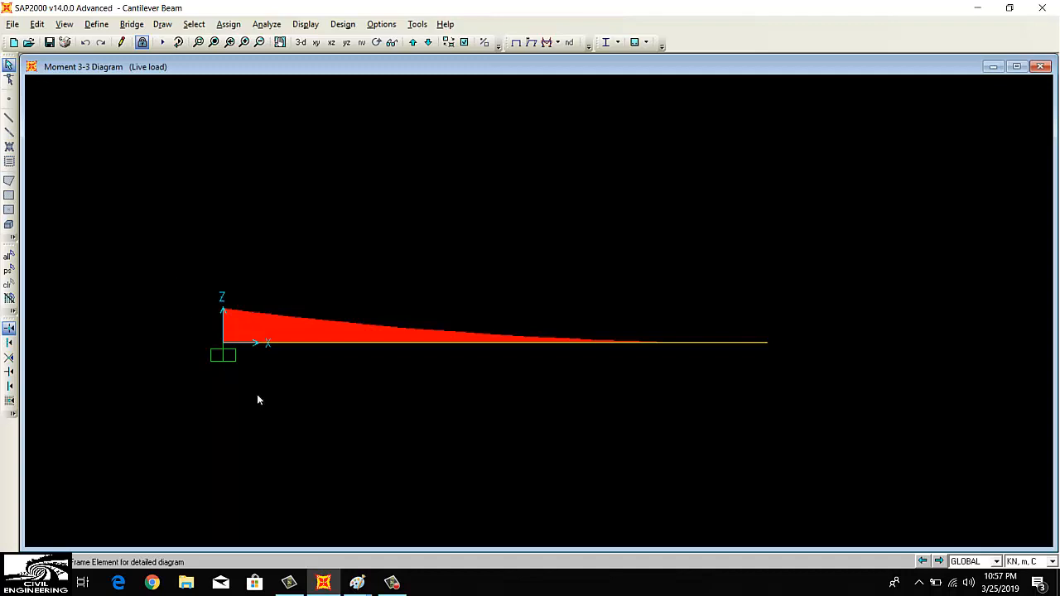
mouse_move(330, 373)
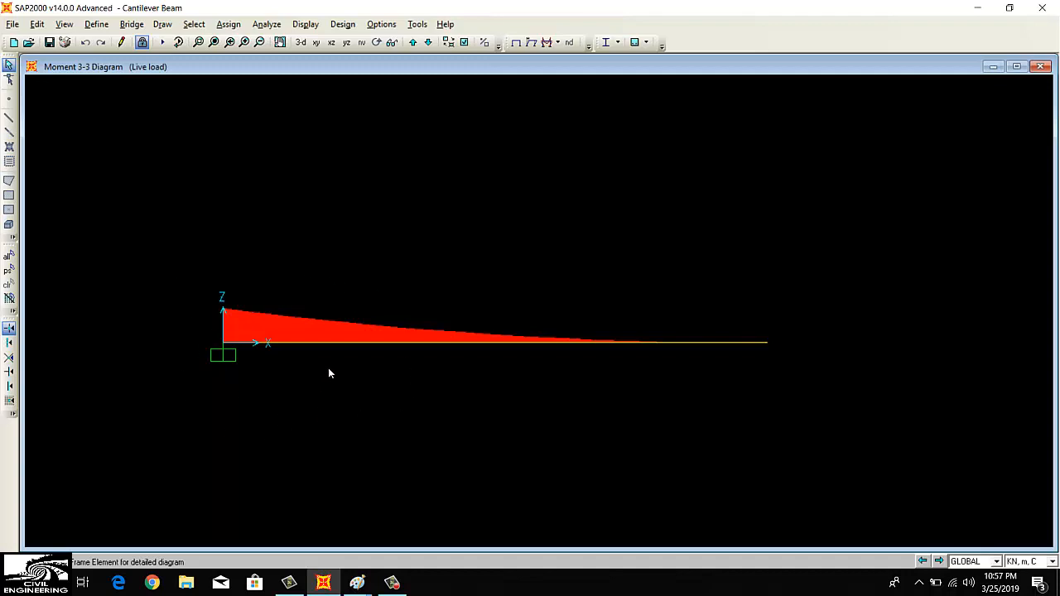